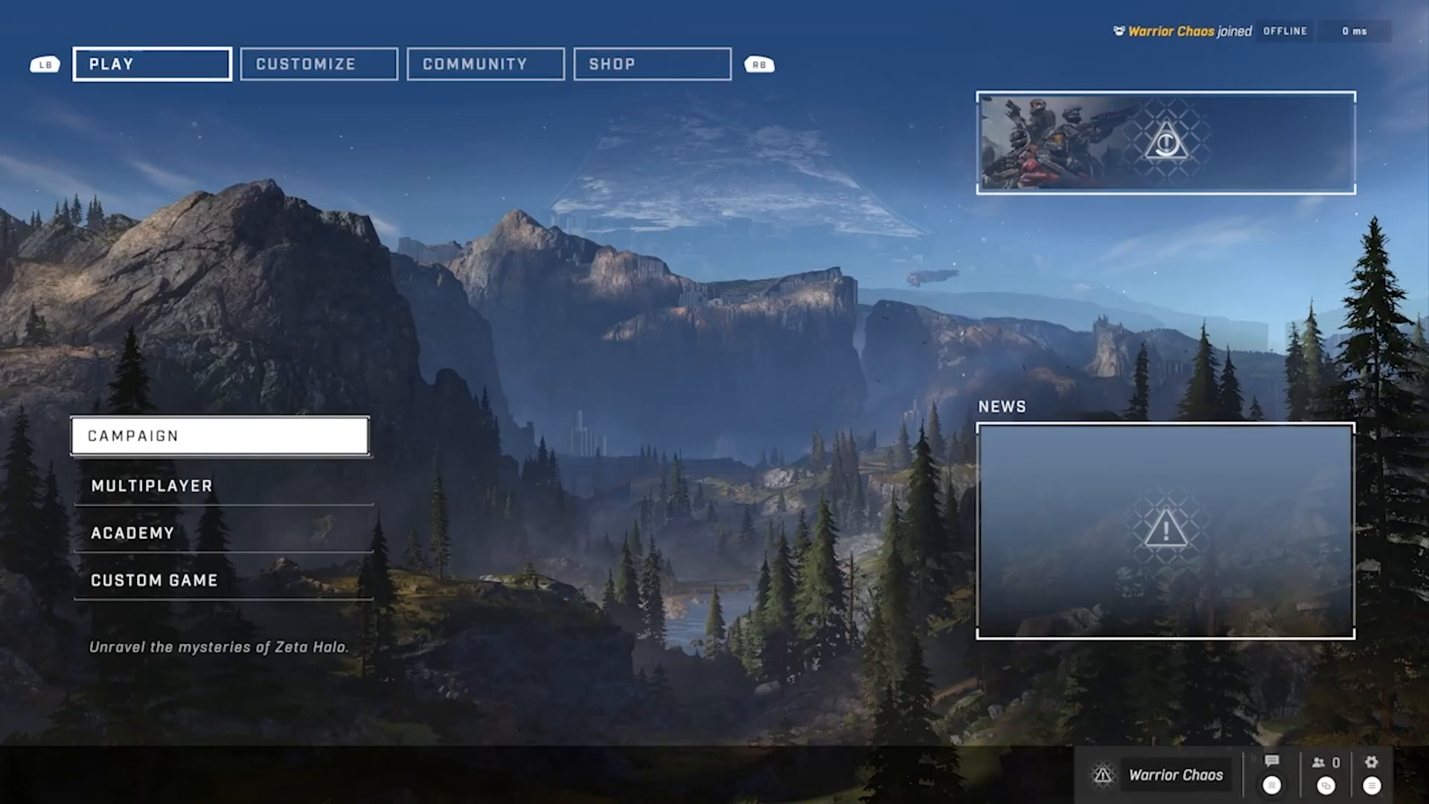
Leave the Halo Infinite main menu and bring up the golightstream.com/studio pricing page in Chrome.
left_click(151, 485)
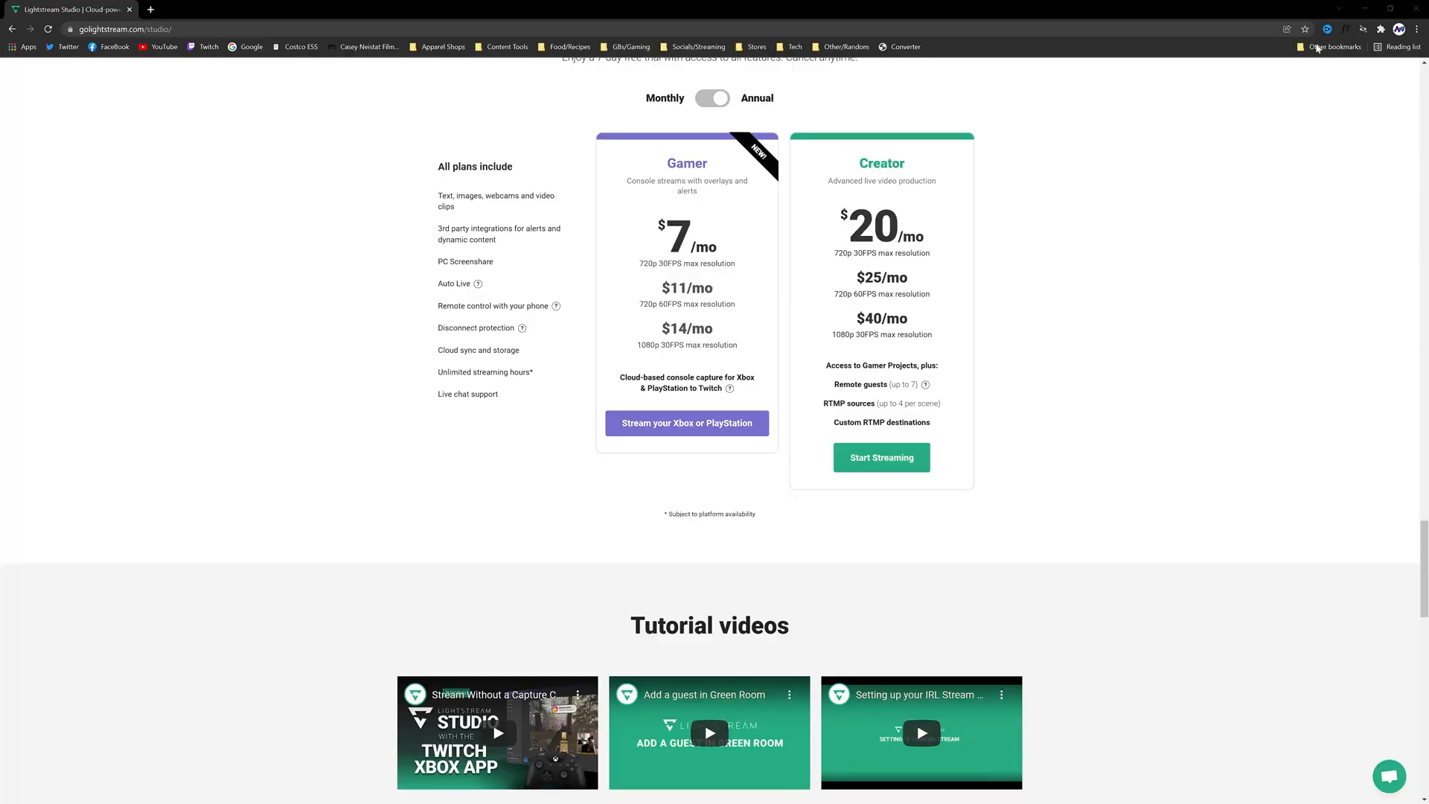
left_click(284, 9)
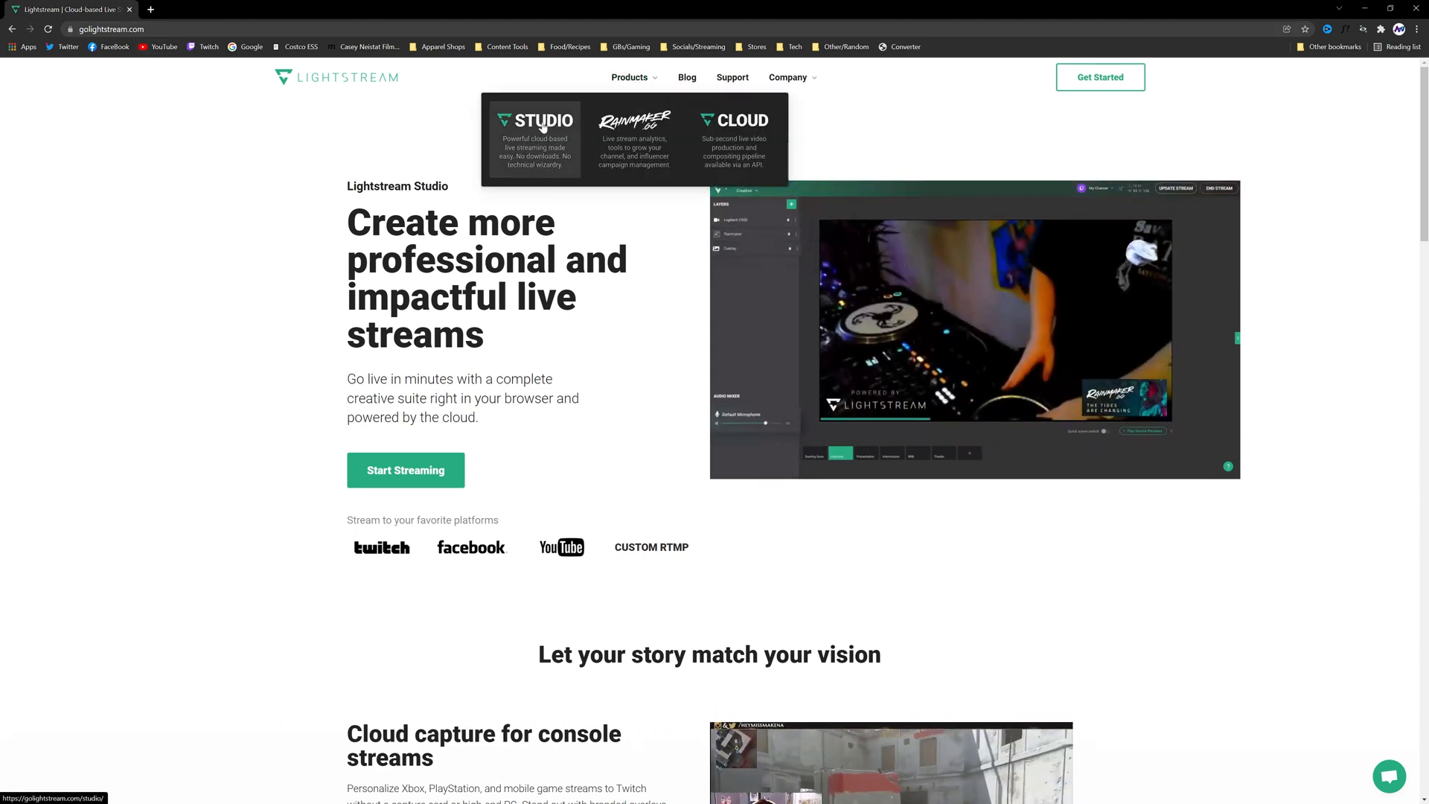
left_click(544, 119)
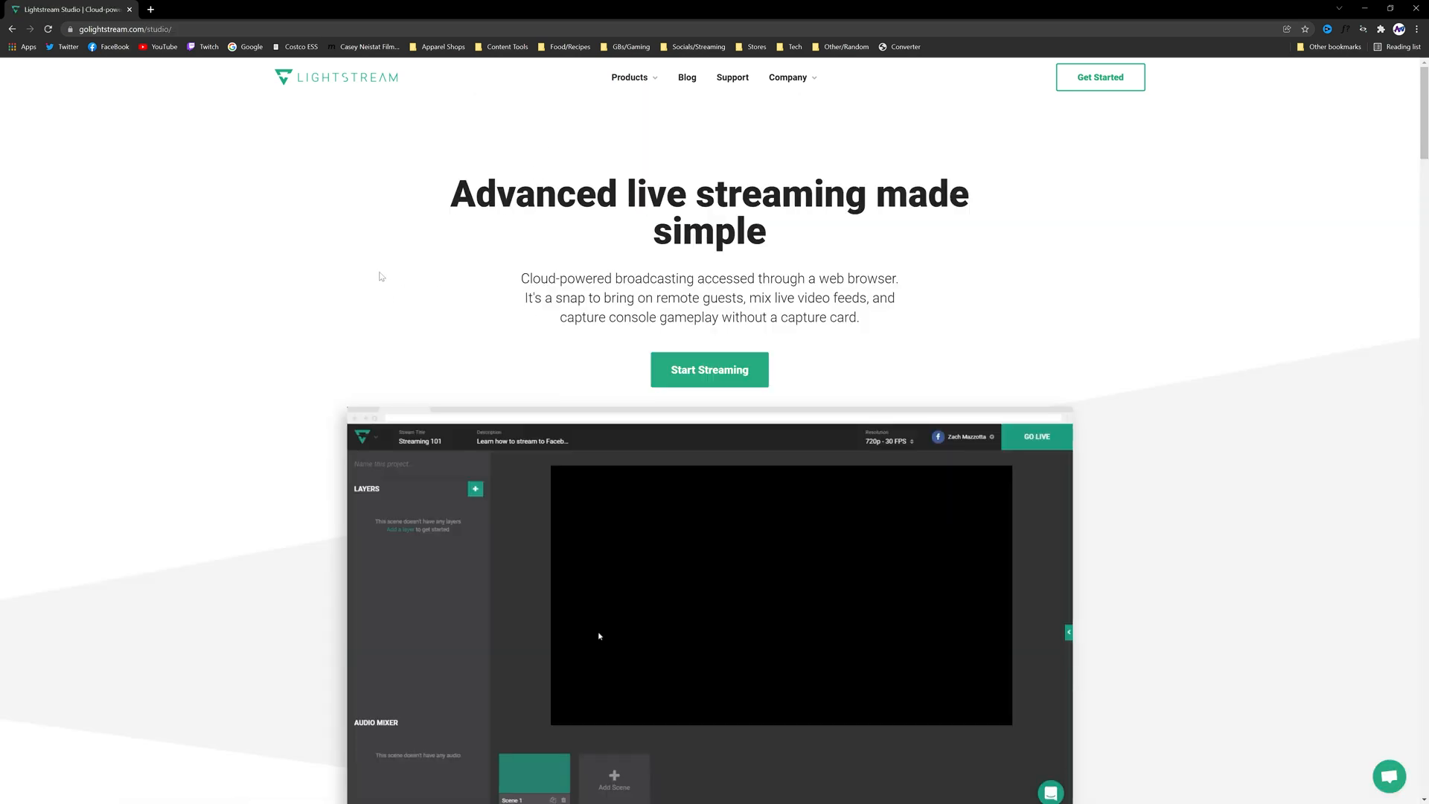
scroll("down", 3)
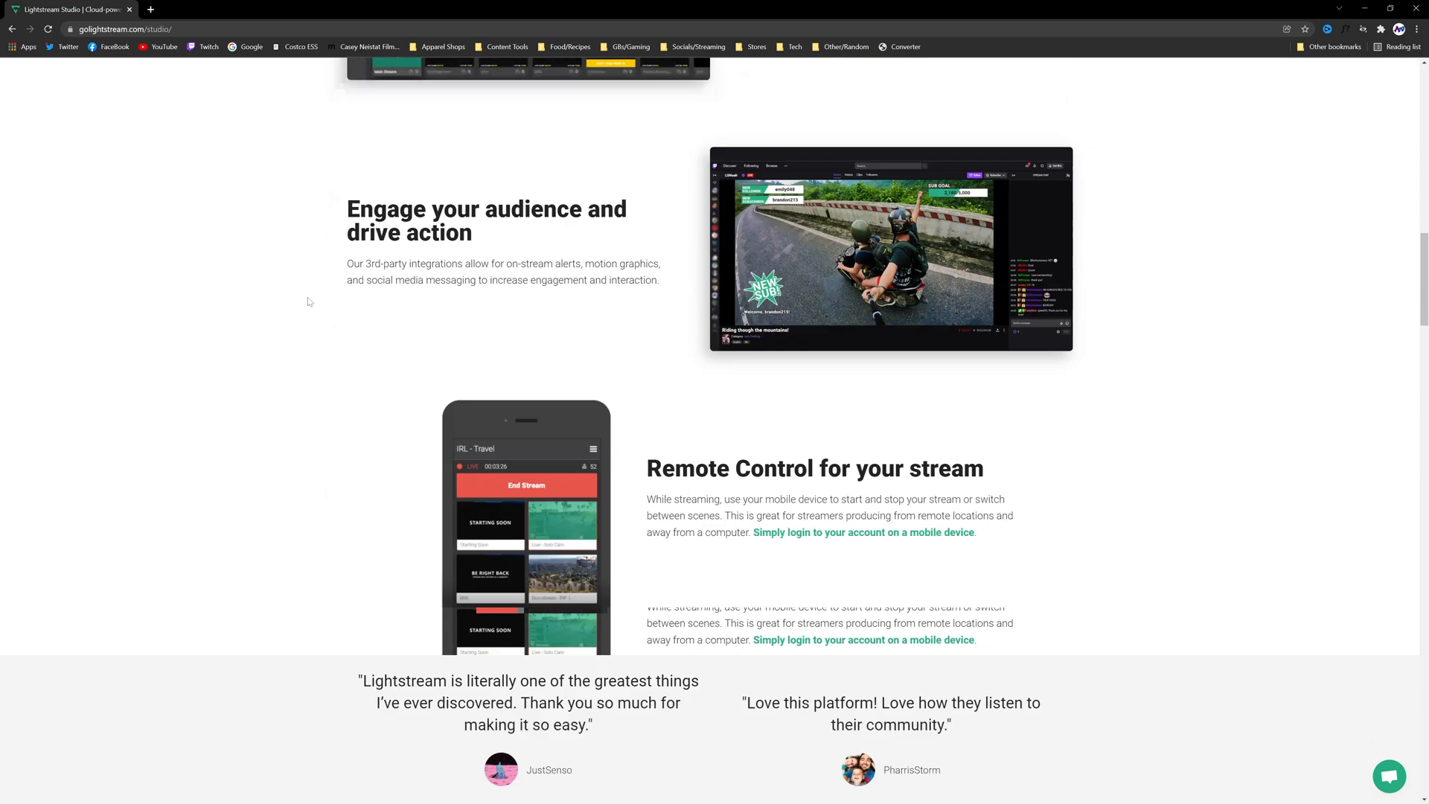
scroll("down", 3)
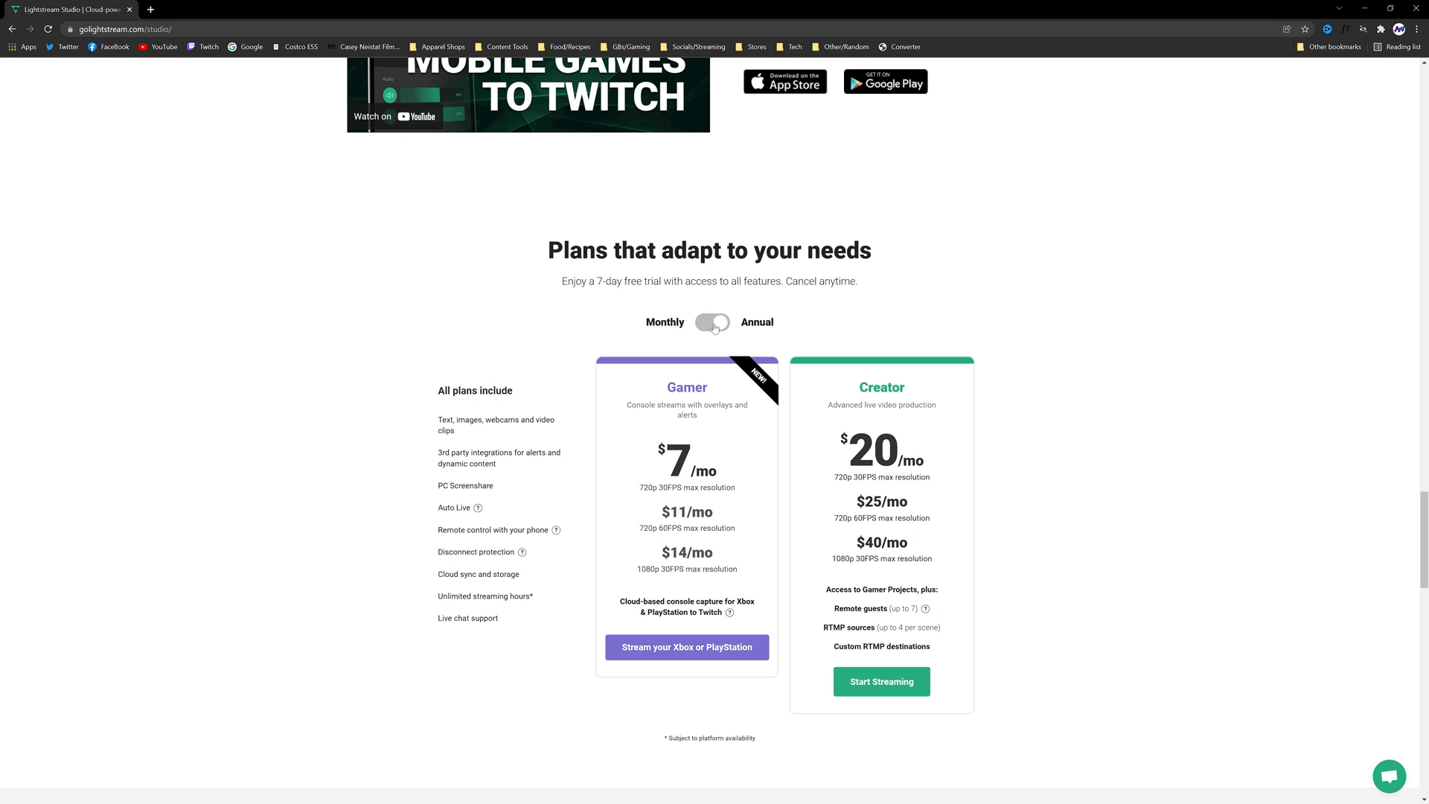
left_click(711, 321)
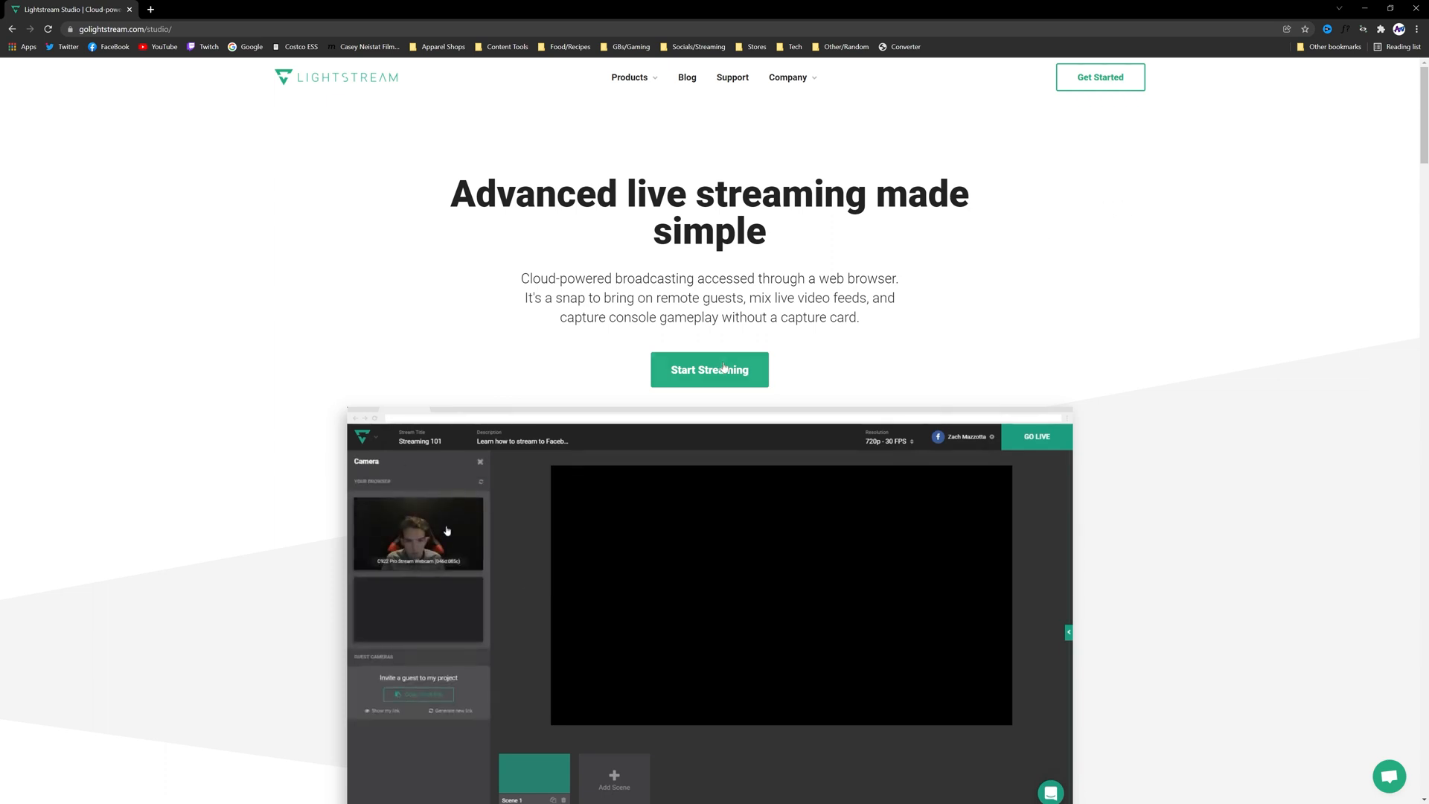
Start streaming setup, choose Twitch as the destination and authorize Lightstream on the Twitch account.
left_click(710, 369)
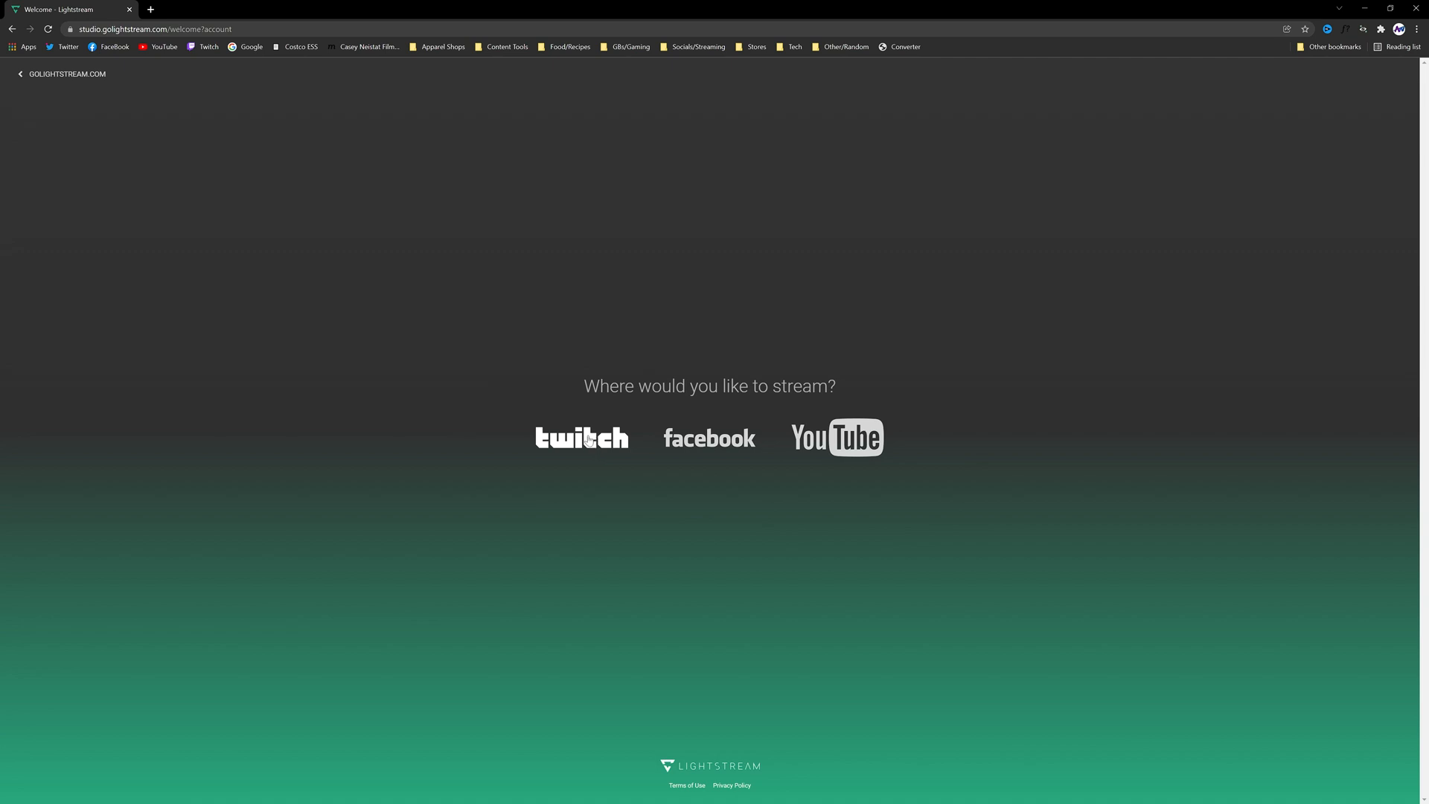
left_click(580, 438)
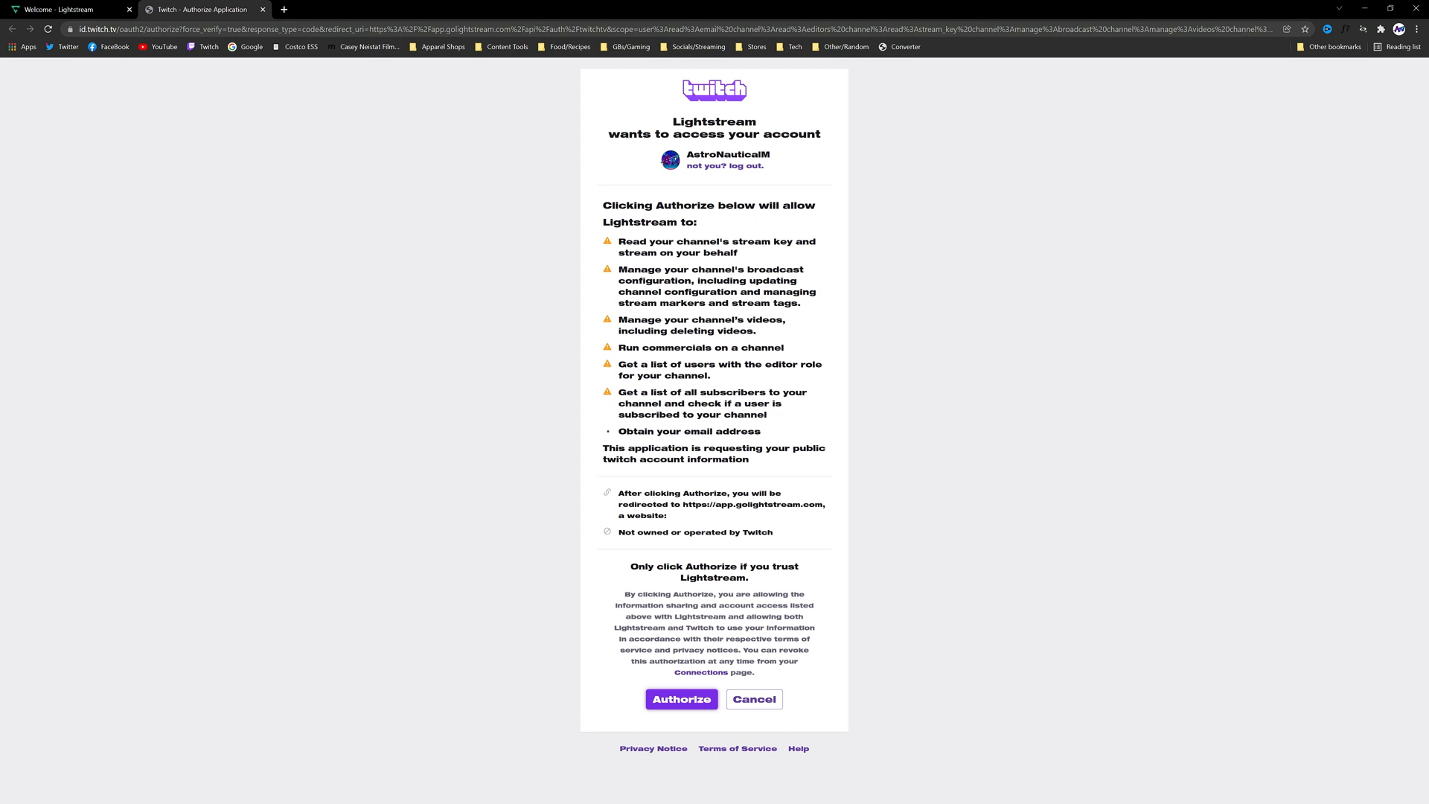
mouse_move(675, 694)
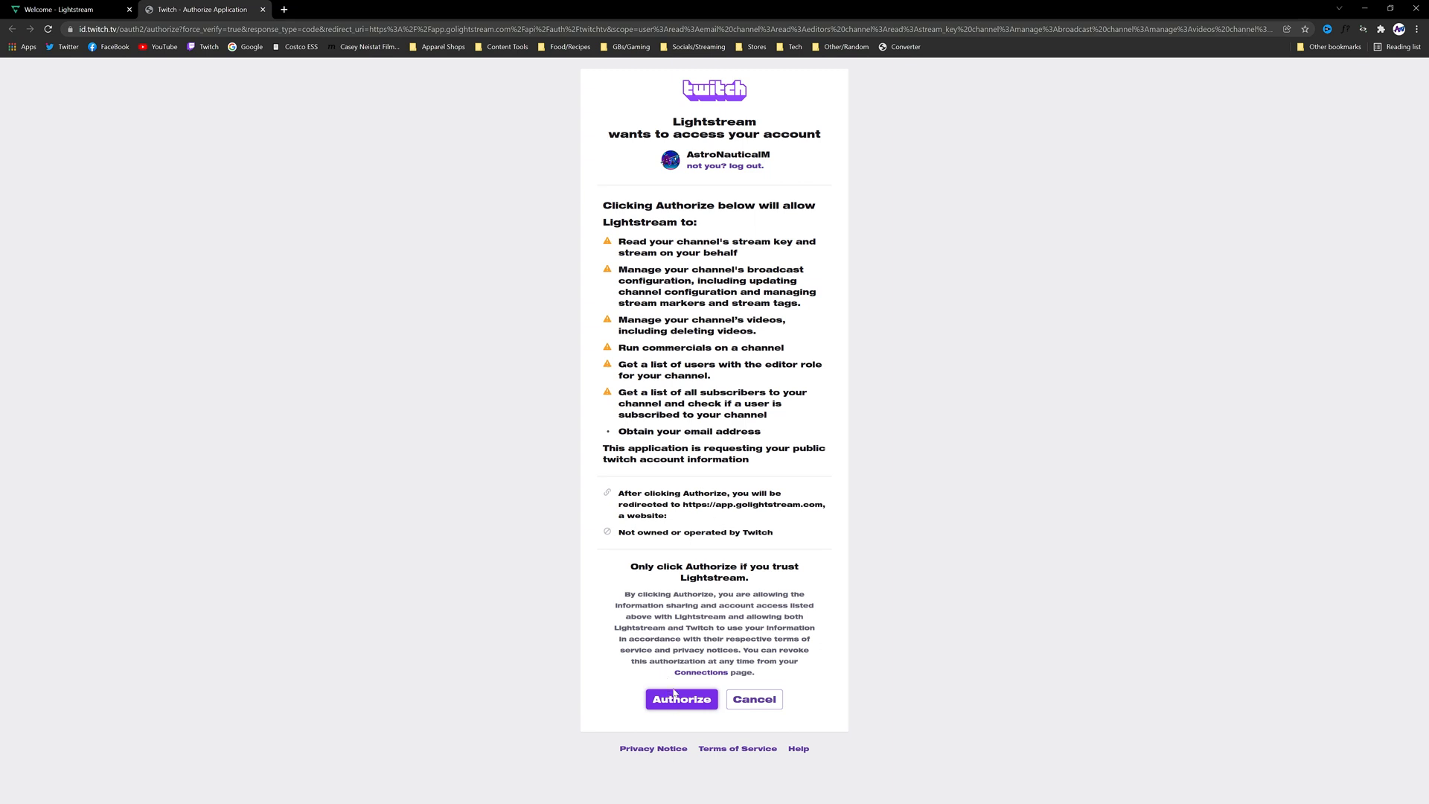
left_click(680, 699)
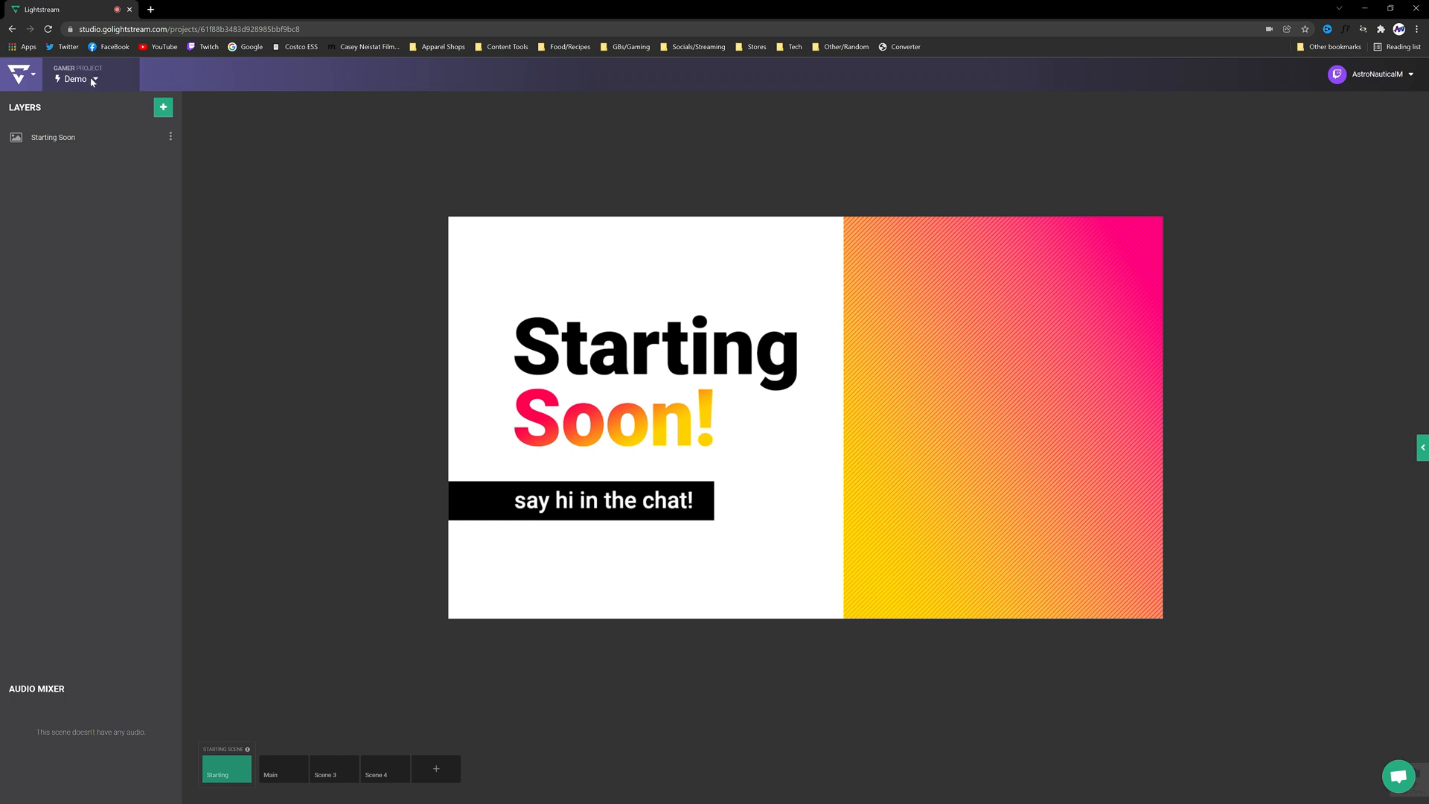
Create a new Gamer project named 'Dem...' at 720p 30 FPS with Auto Live enabled.
left_click(81, 79)
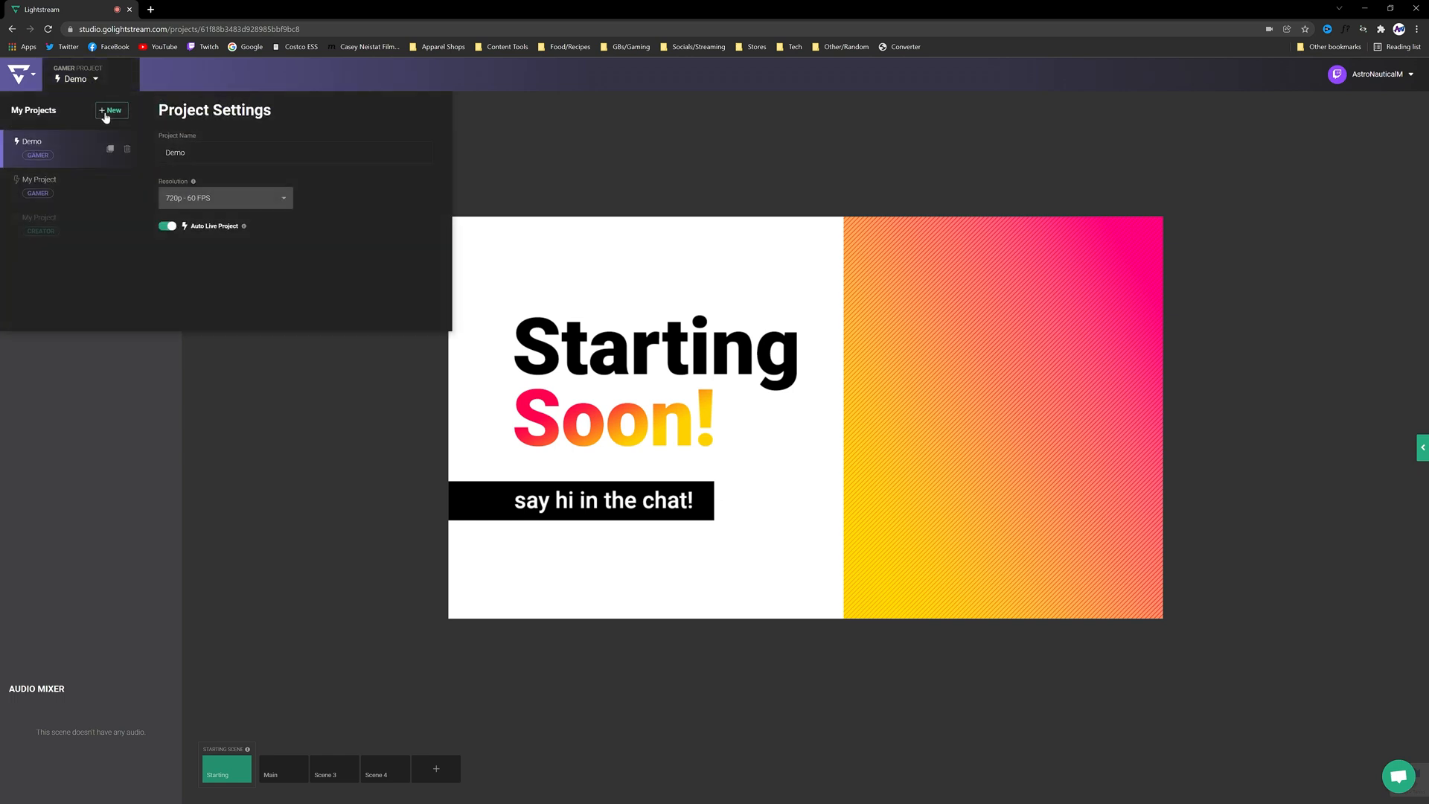
left_click(110, 110)
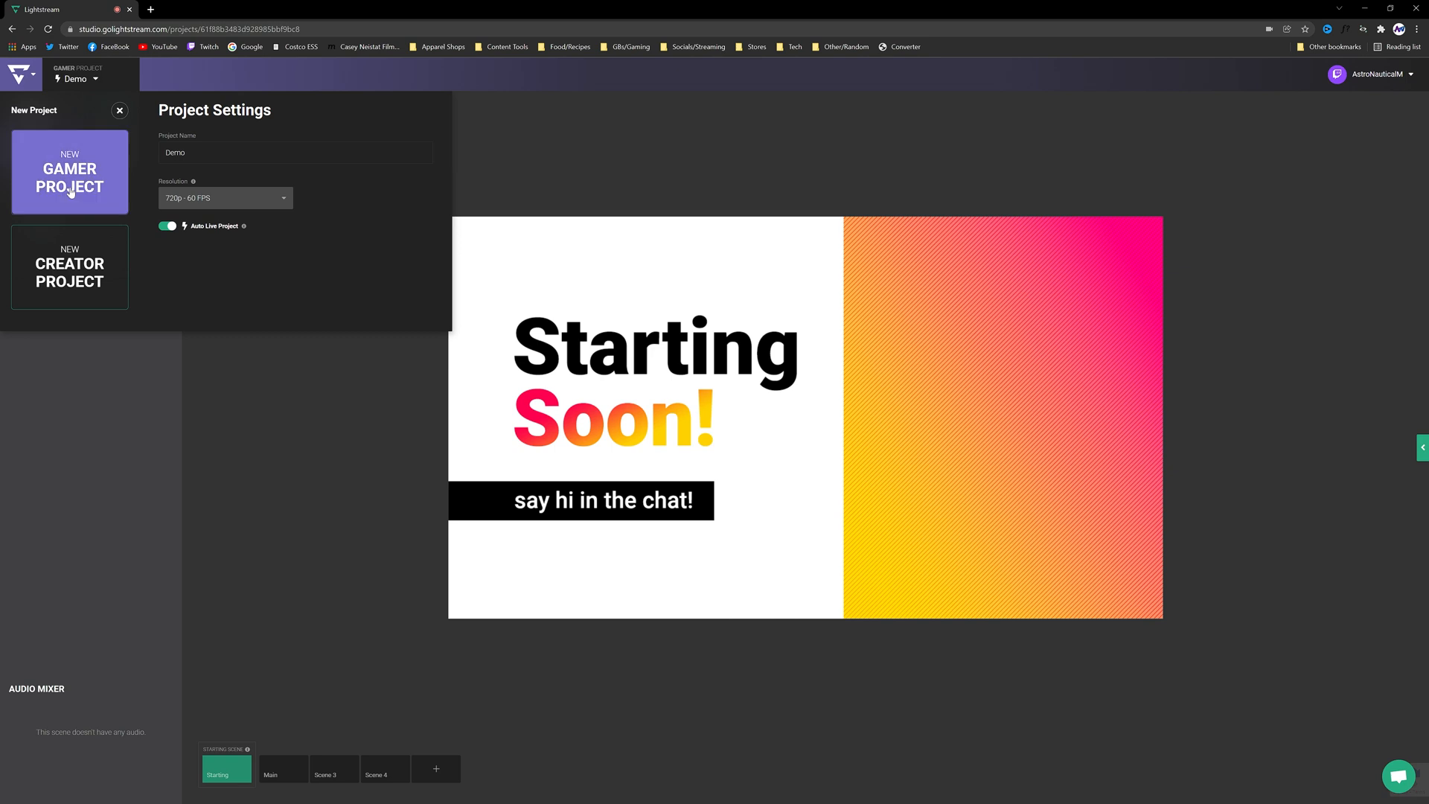
mouse_move(69, 265)
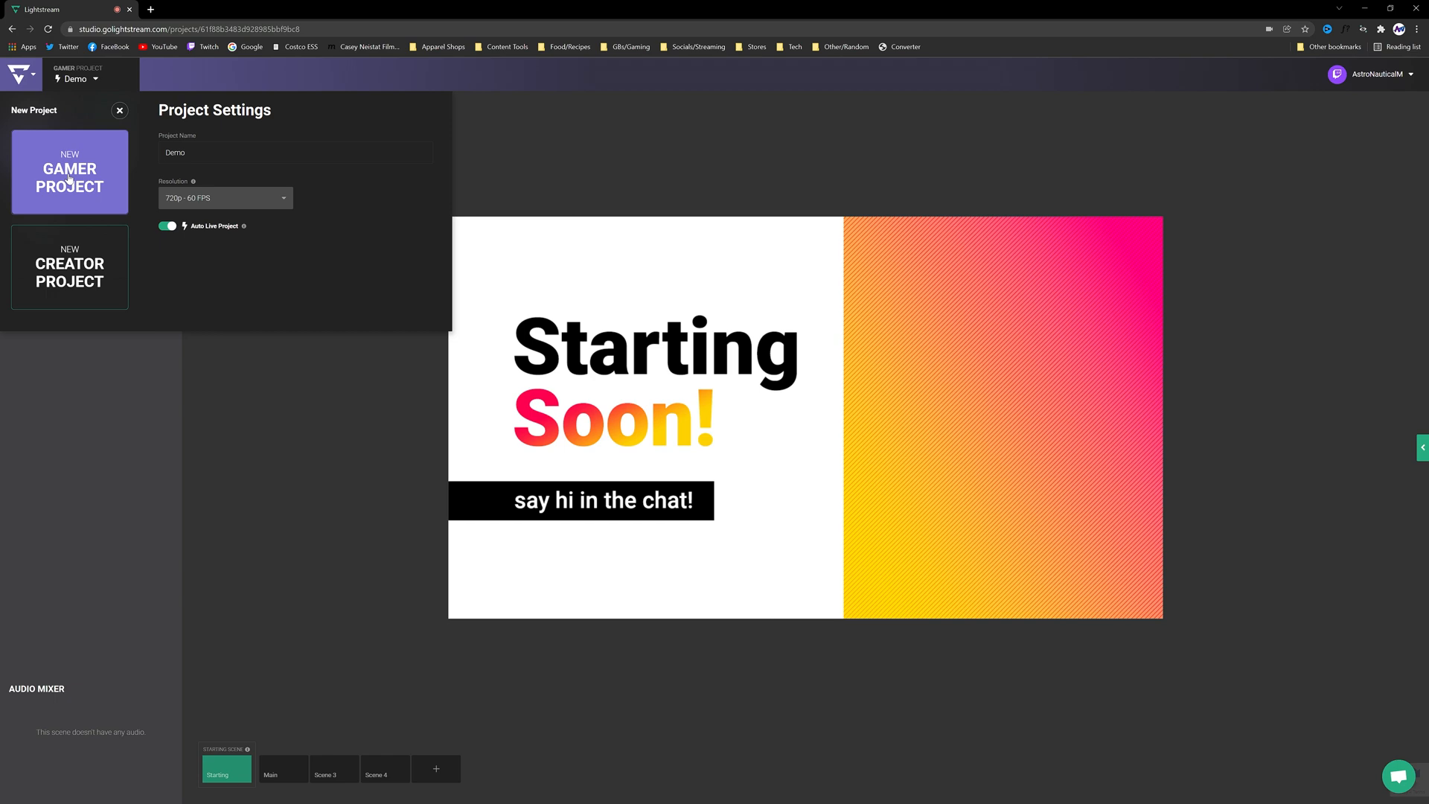
left_click(69, 171)
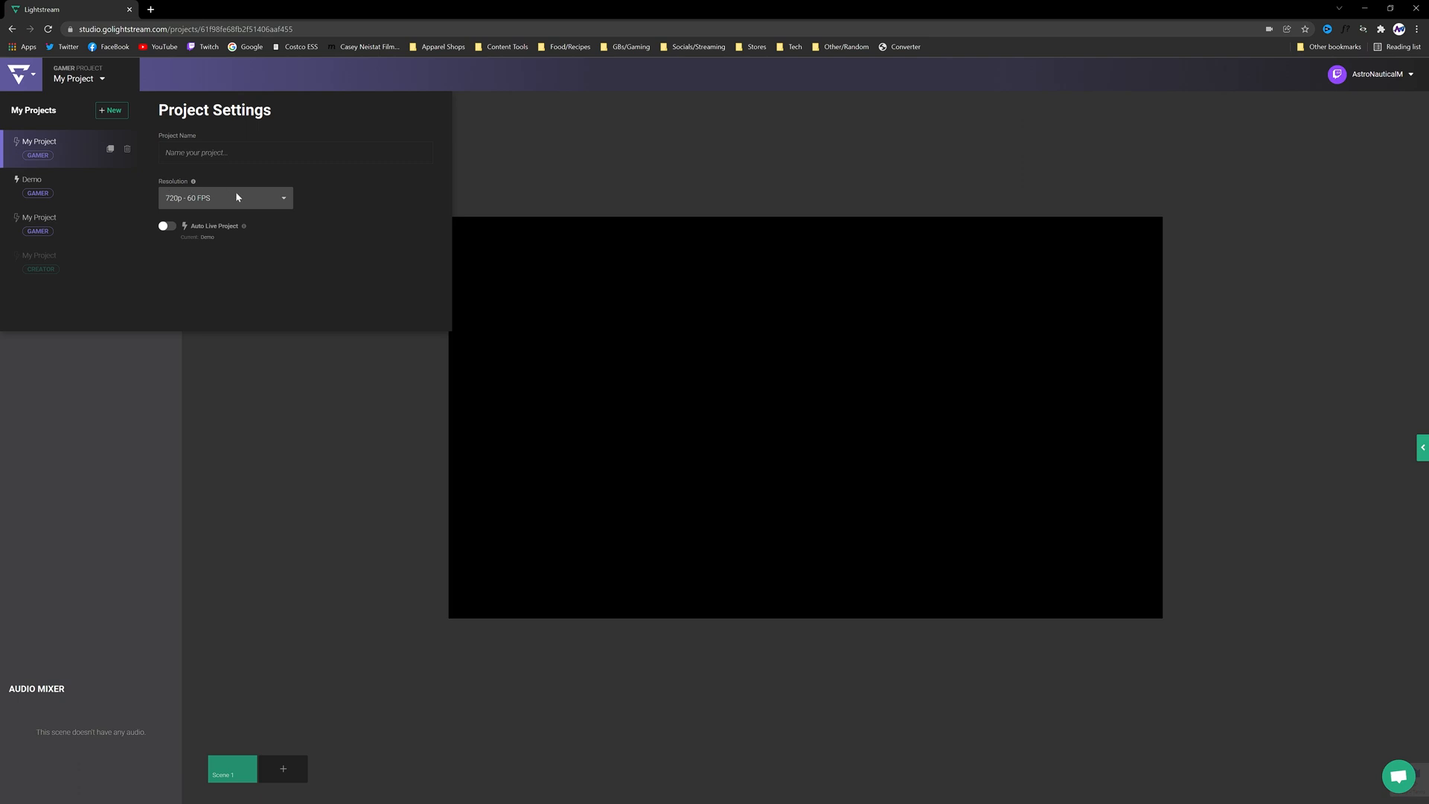
left_click(167, 225)
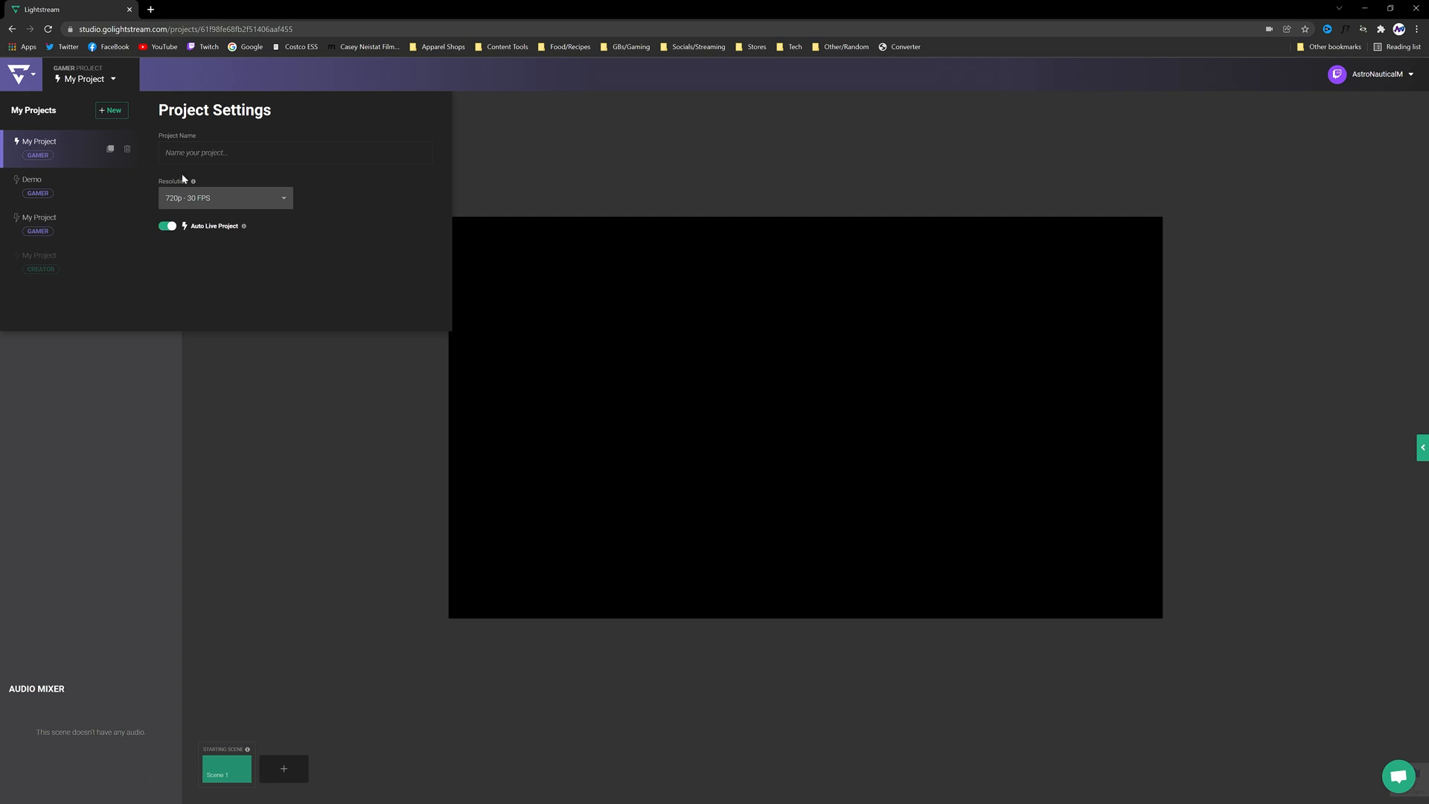
type("Dem")
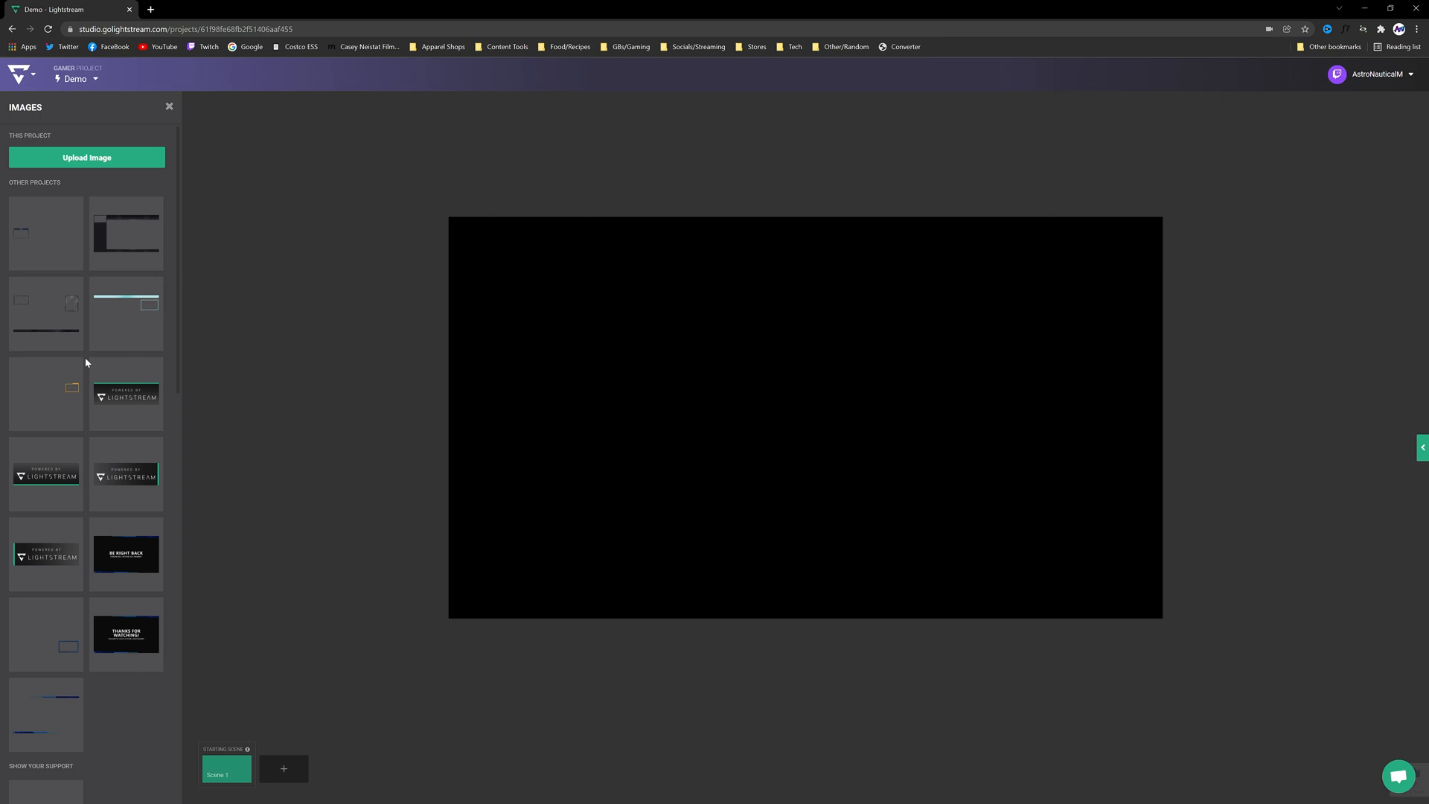
mouse_move(86, 157)
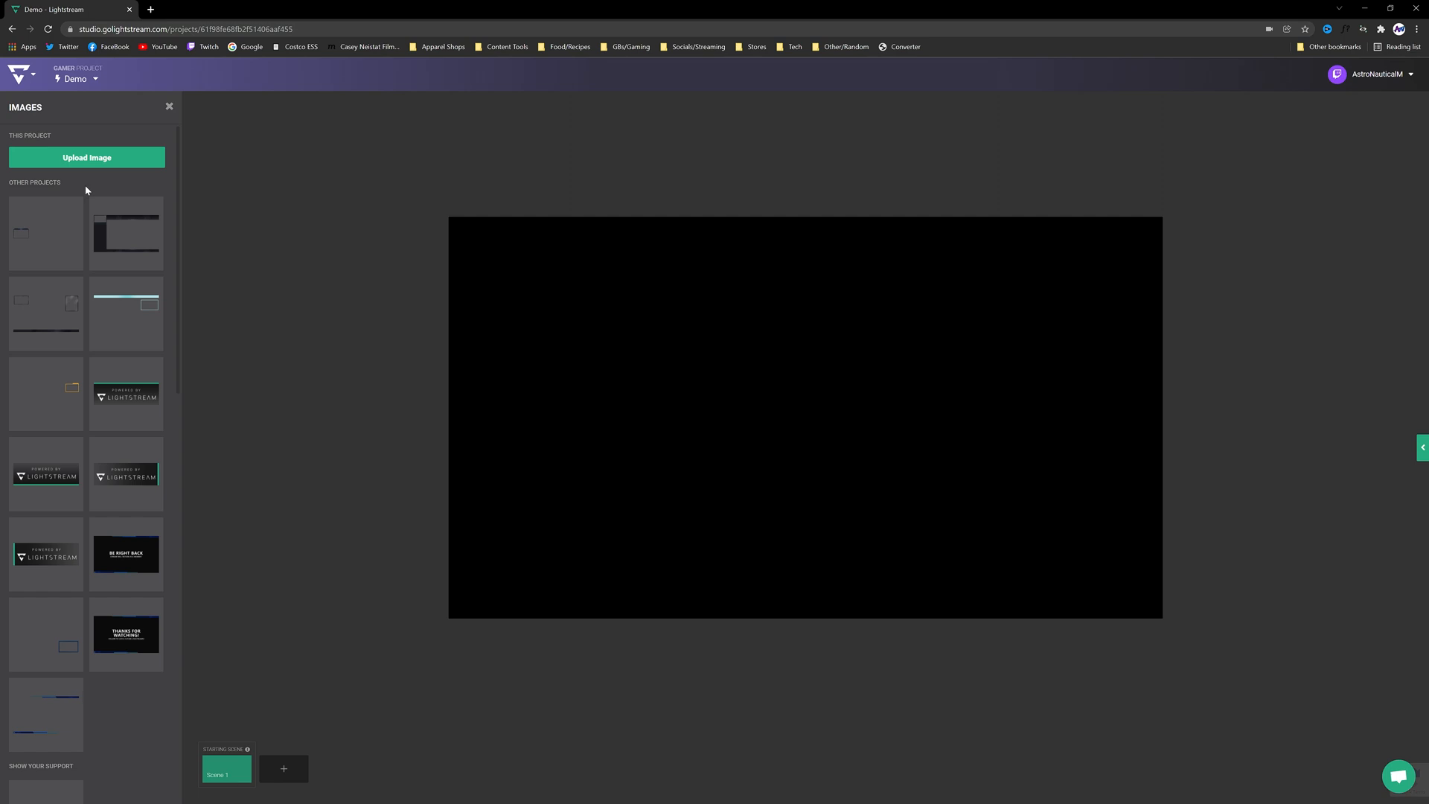
Add the Starting Soon image from Simple Overlays as the scene's only layer and deselect it.
scroll("down", 3)
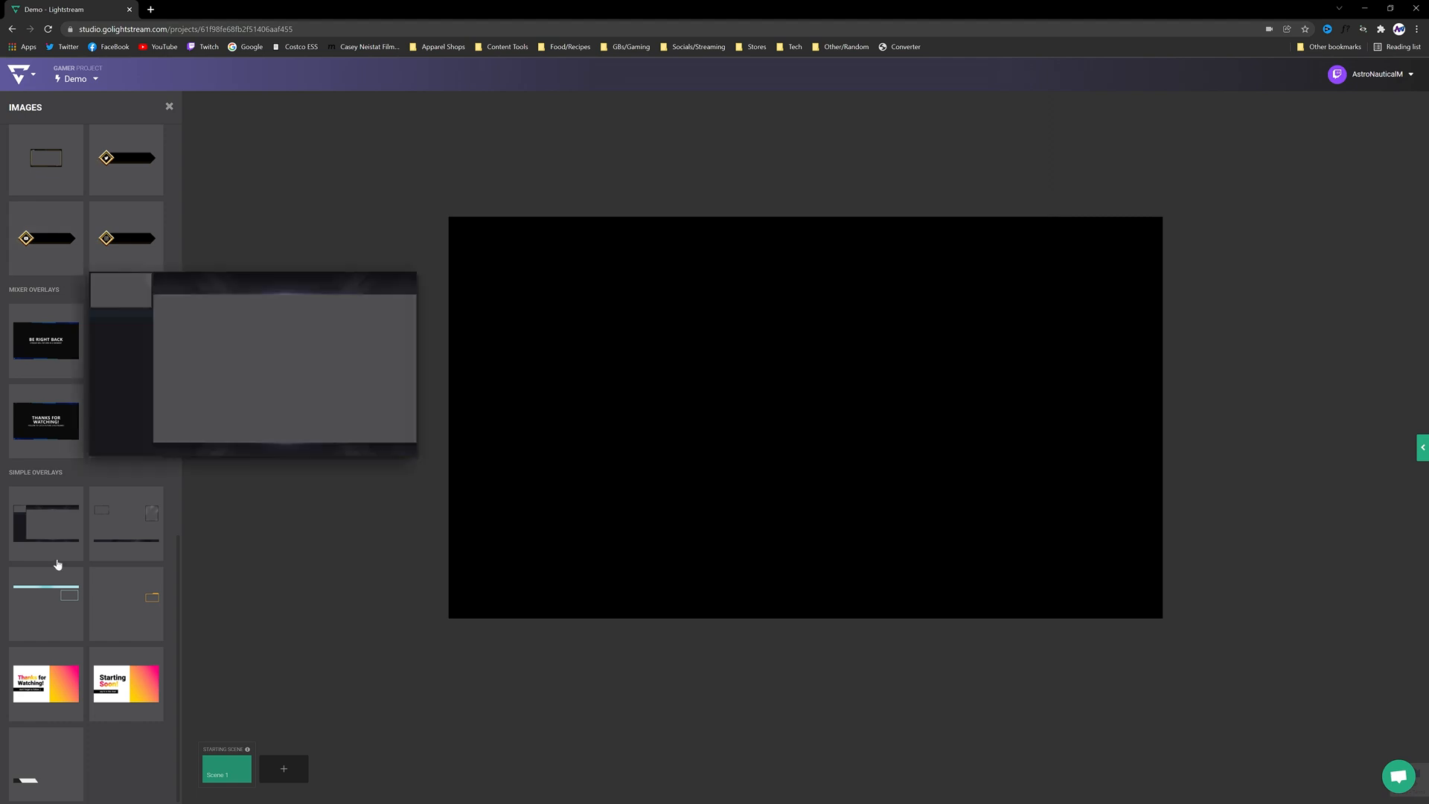
left_click(126, 683)
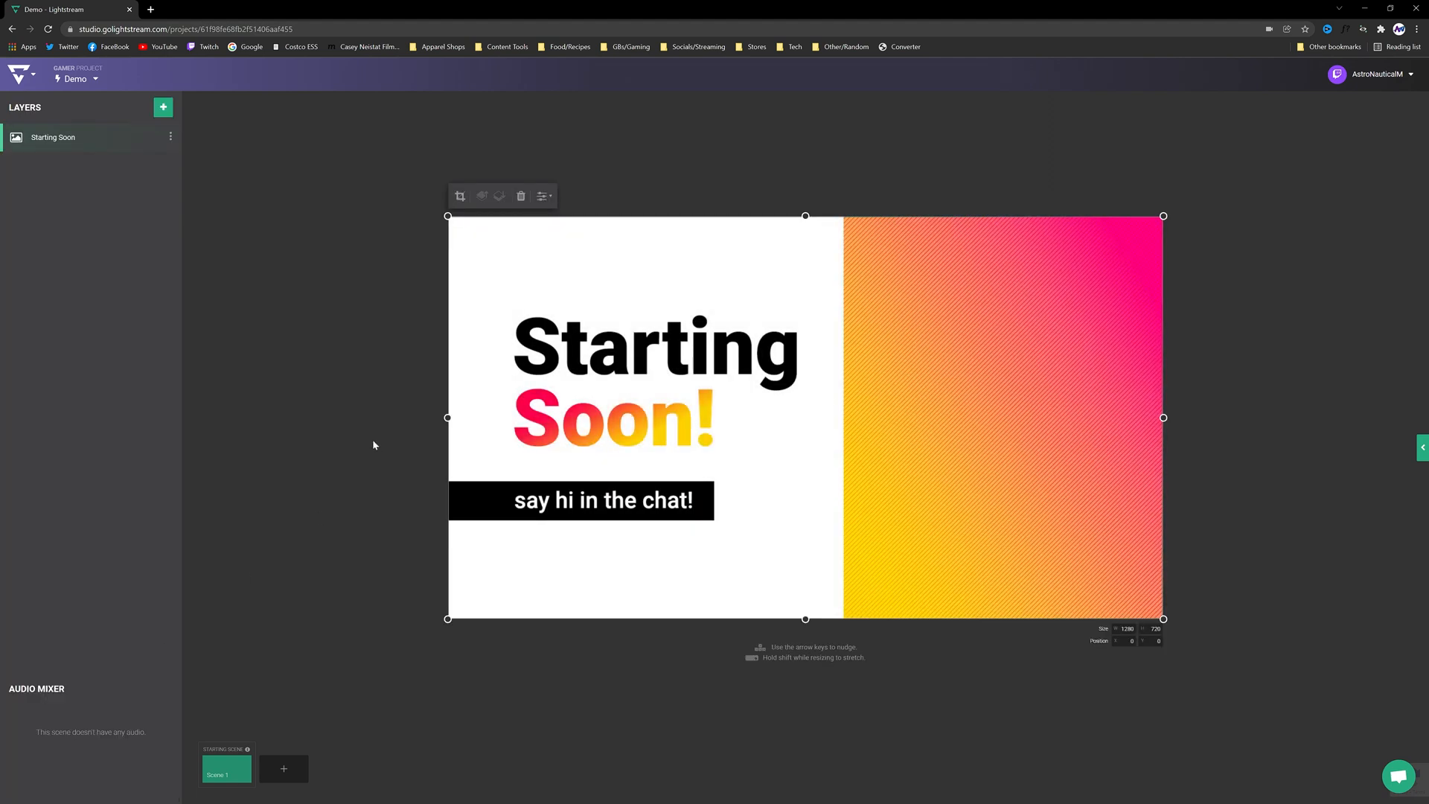
left_click(373, 445)
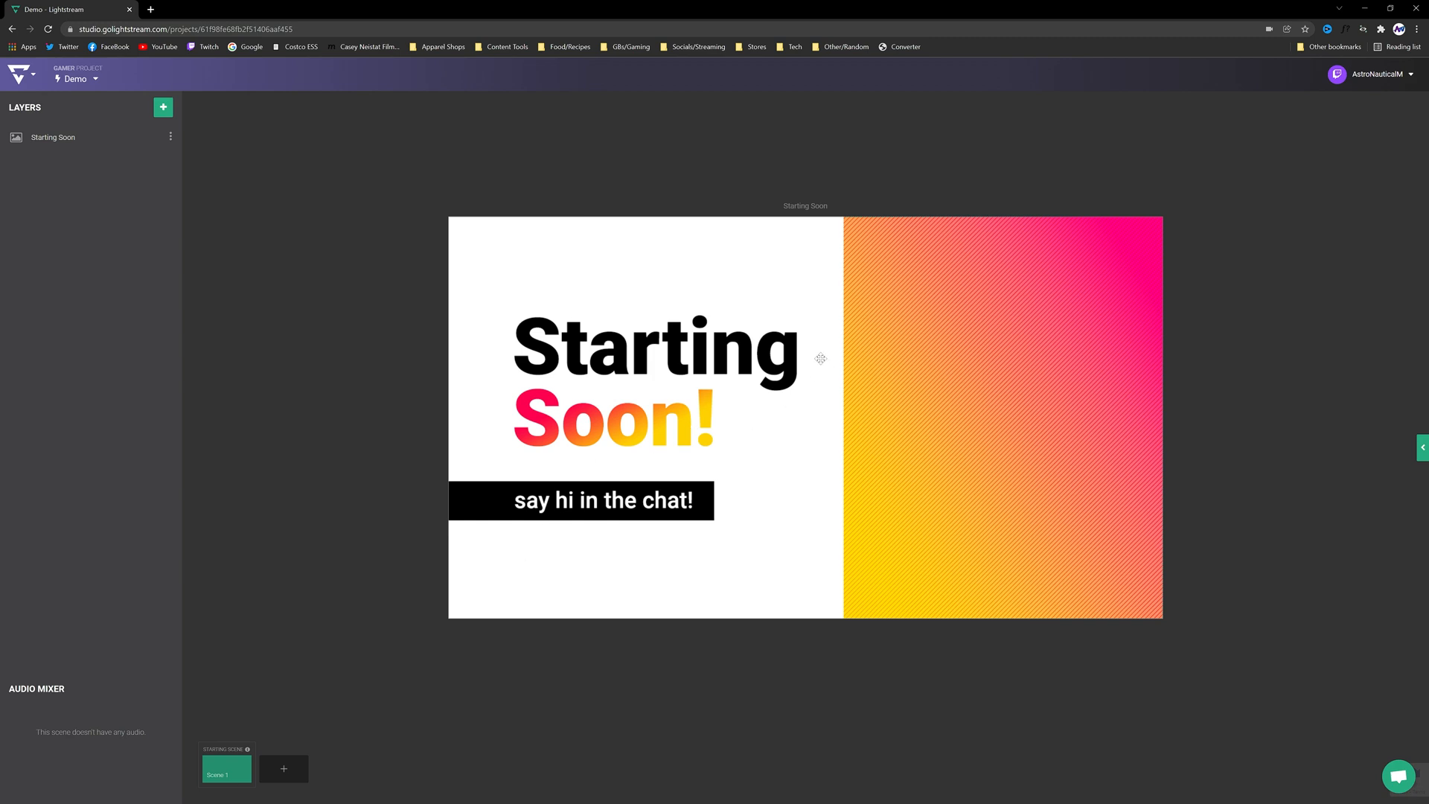
mouse_move(344, 402)
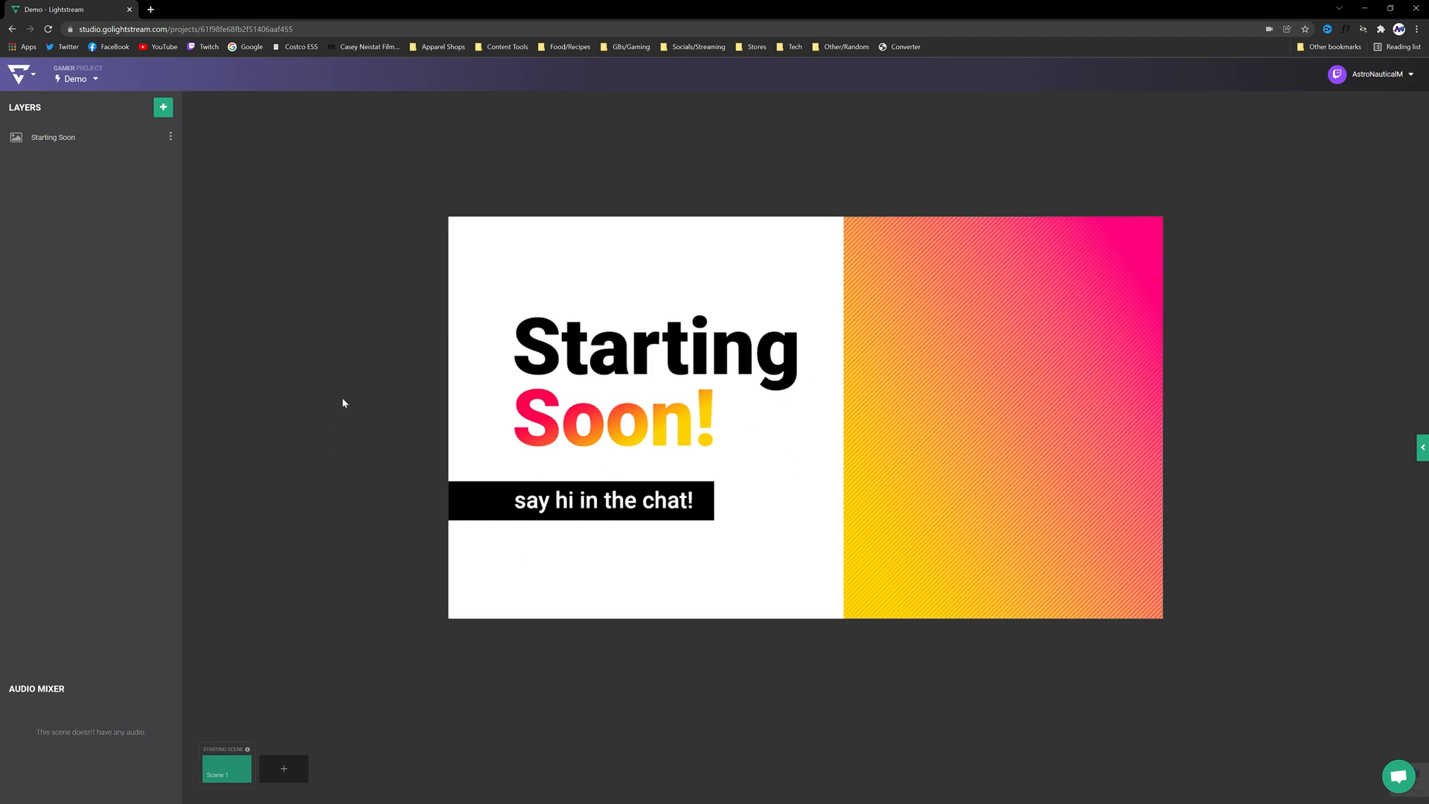
mouse_move(348, 422)
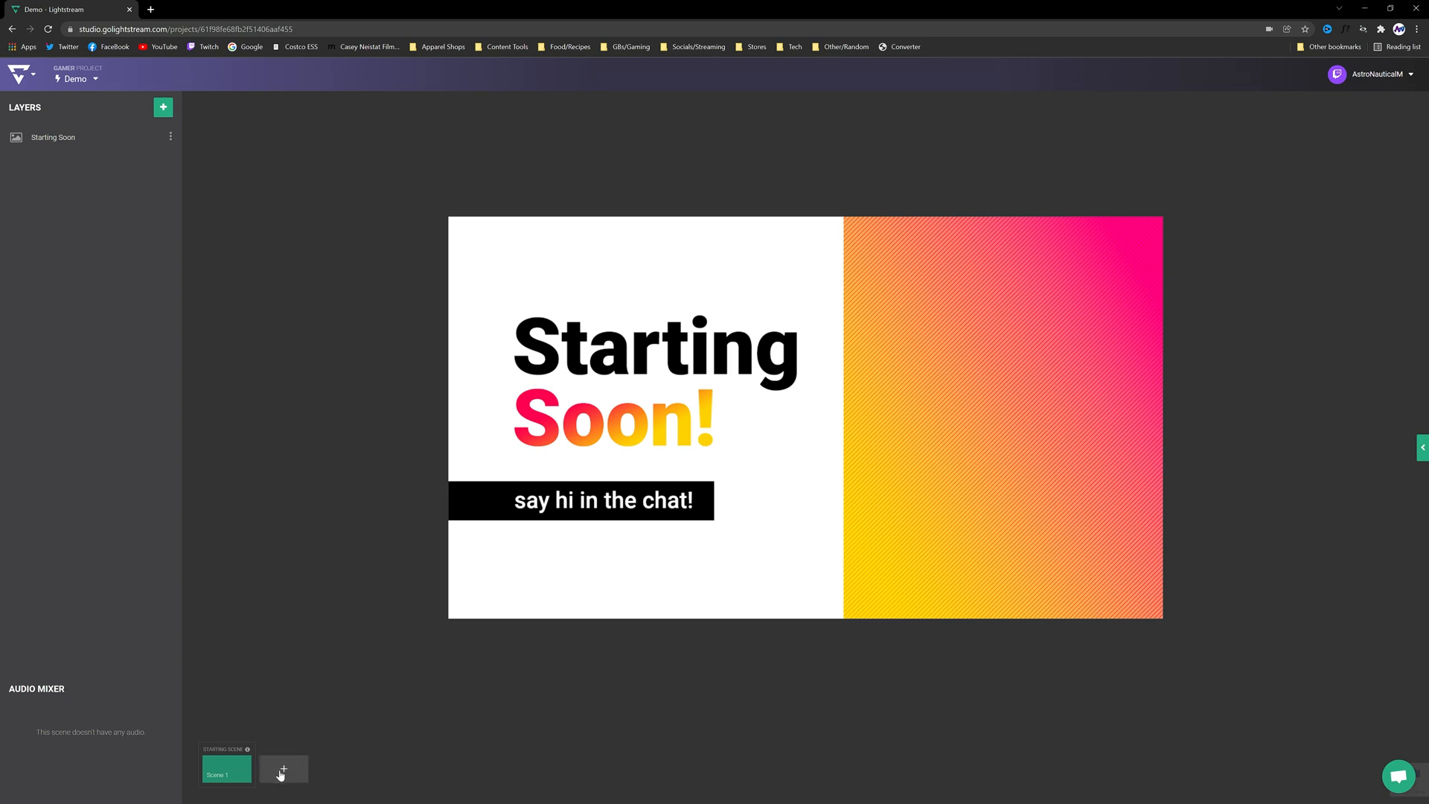
Add a second scene 'Main' holding a full-canvas Game Source layer.
left_click(282, 768)
type("Starting")
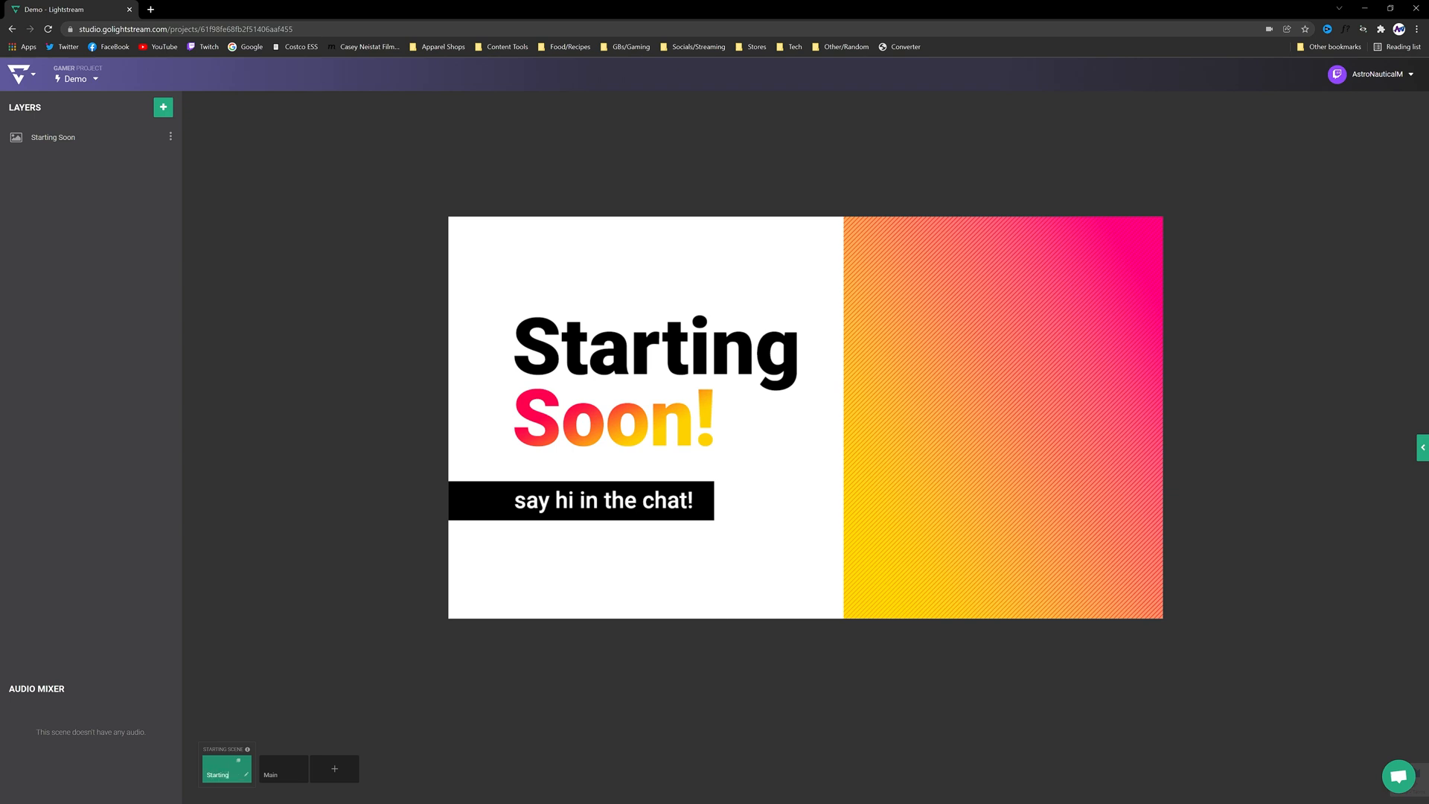
left_click(284, 769)
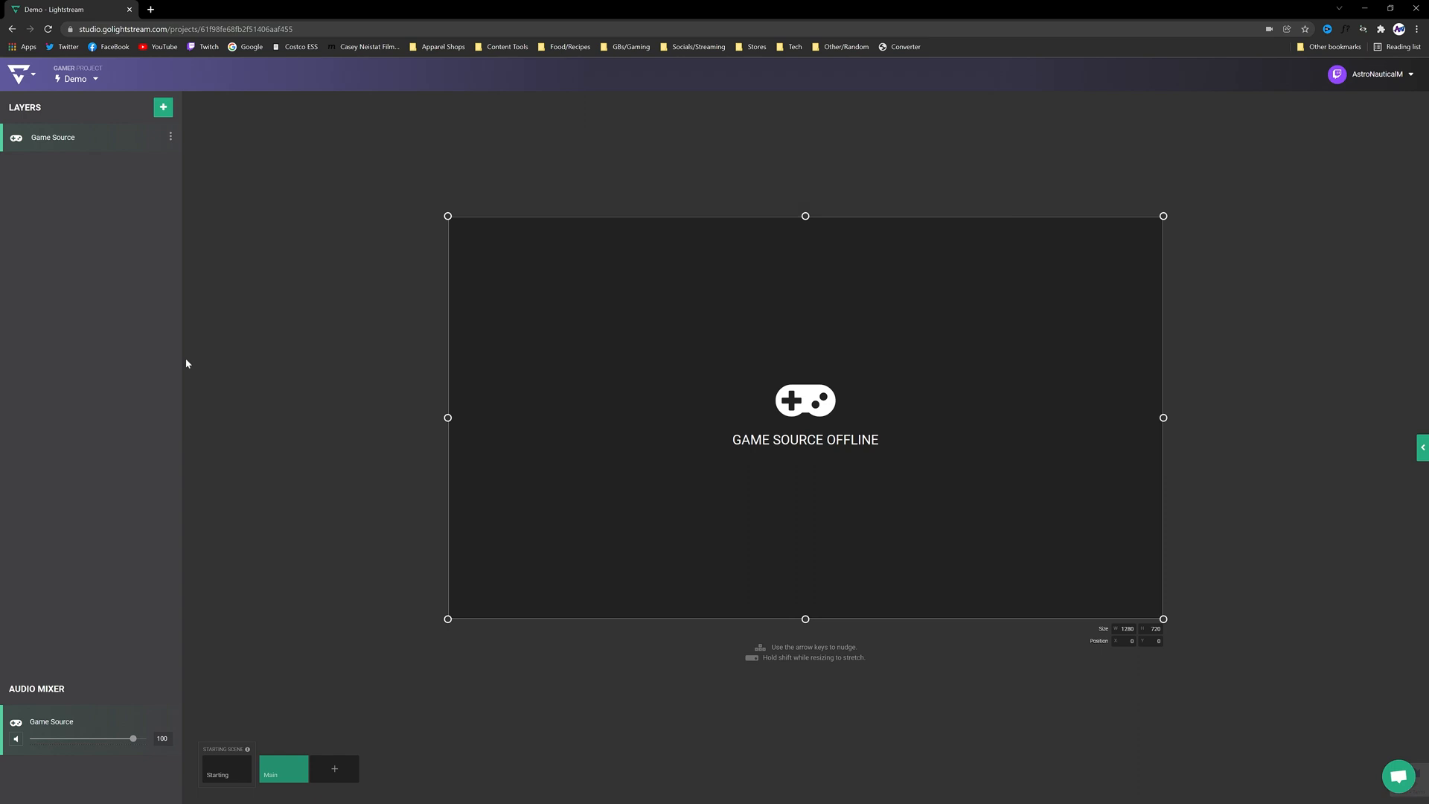
mouse_move(821, 393)
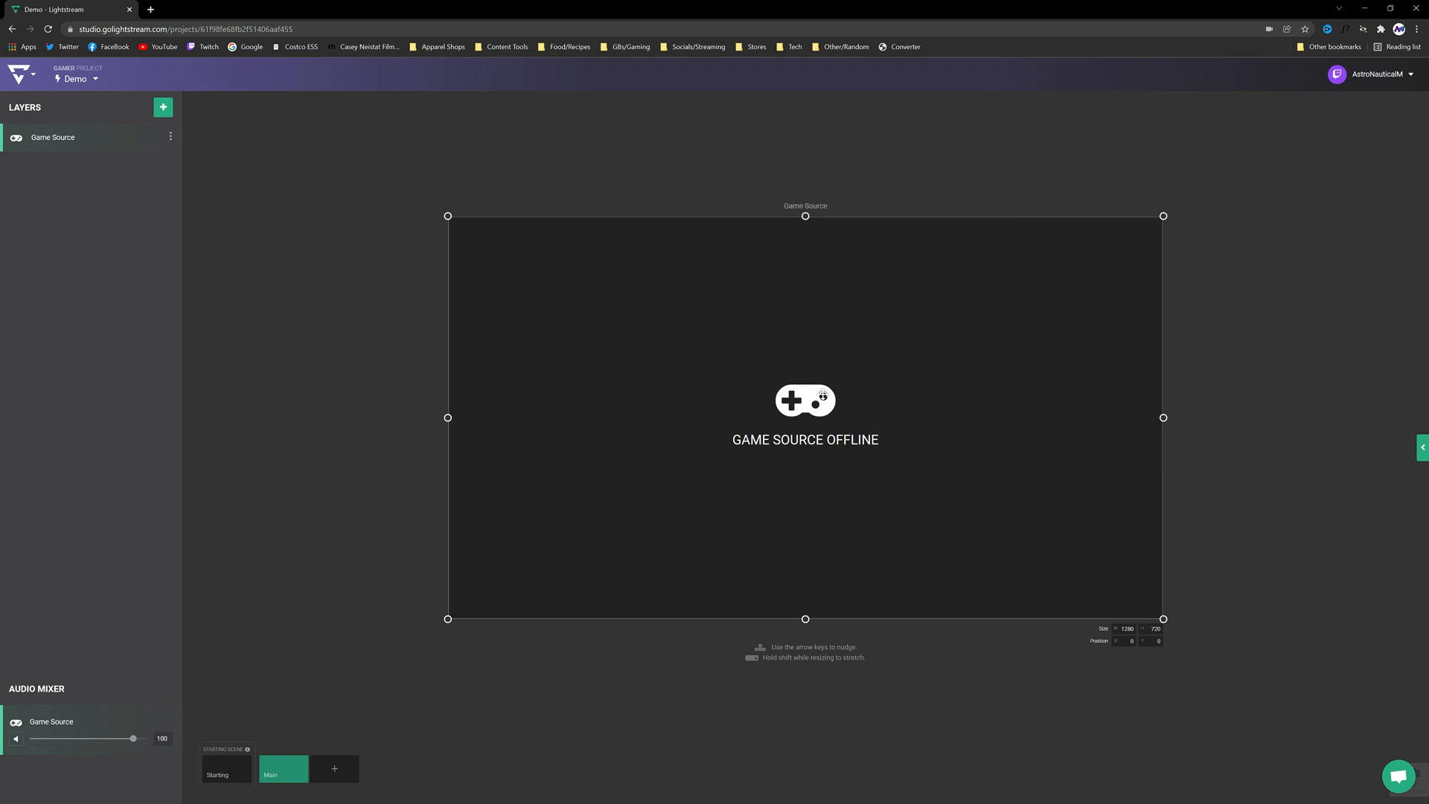
mouse_move(844, 447)
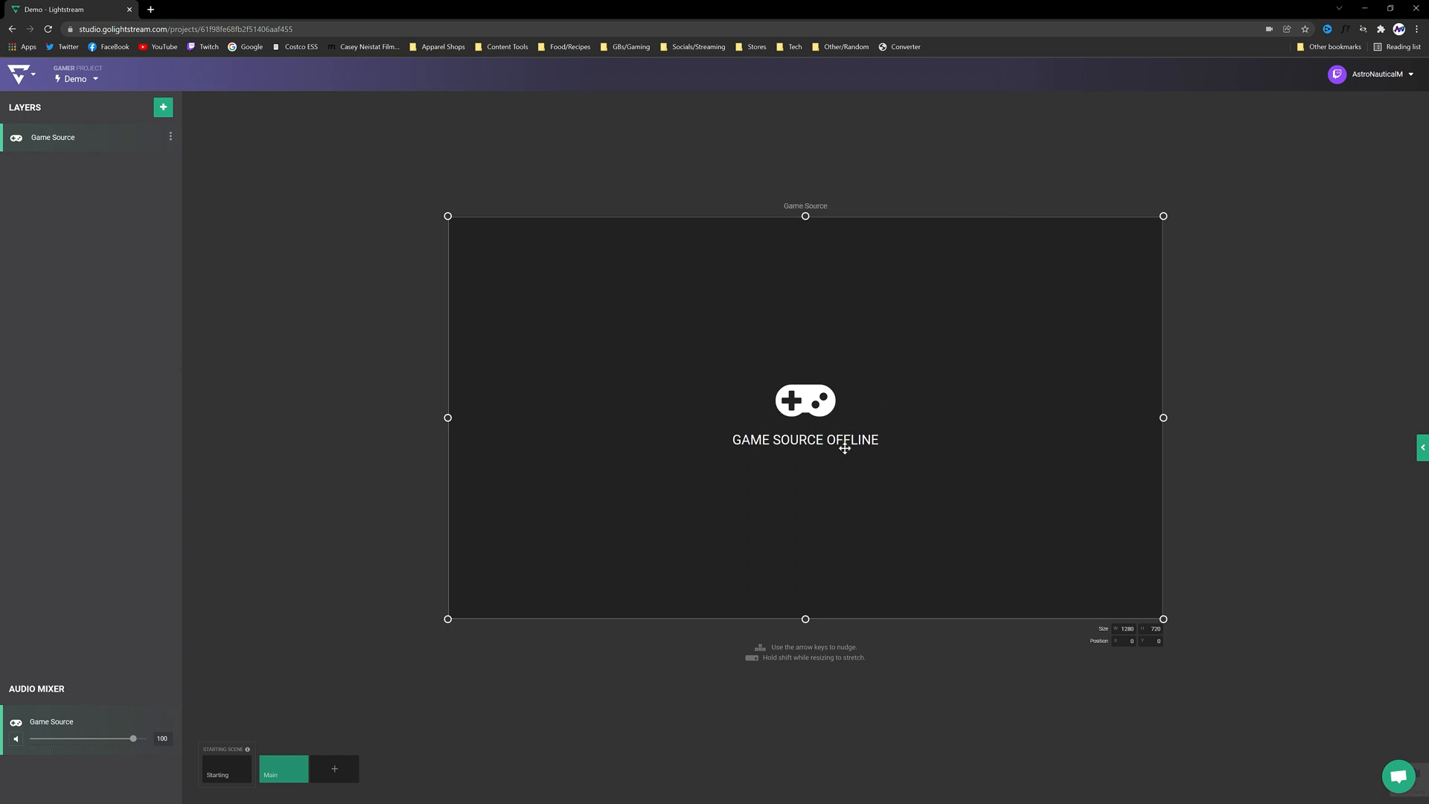
mouse_move(288, 280)
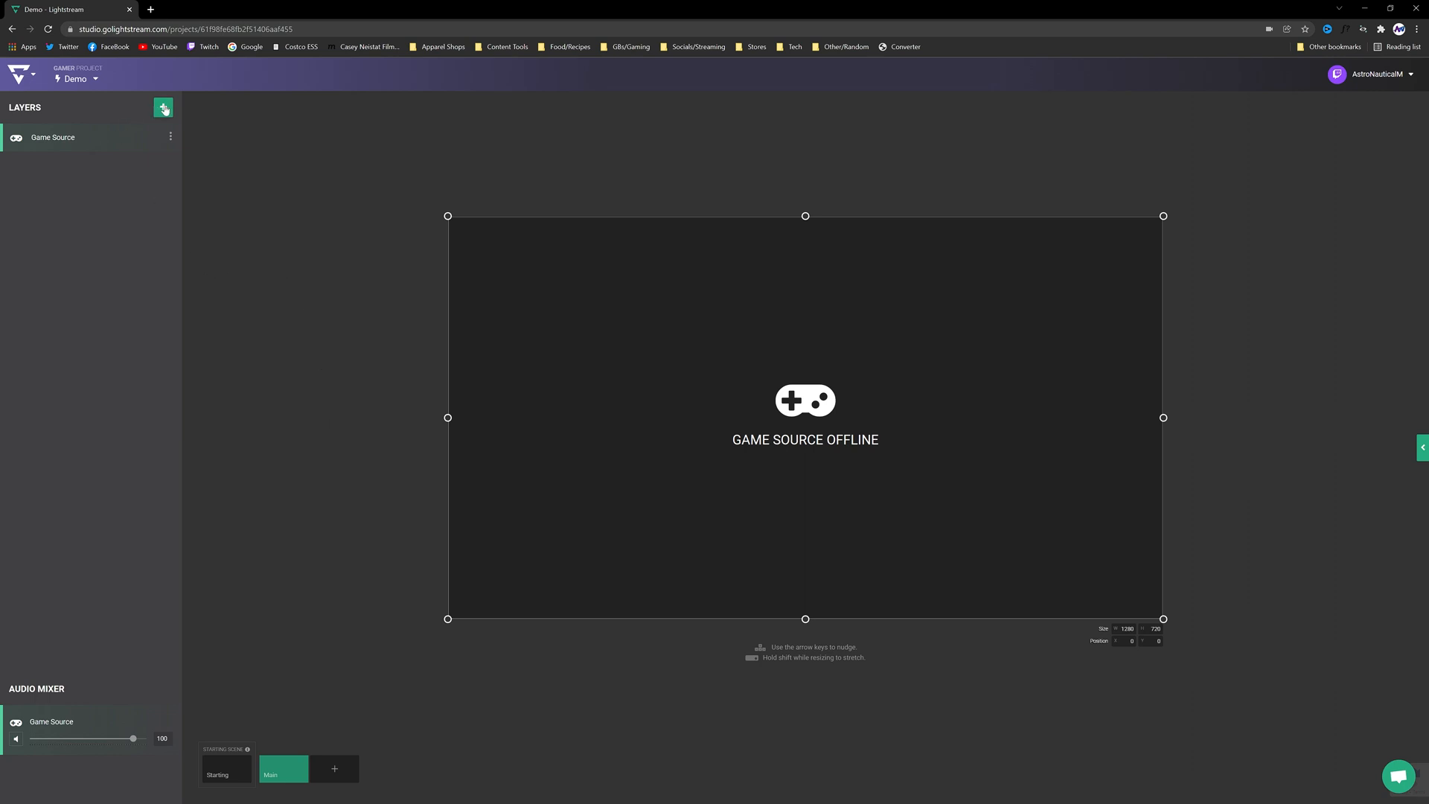
mouse_move(163, 107)
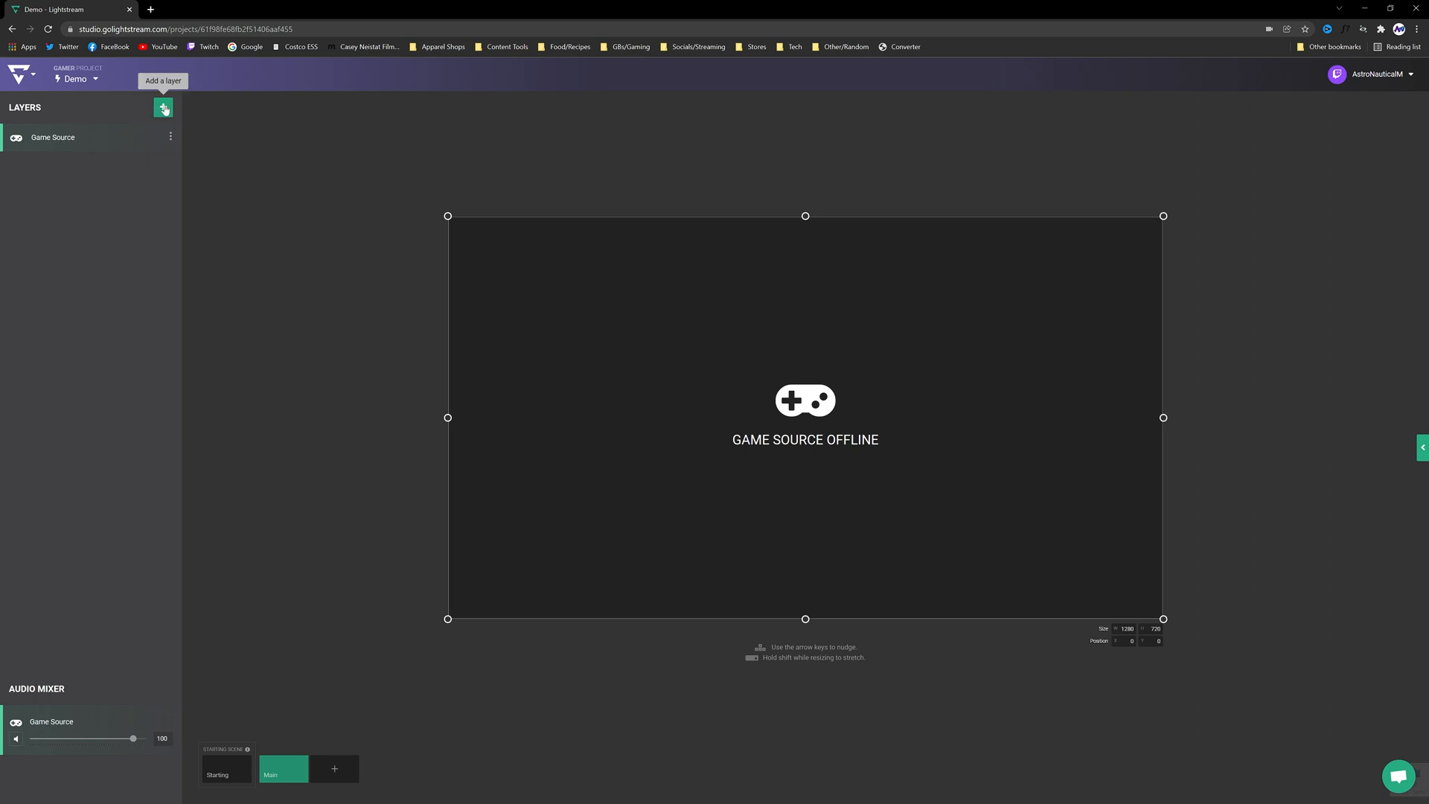
Add the Overlay Blue image layer above the game source in the Main scene.
left_click(163, 106)
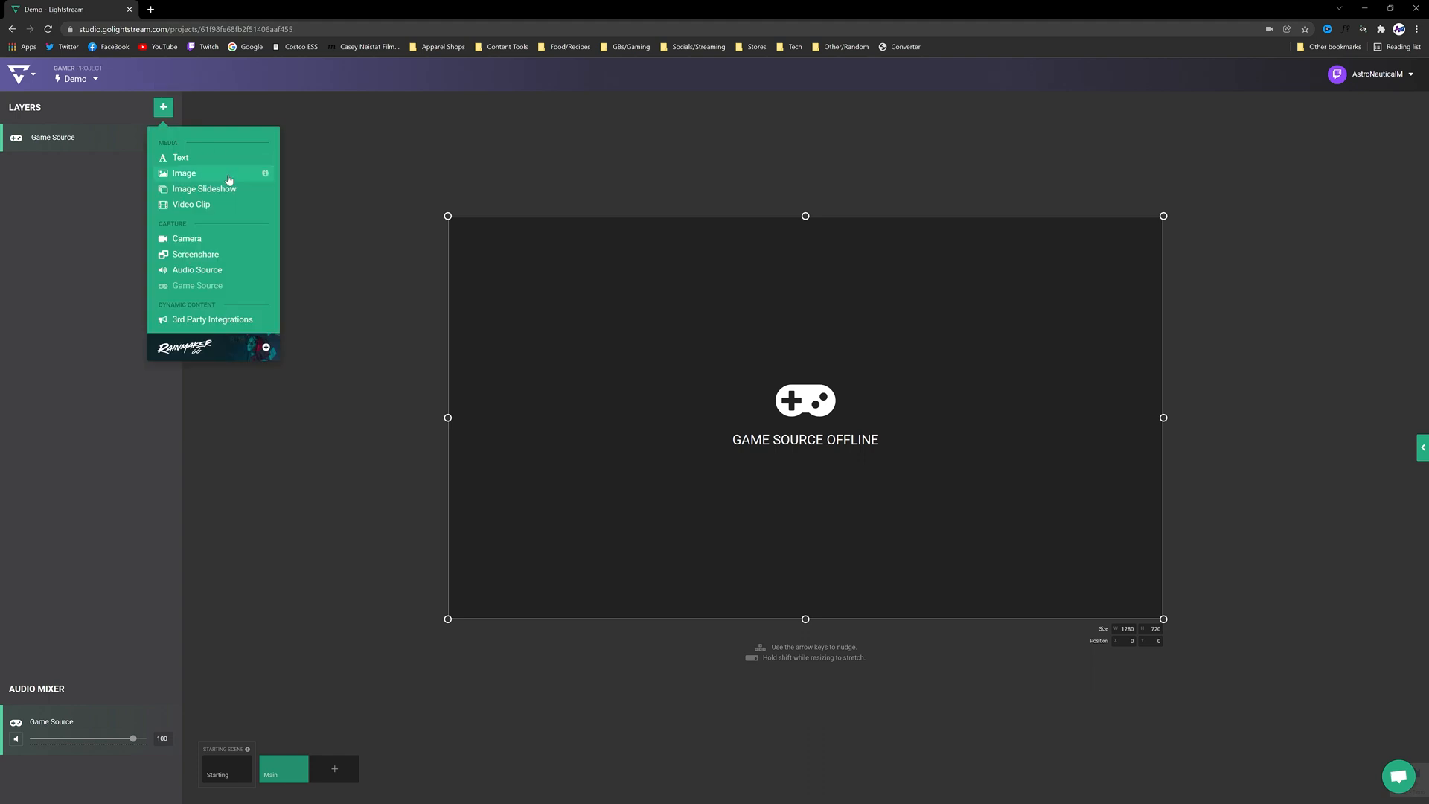
left_click(183, 173)
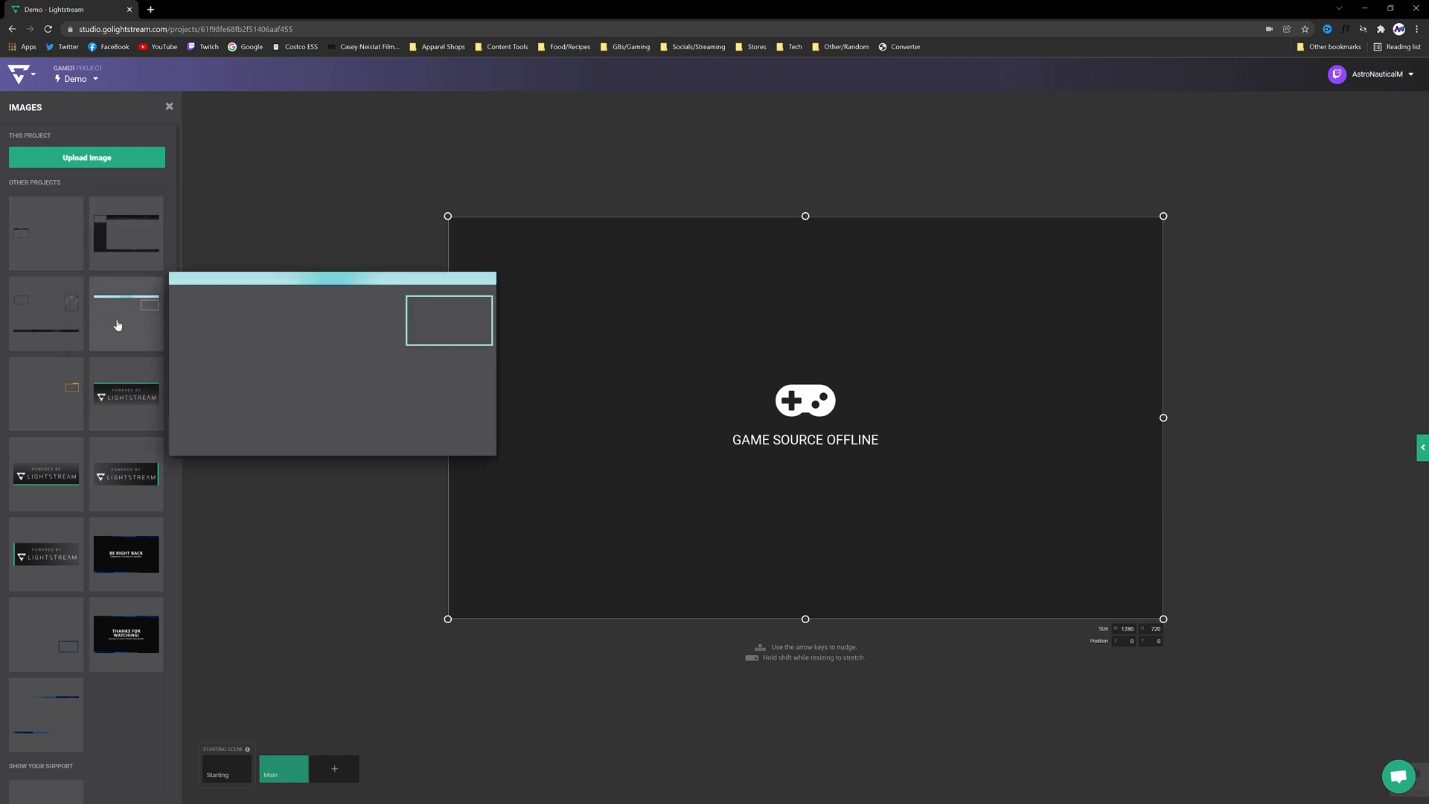
left_click(125, 314)
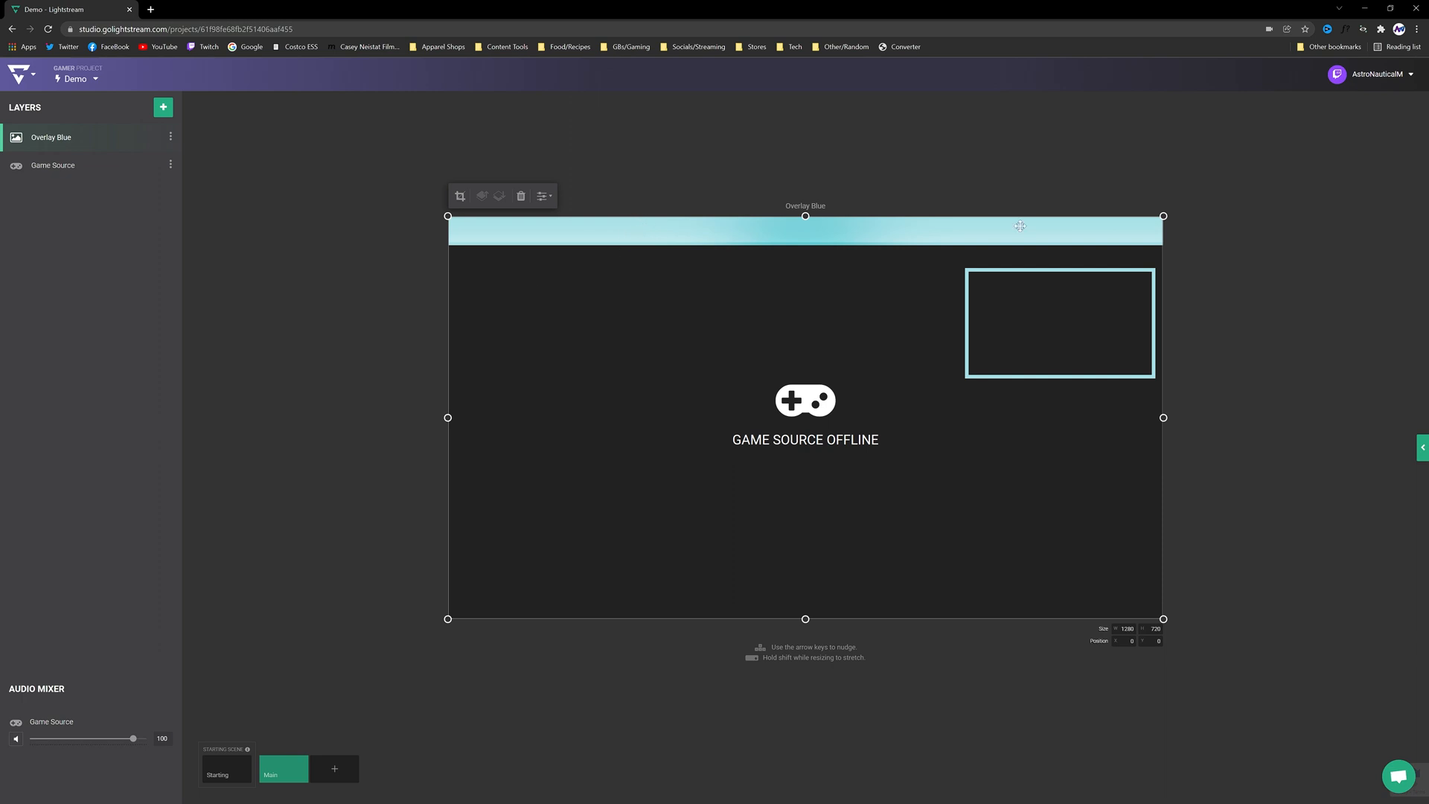
mouse_move(990, 258)
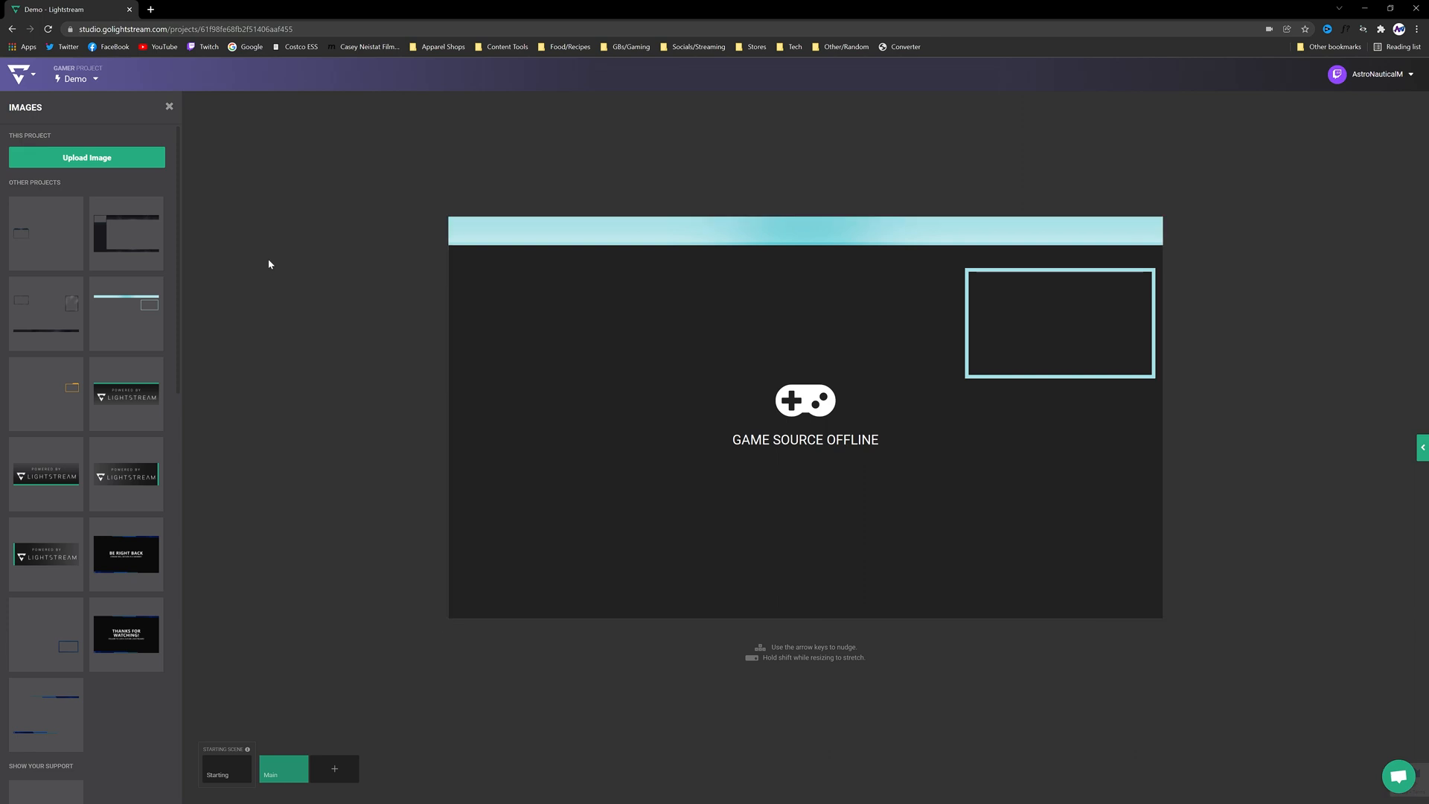
left_click(169, 106)
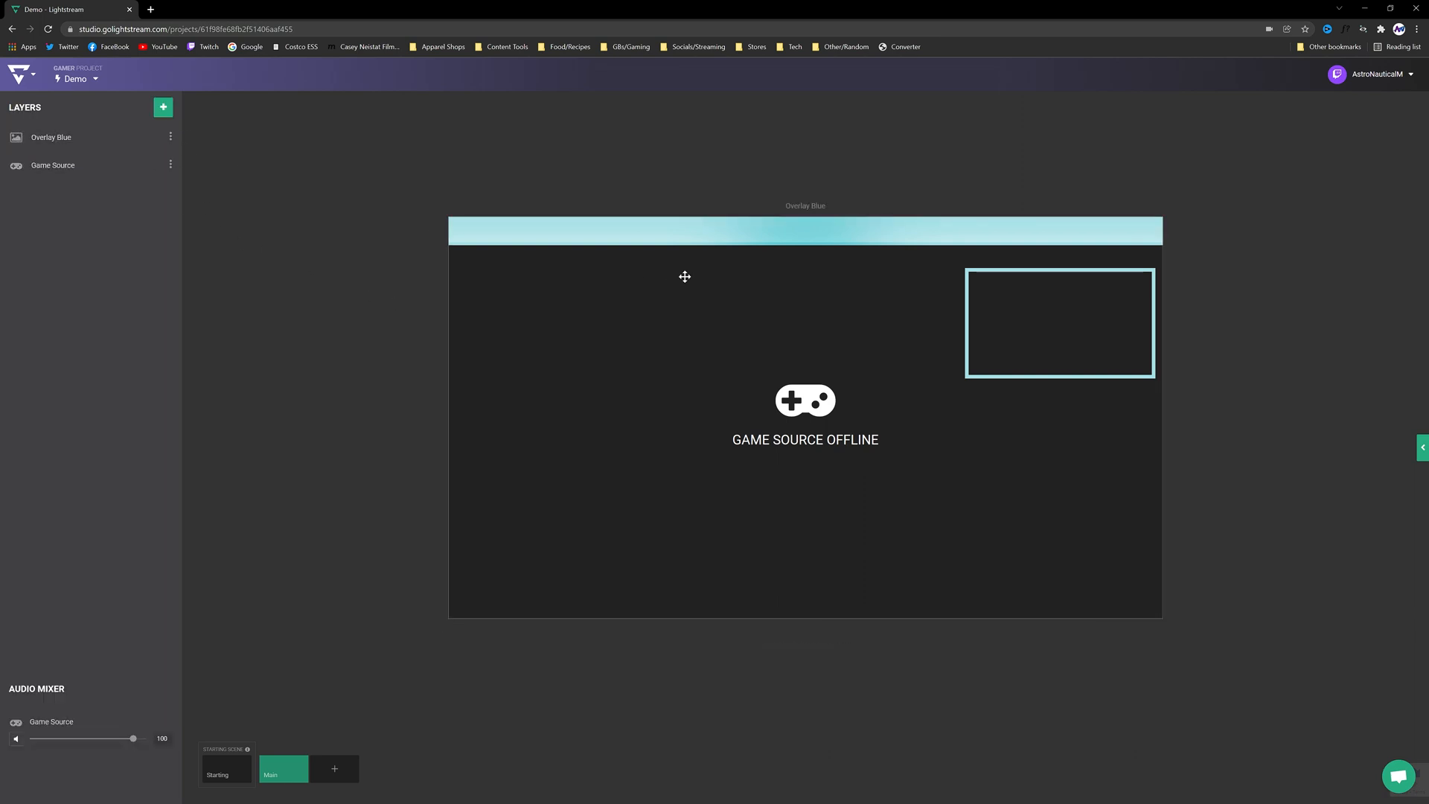
left_click(162, 106)
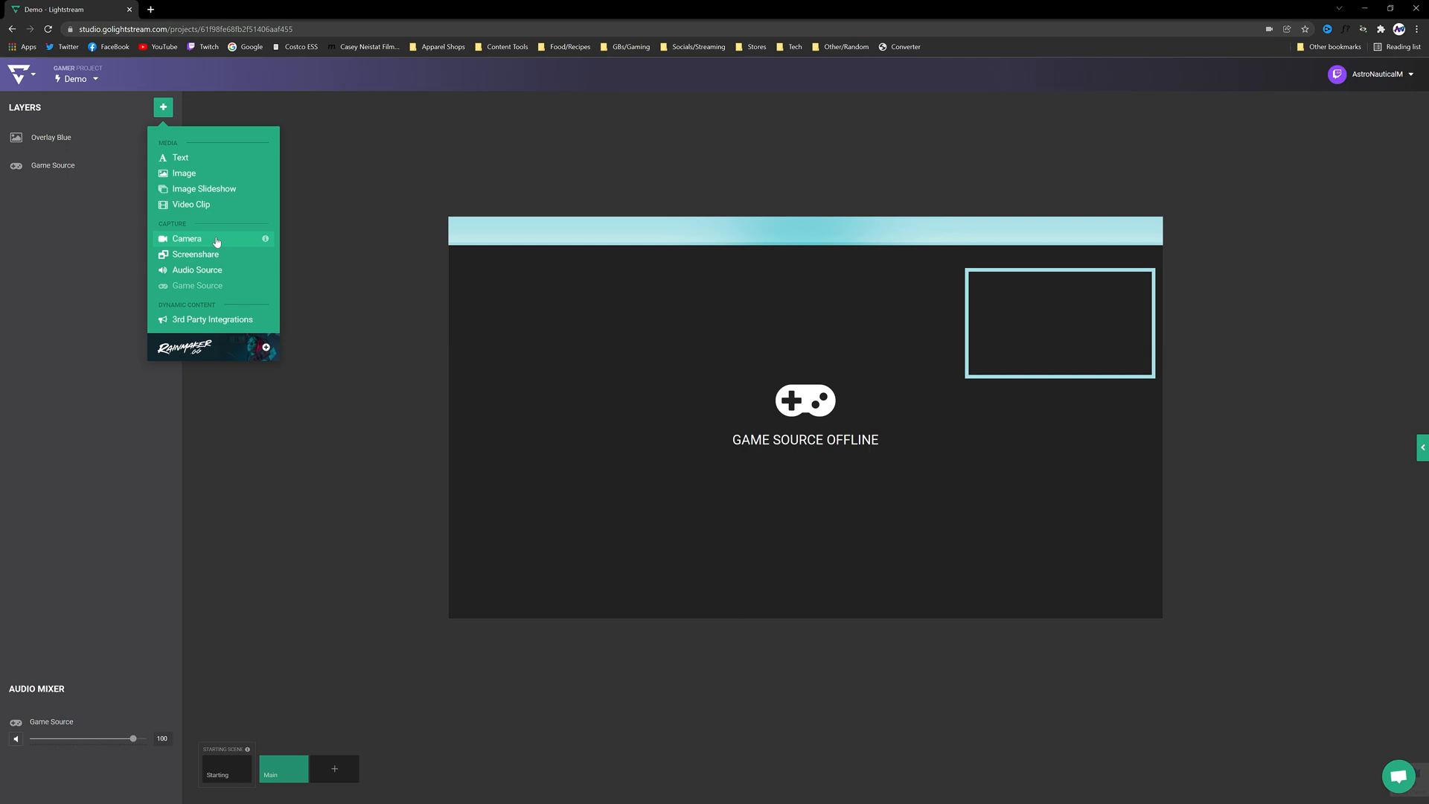
Add the HD Pro Webcam as an active camera layer fitted inside the overlay's top-right frame.
left_click(187, 239)
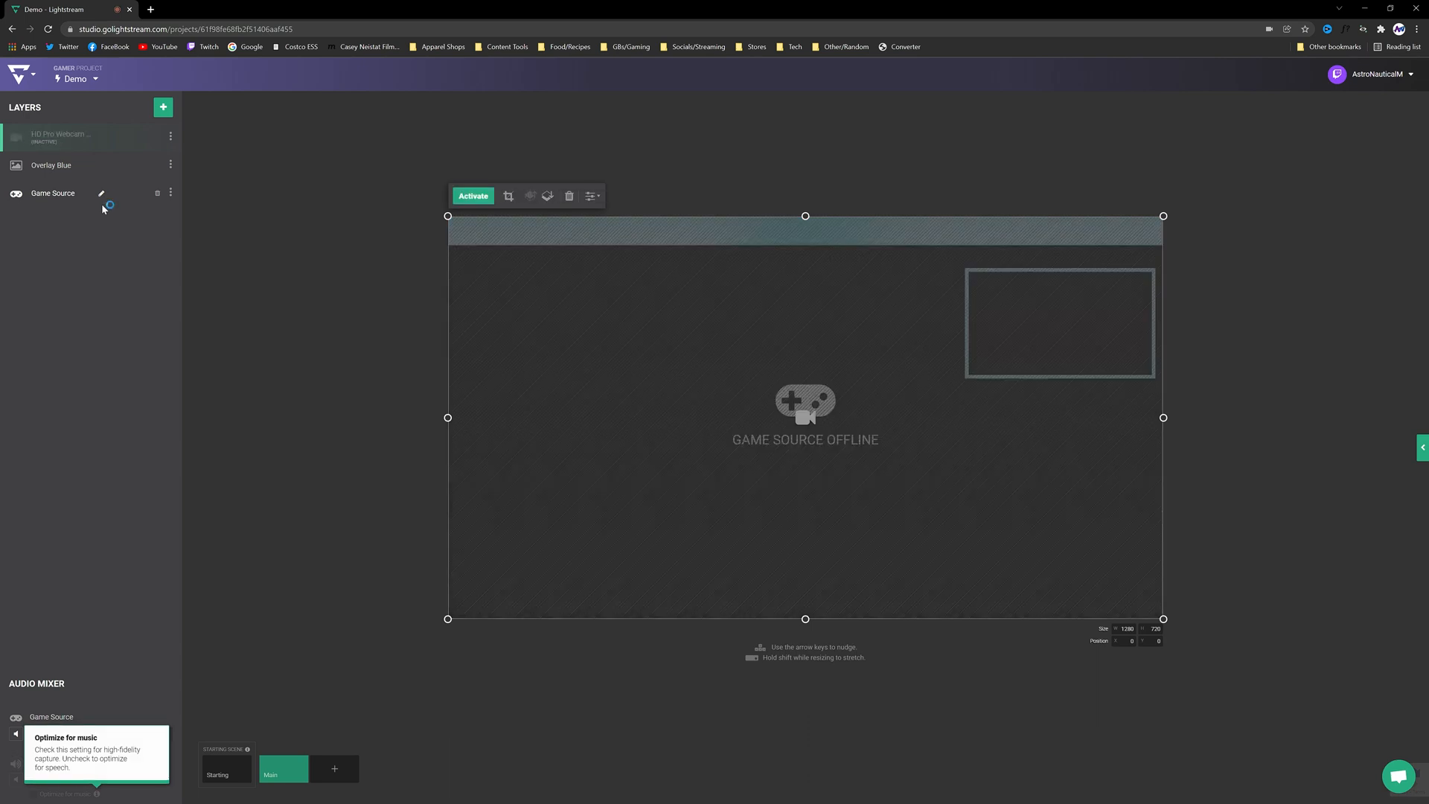
left_click(472, 195)
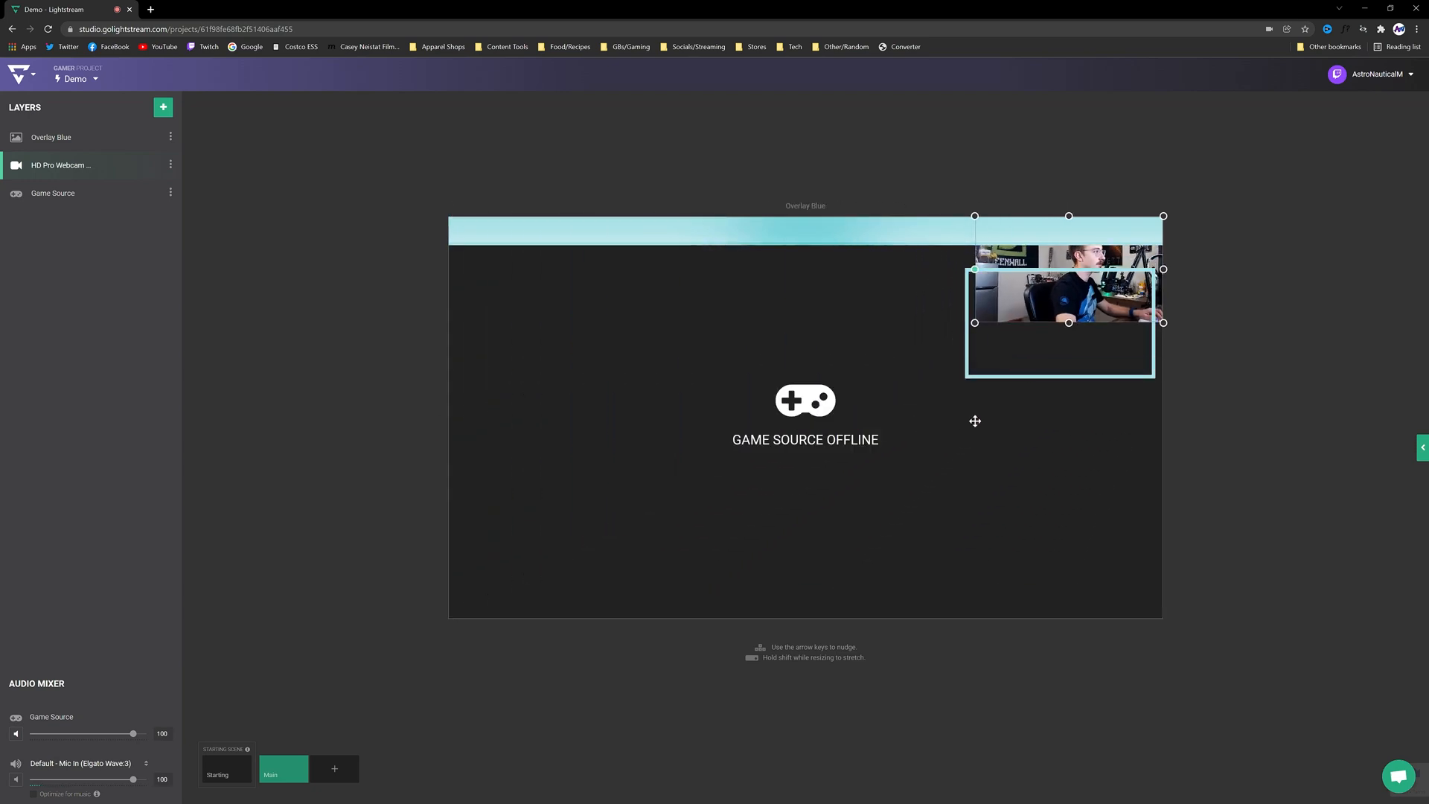
left_click(1059, 293)
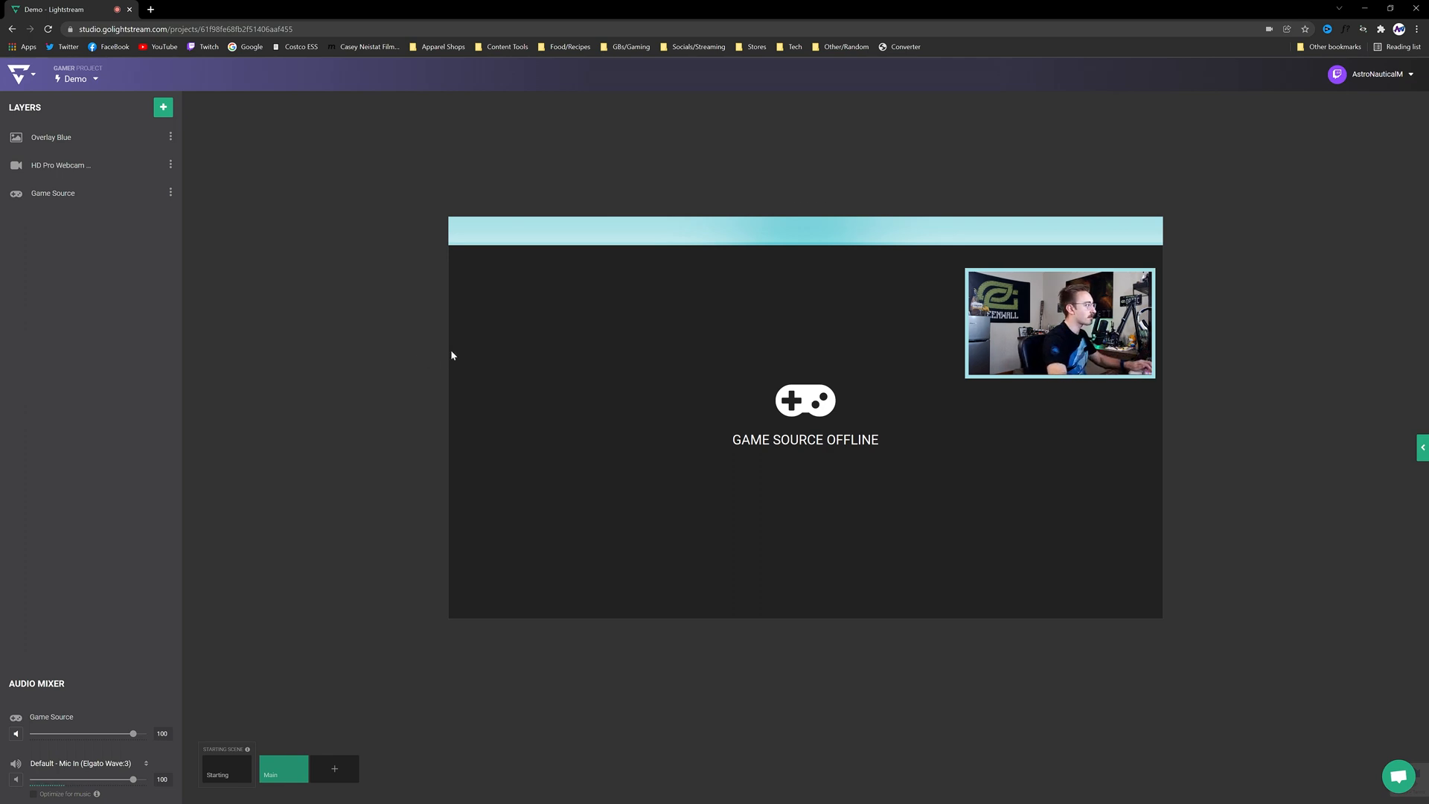
mouse_move(362, 404)
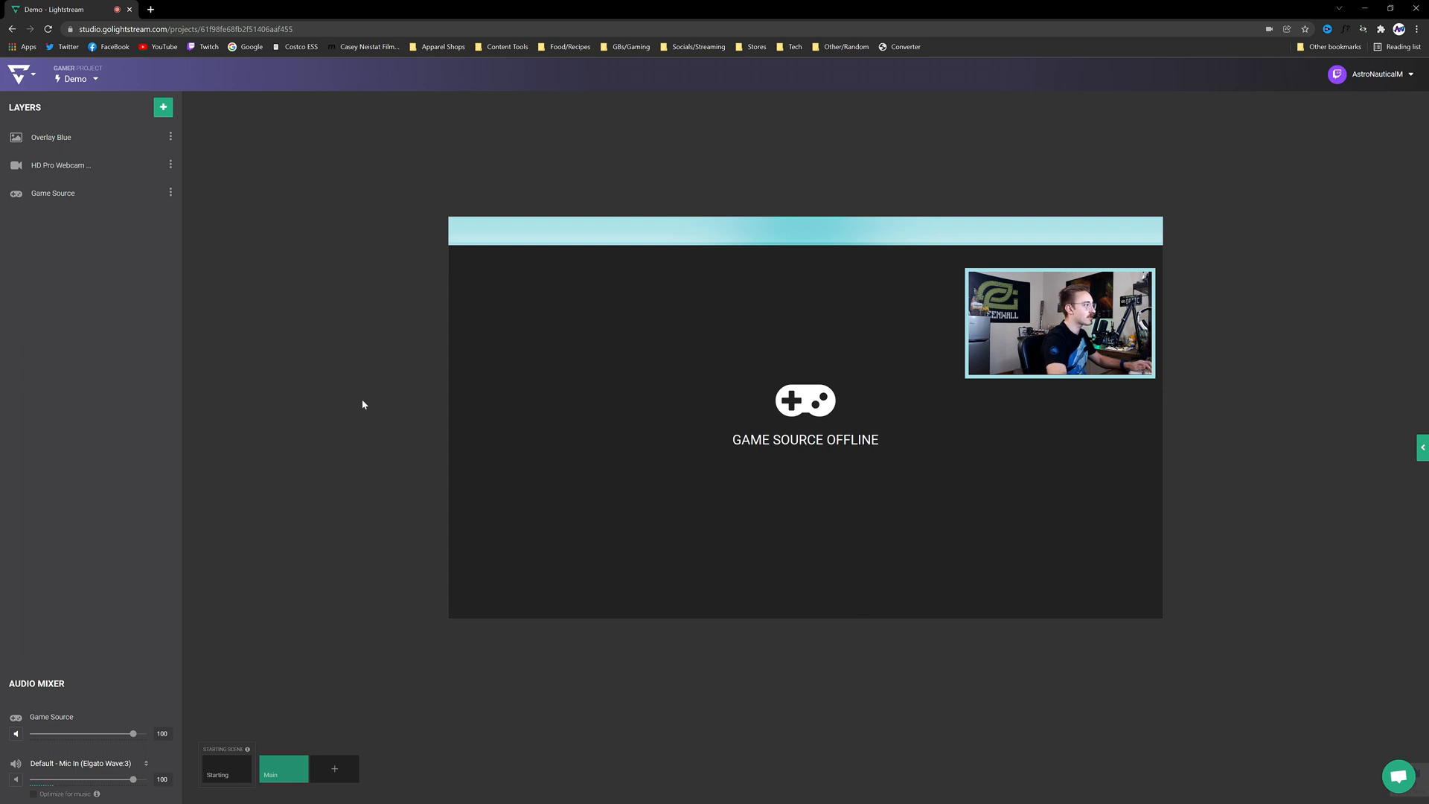
mouse_move(227, 492)
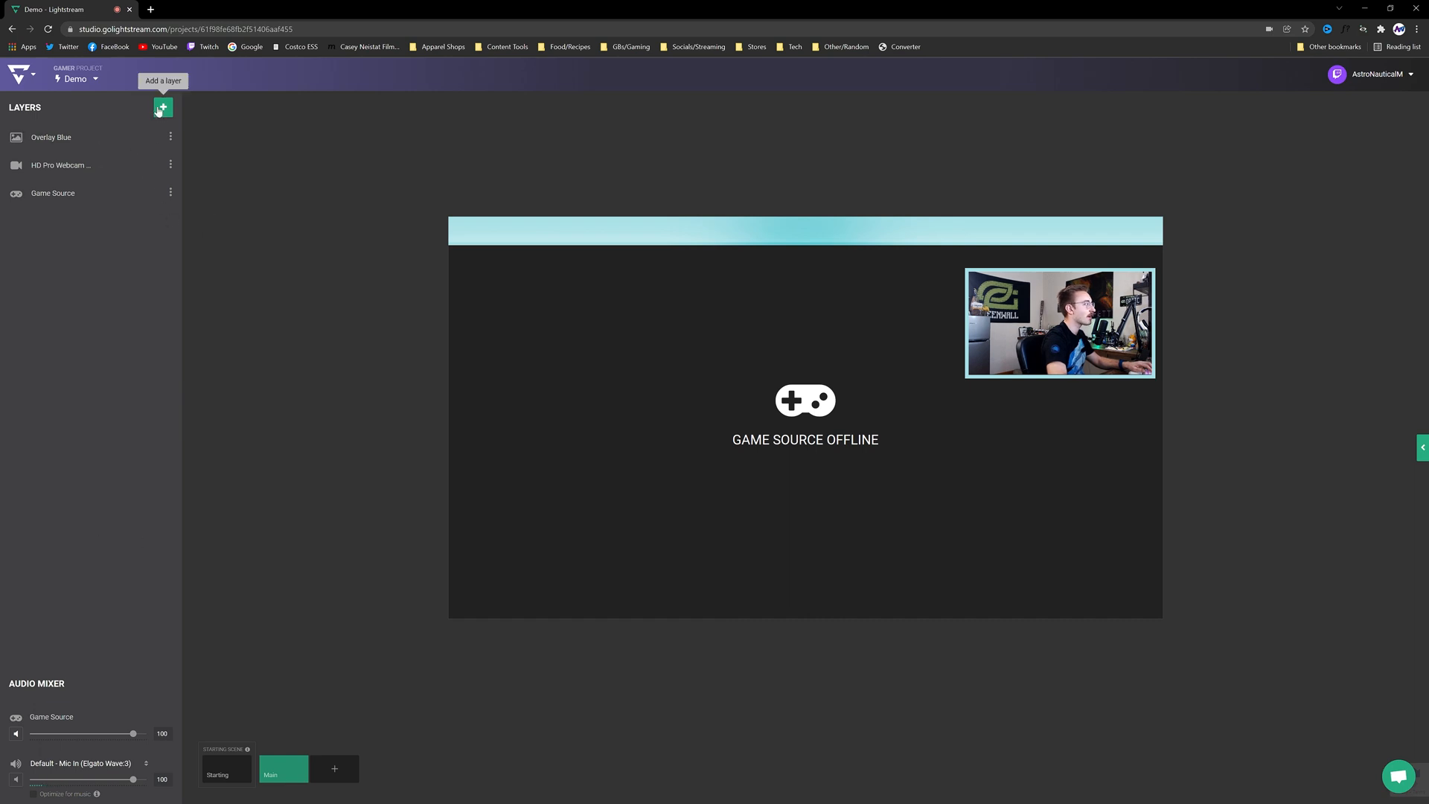
left_click(163, 107)
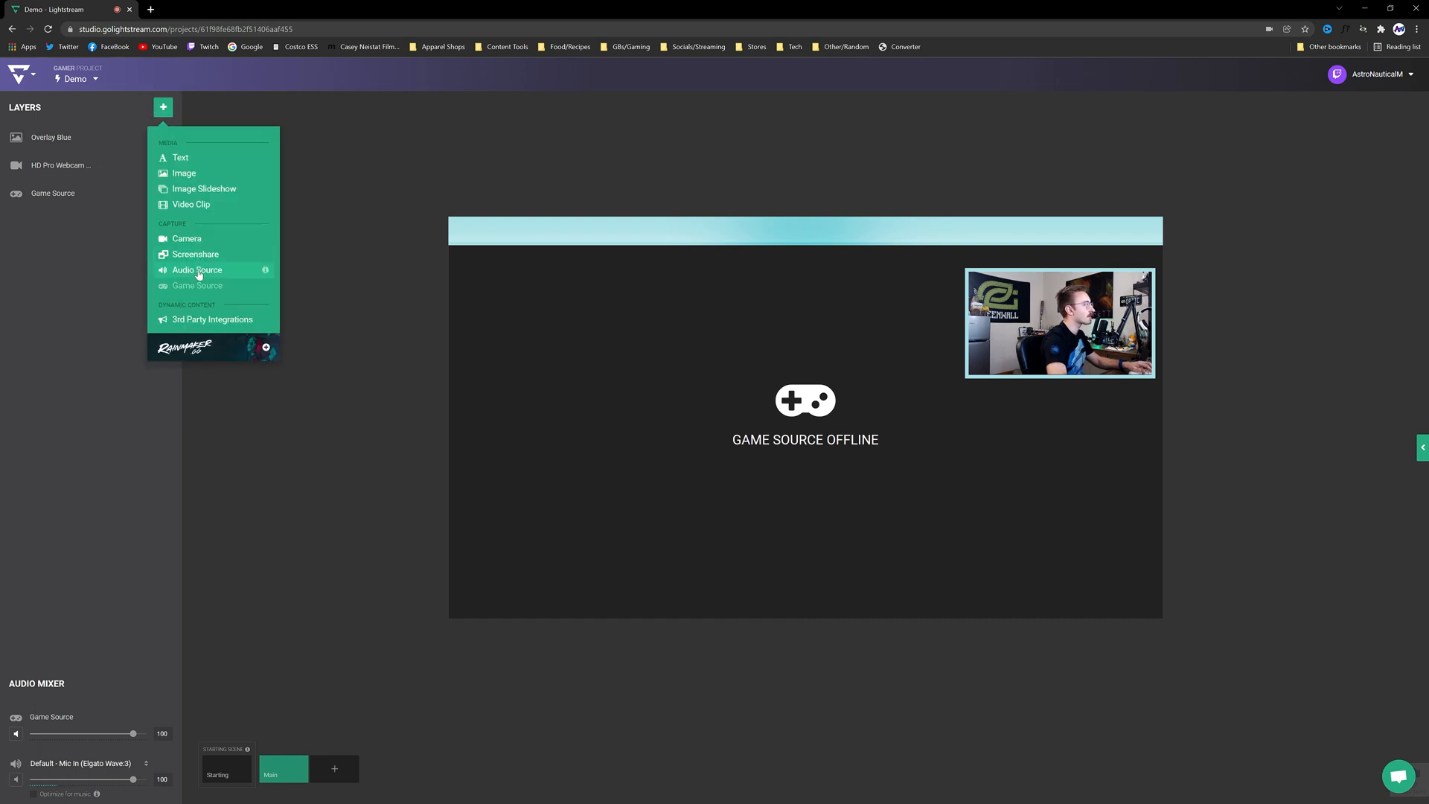
left_click(196, 269)
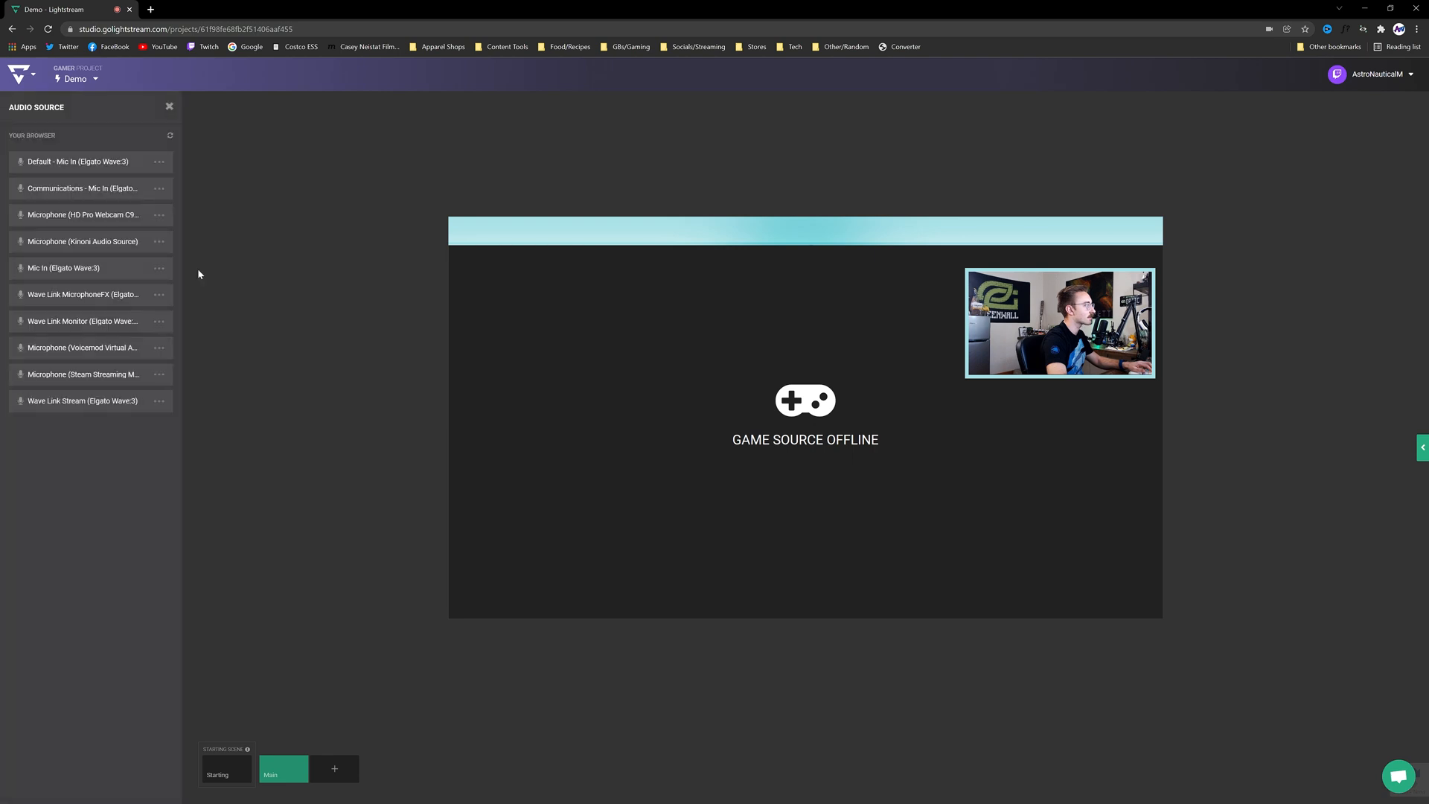
mouse_move(90, 263)
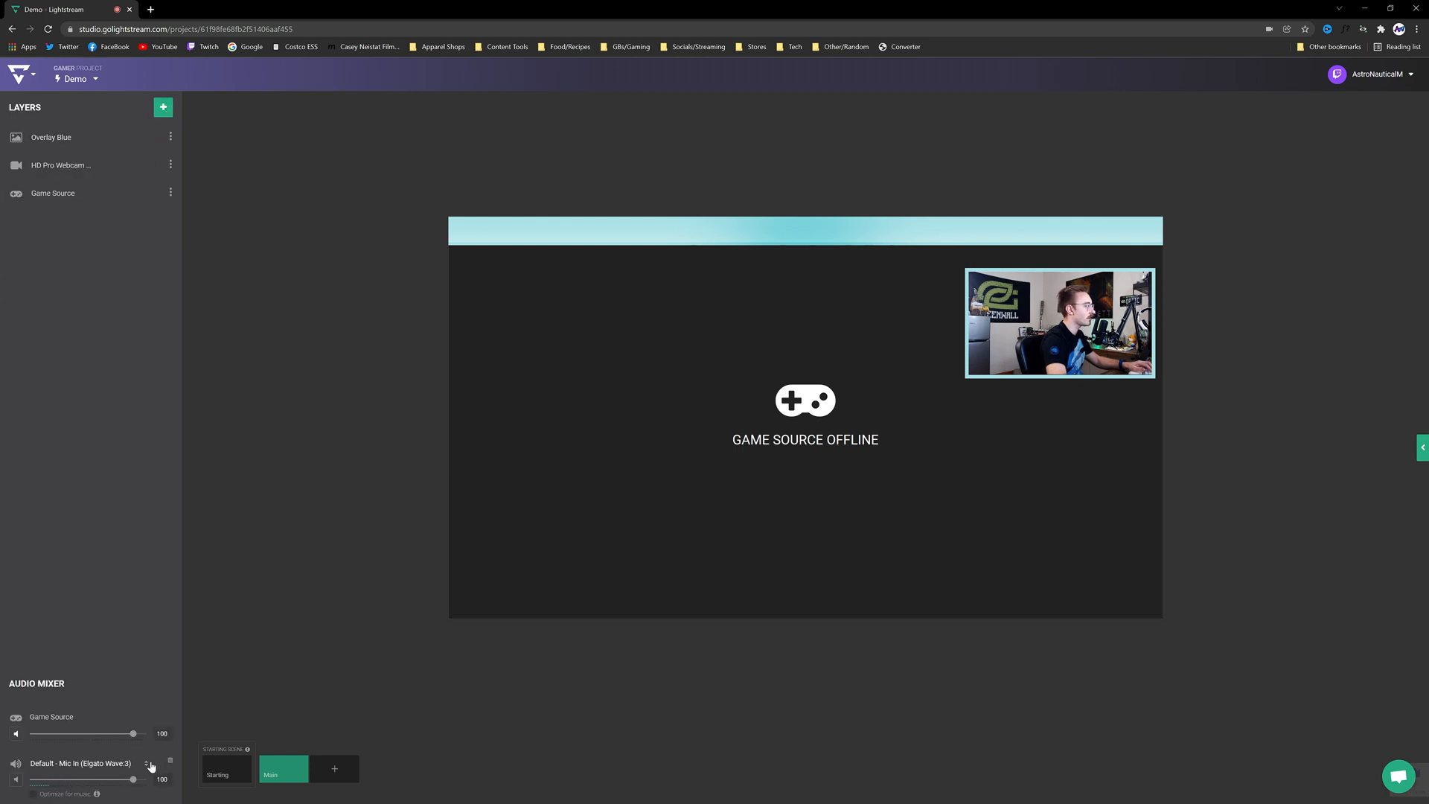
mouse_move(163, 107)
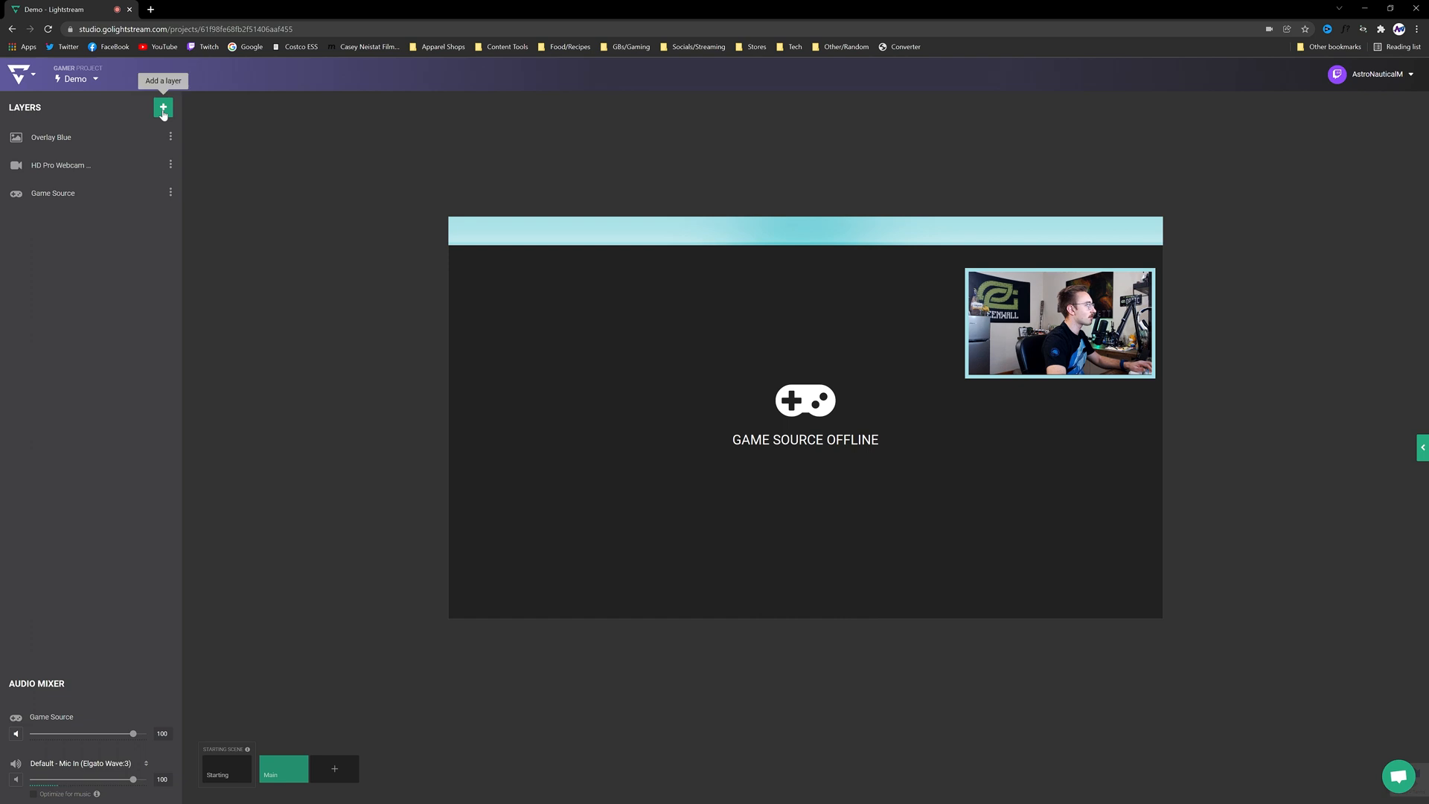
Add the Powered by Lightstream tag image and shrink it into the right end of the blue top bar.
left_click(163, 107)
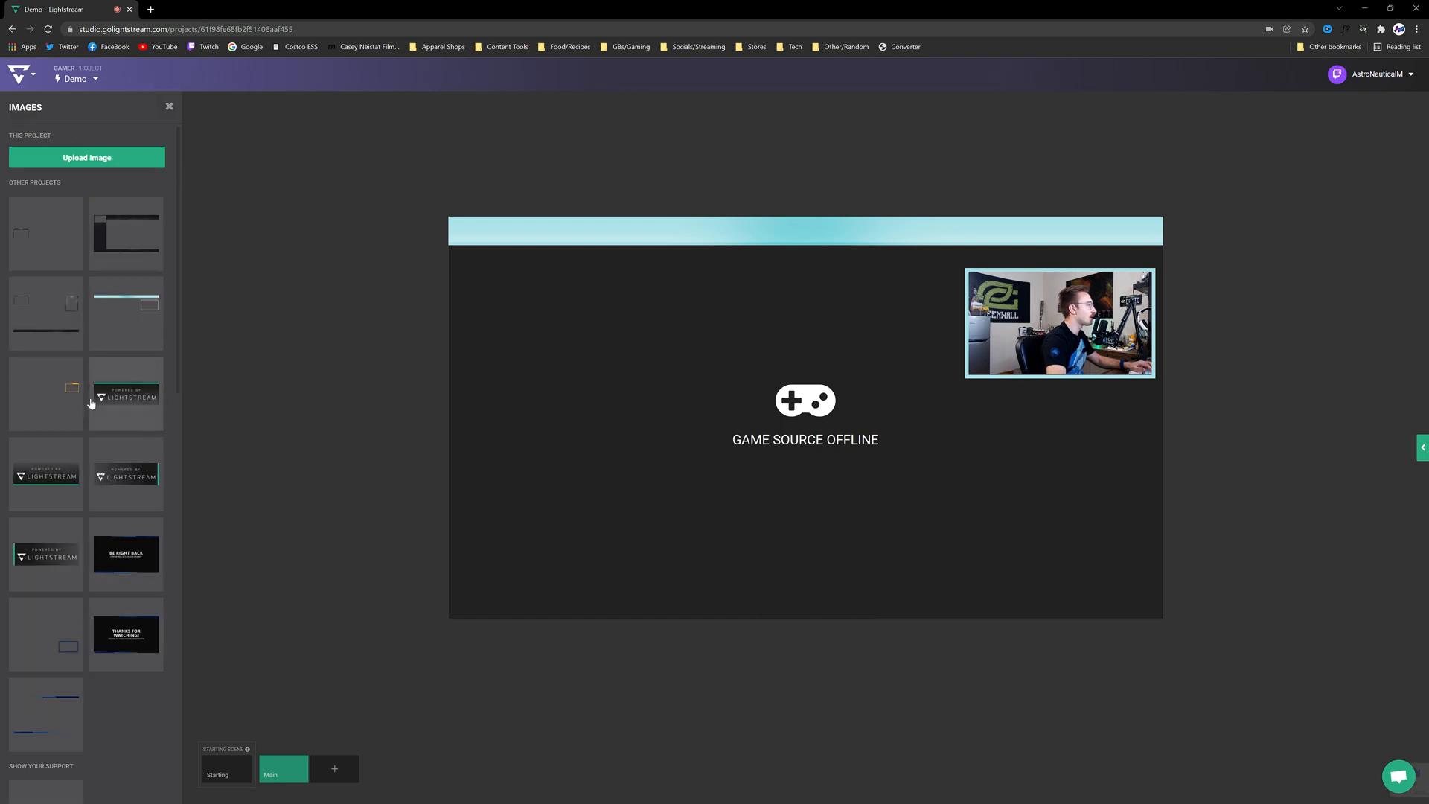
mouse_move(119, 490)
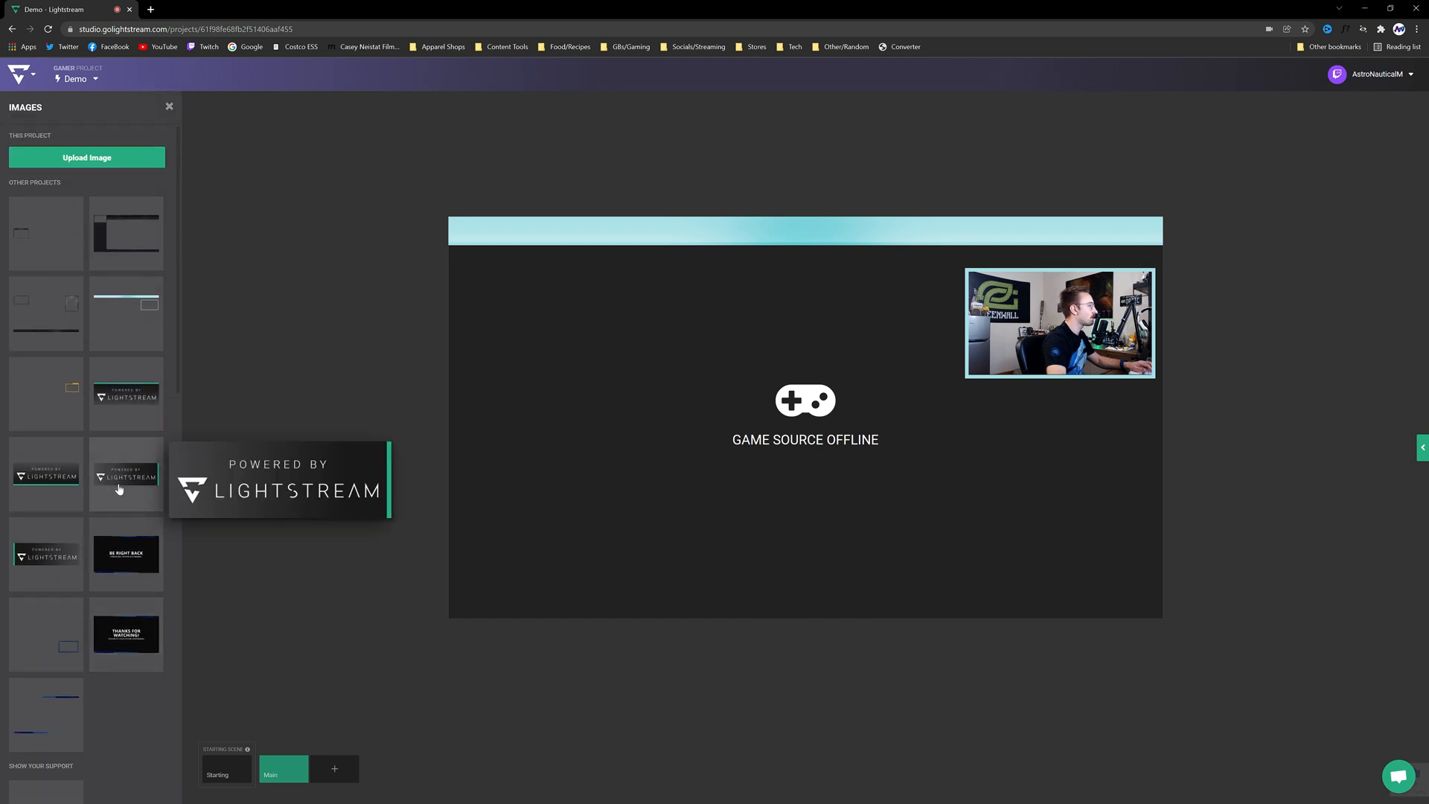
left_click(125, 477)
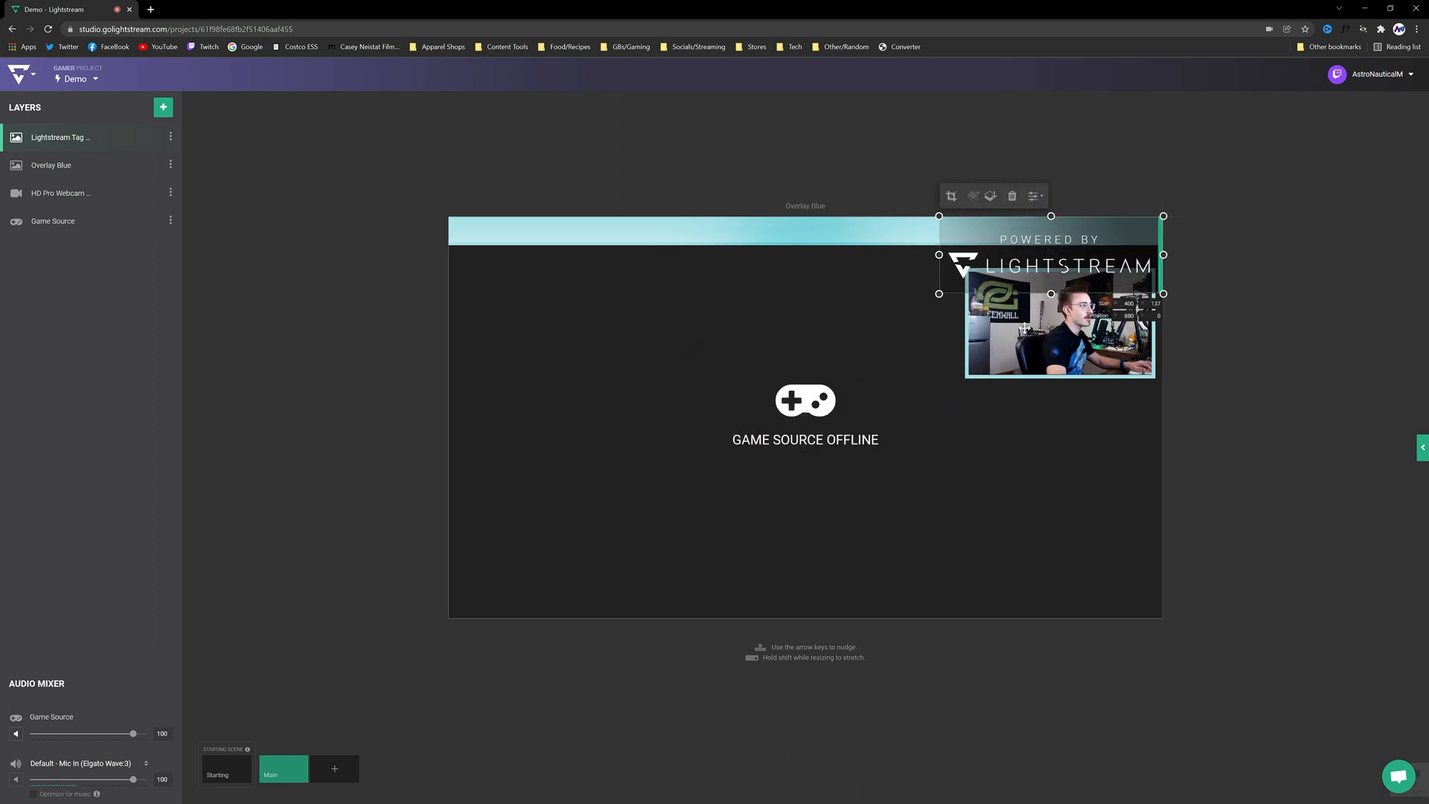
left_click_drag(1050, 264, 950, 273)
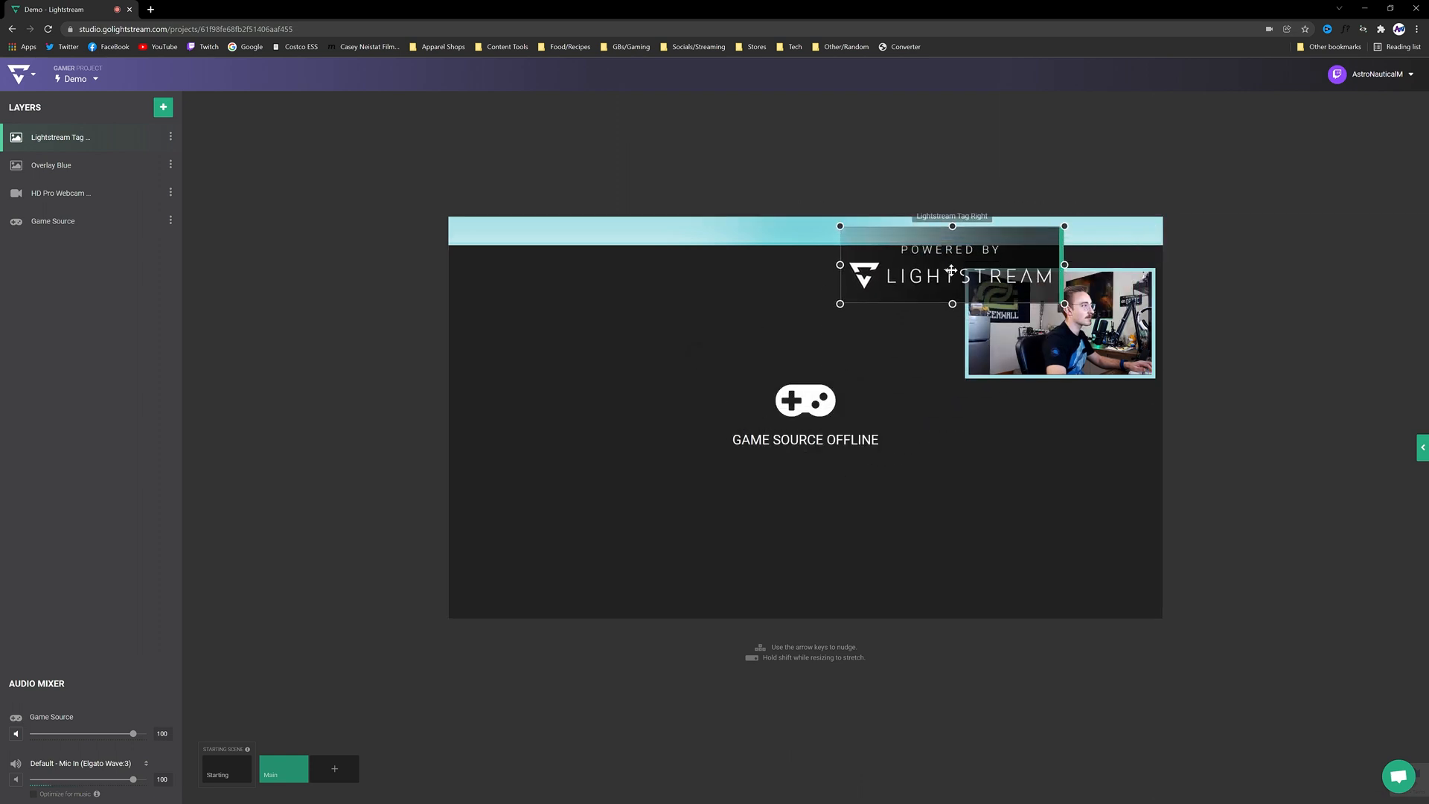
left_click_drag(951, 264, 973, 264)
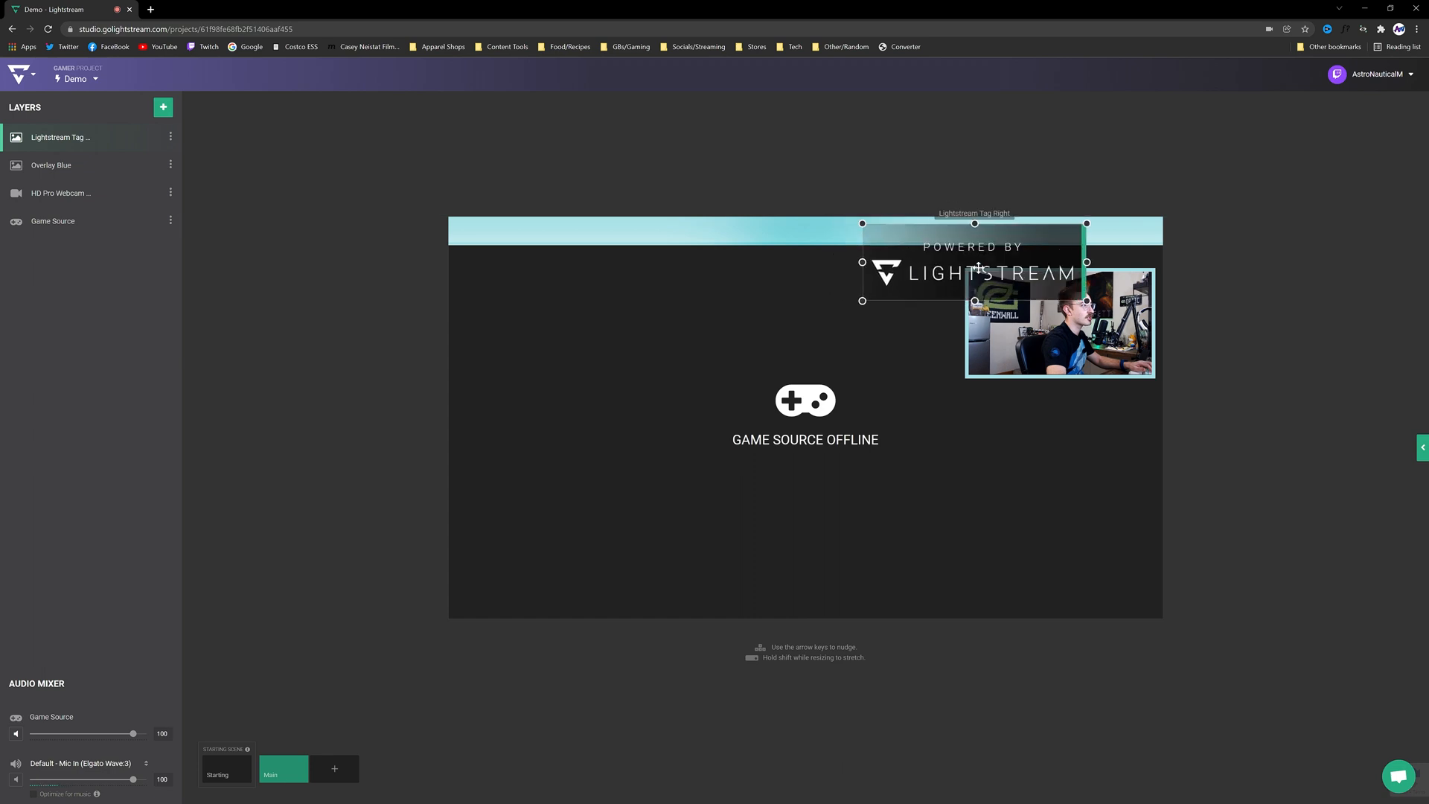
left_click_drag(974, 262, 1051, 256)
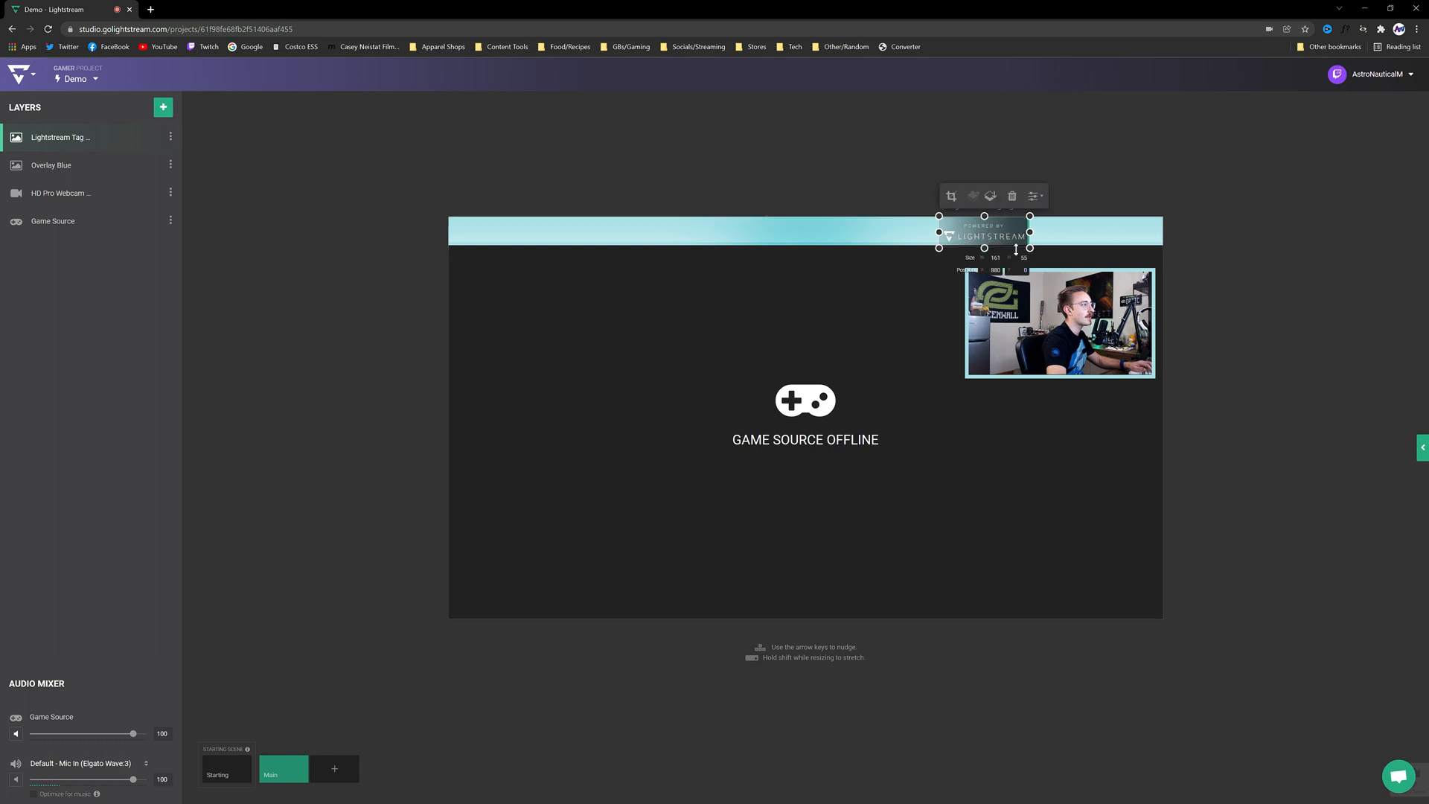
left_click_drag(984, 230, 1117, 227)
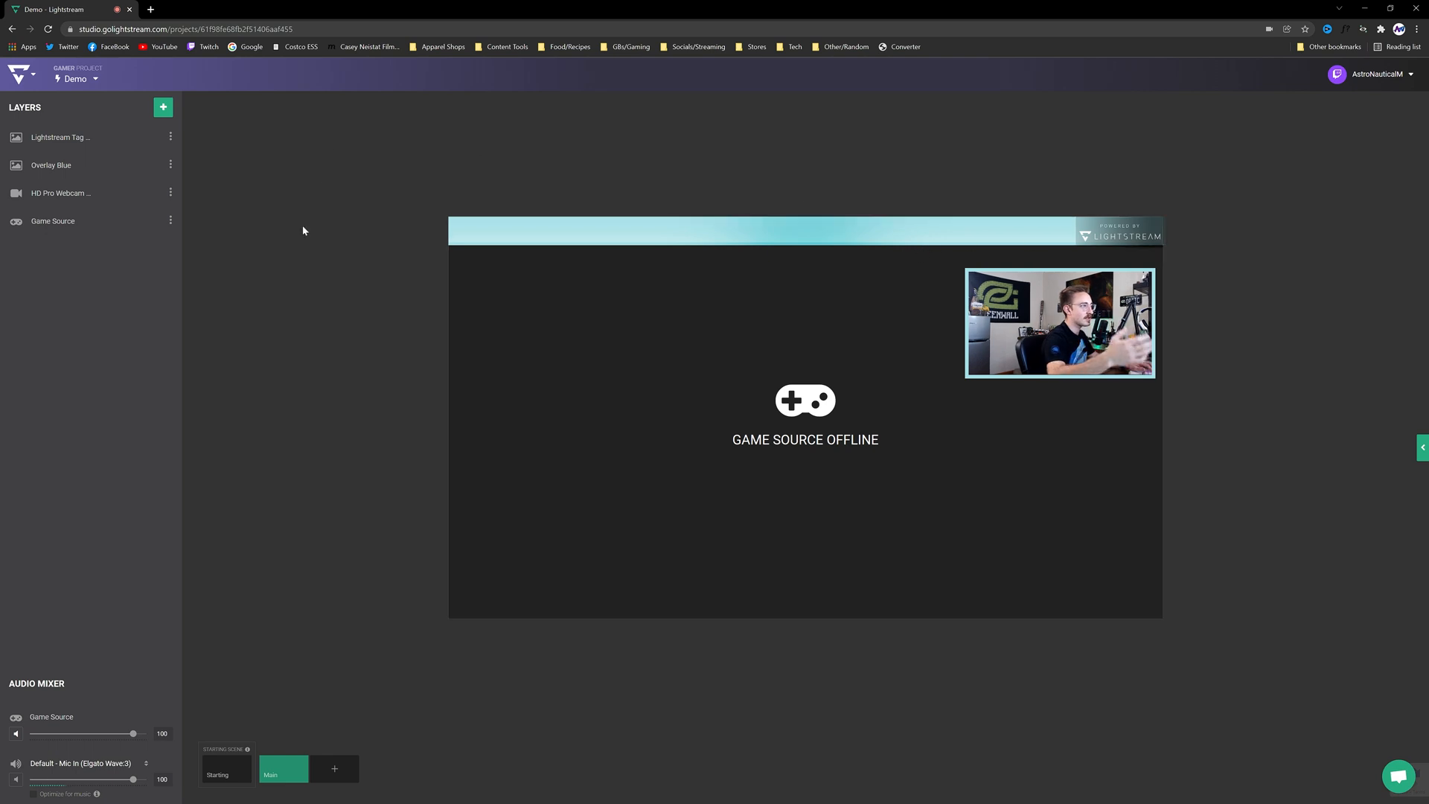
Shrink the Live graphic to the lower left and add a text layer reading 'AstronauticalM'.
left_click(163, 106)
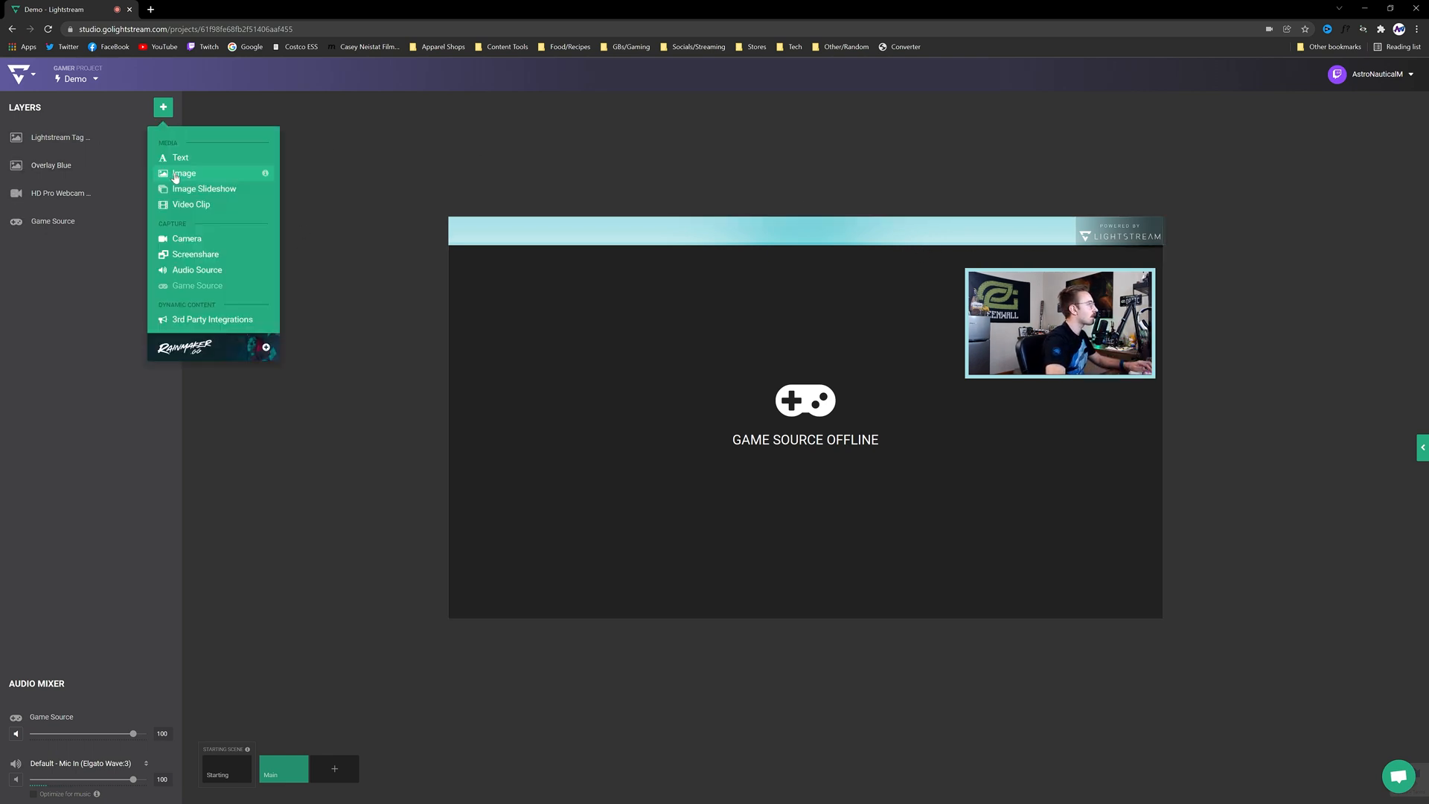
left_click(183, 174)
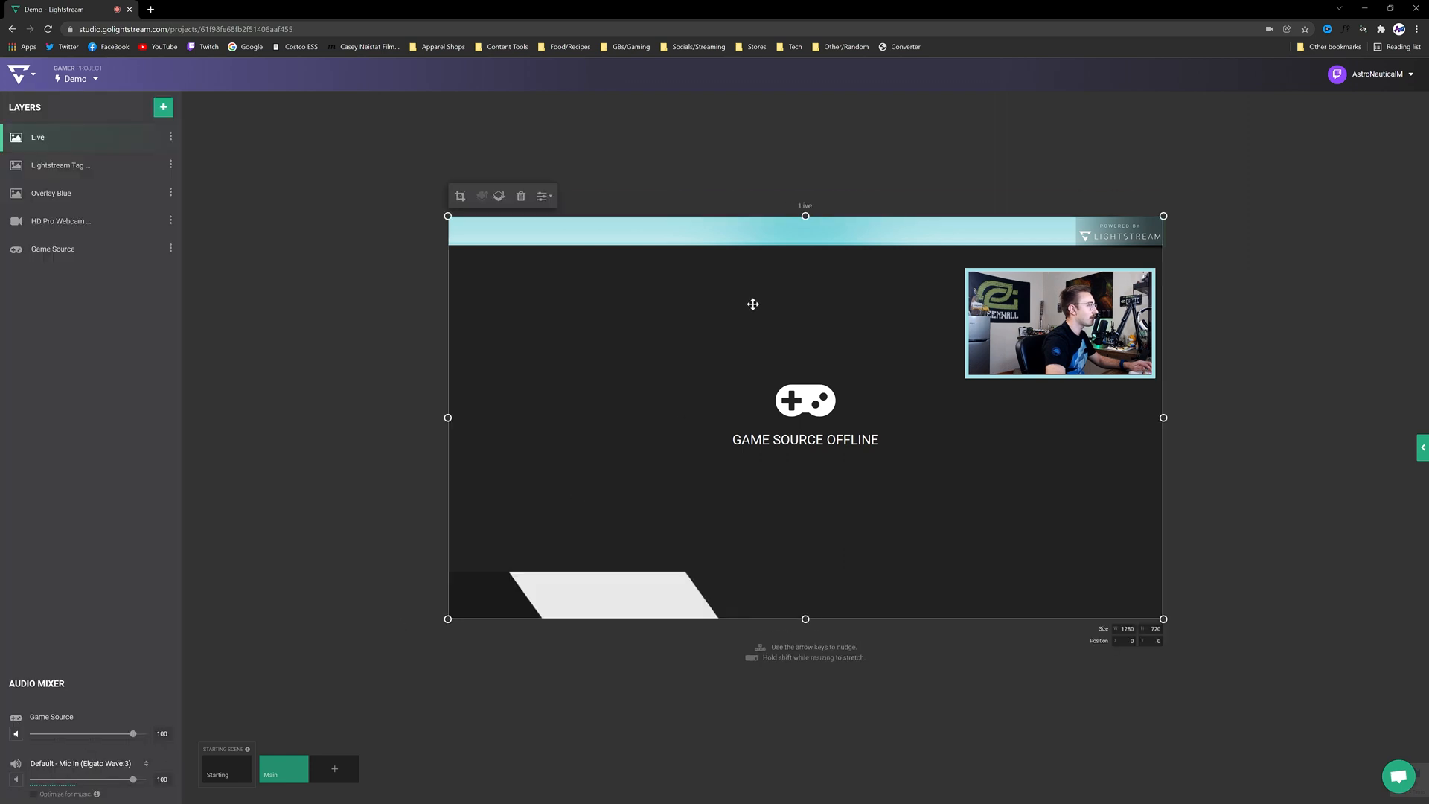
left_click(49, 192)
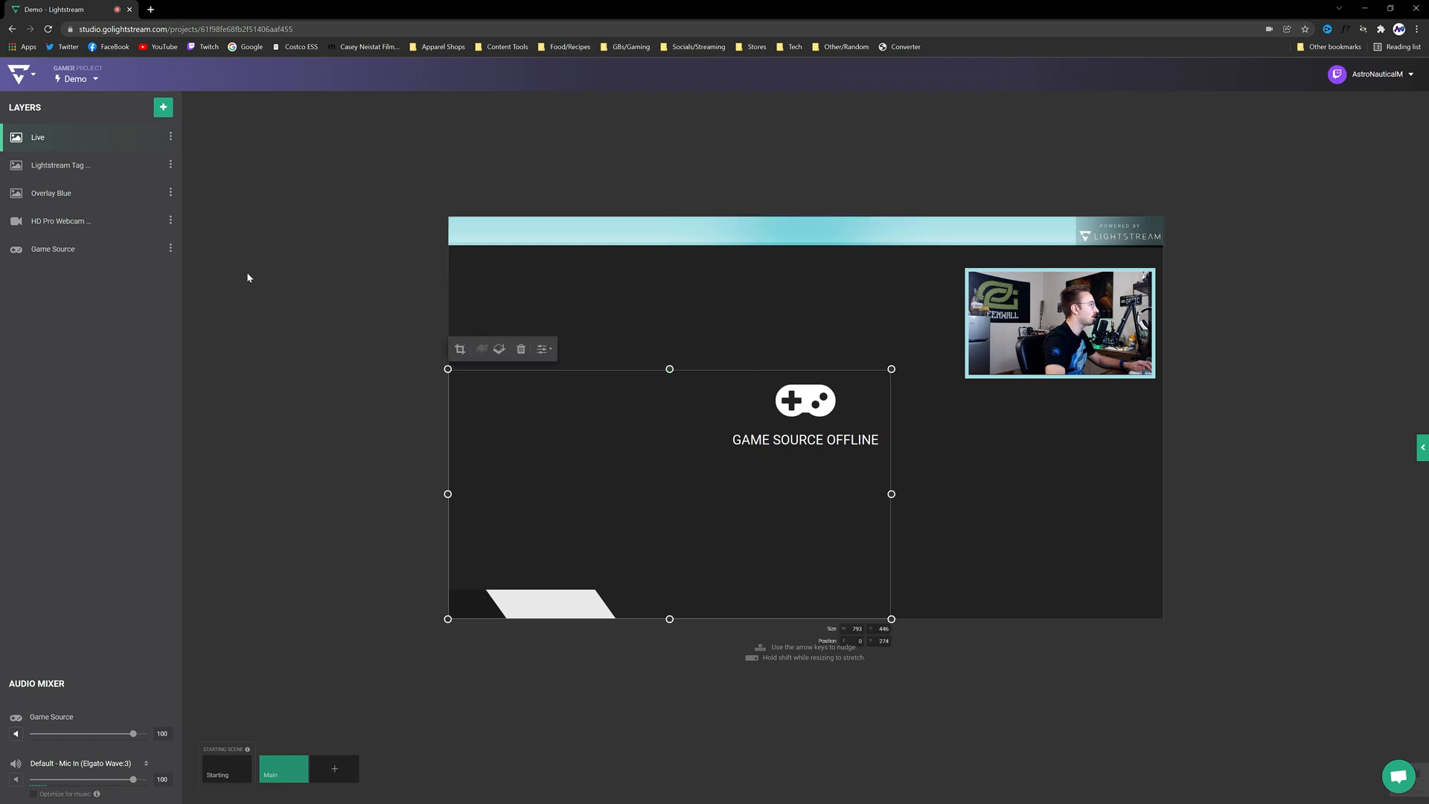
left_click(163, 106)
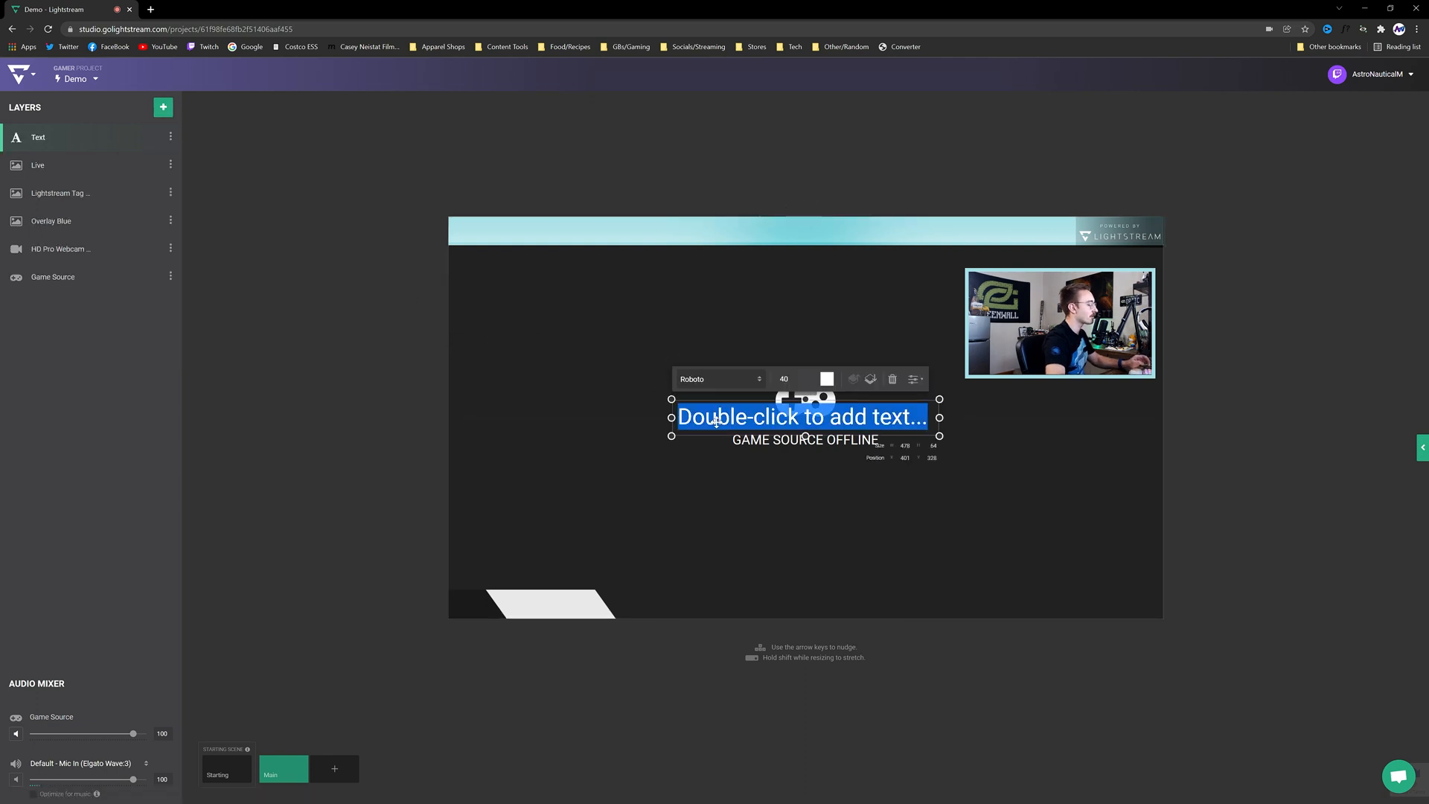
type("AstronauticalM")
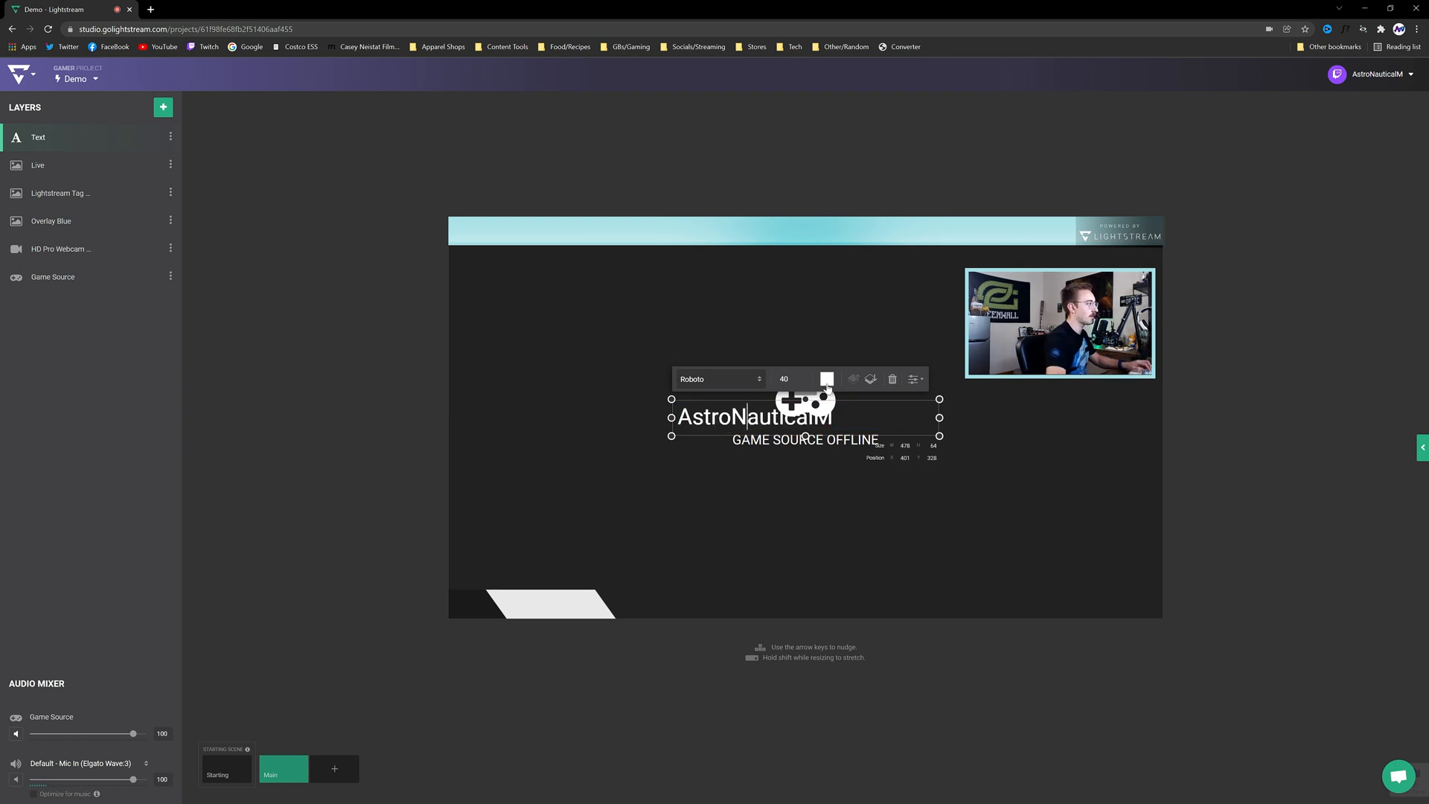
Style the name text black in Lobster font, resized to sit on the bottom-left white banner.
left_click(827, 378)
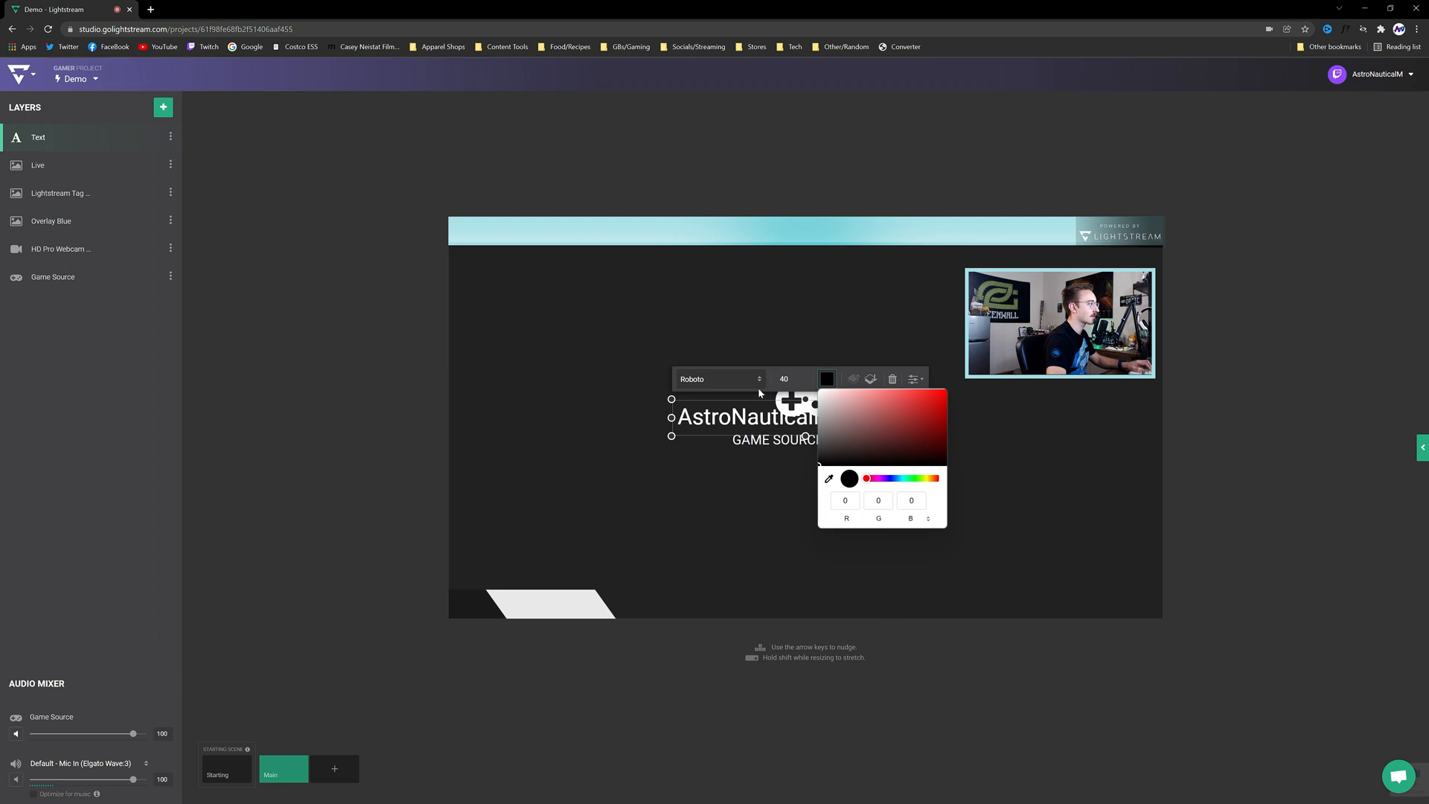
left_click(719, 378)
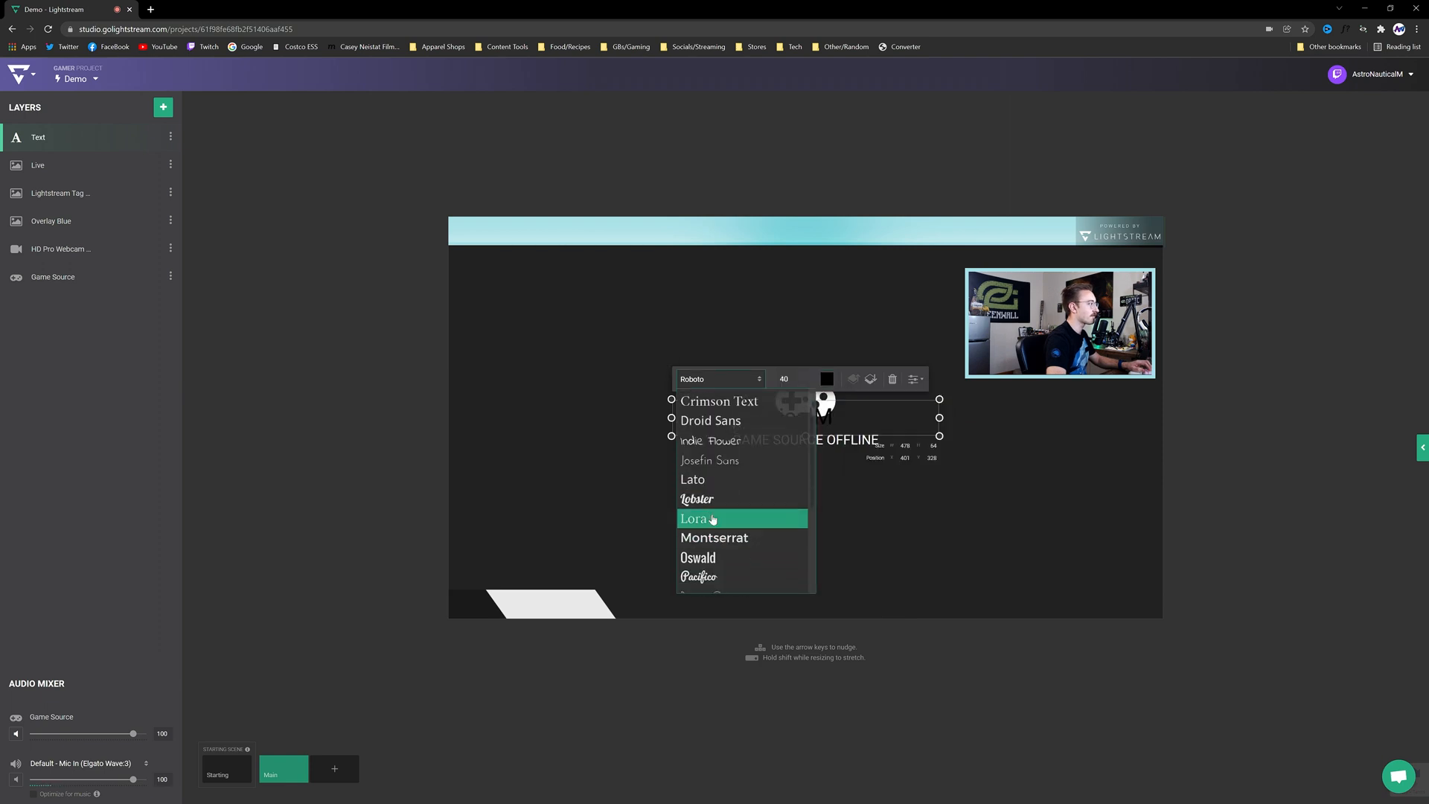
left_click(697, 498)
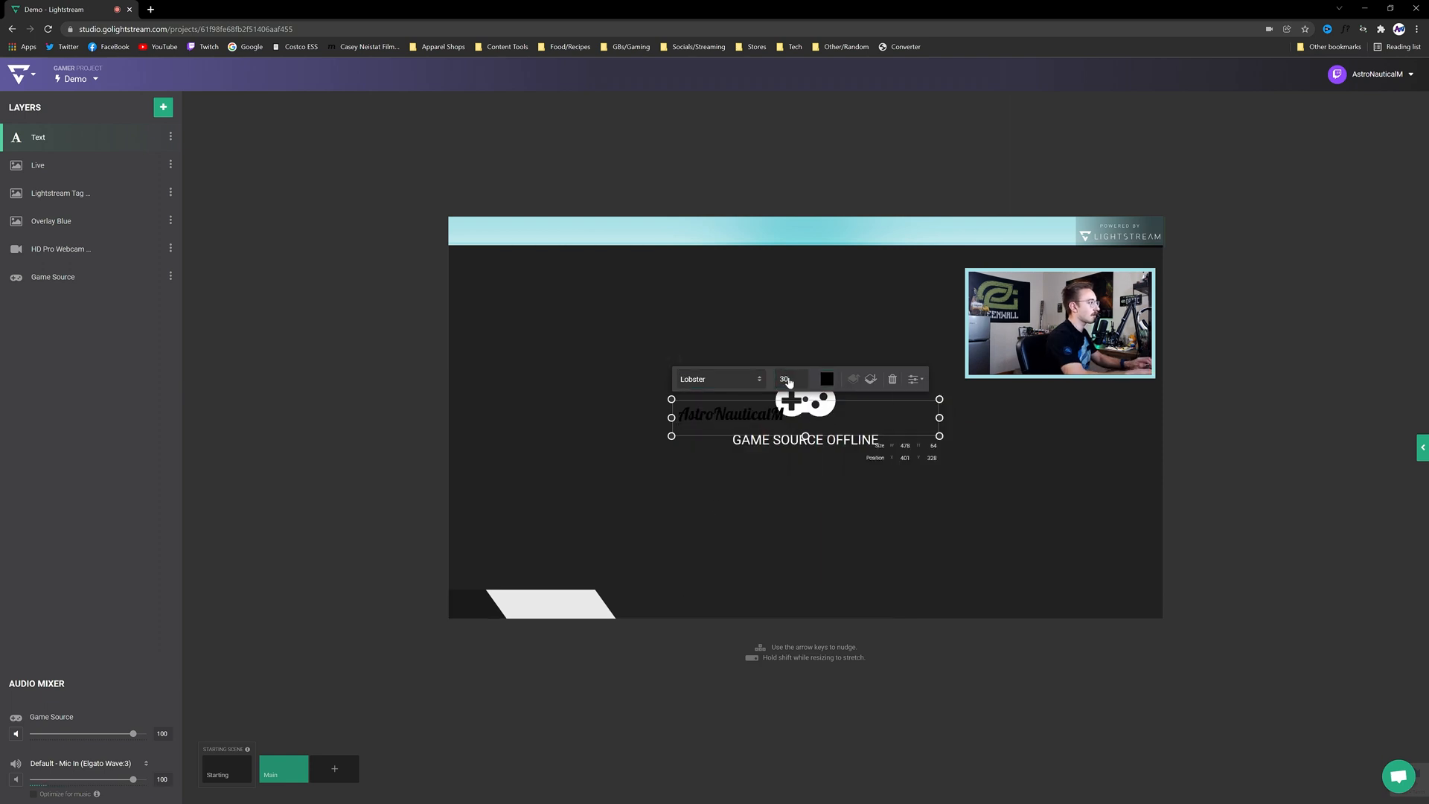
left_click(362, 398)
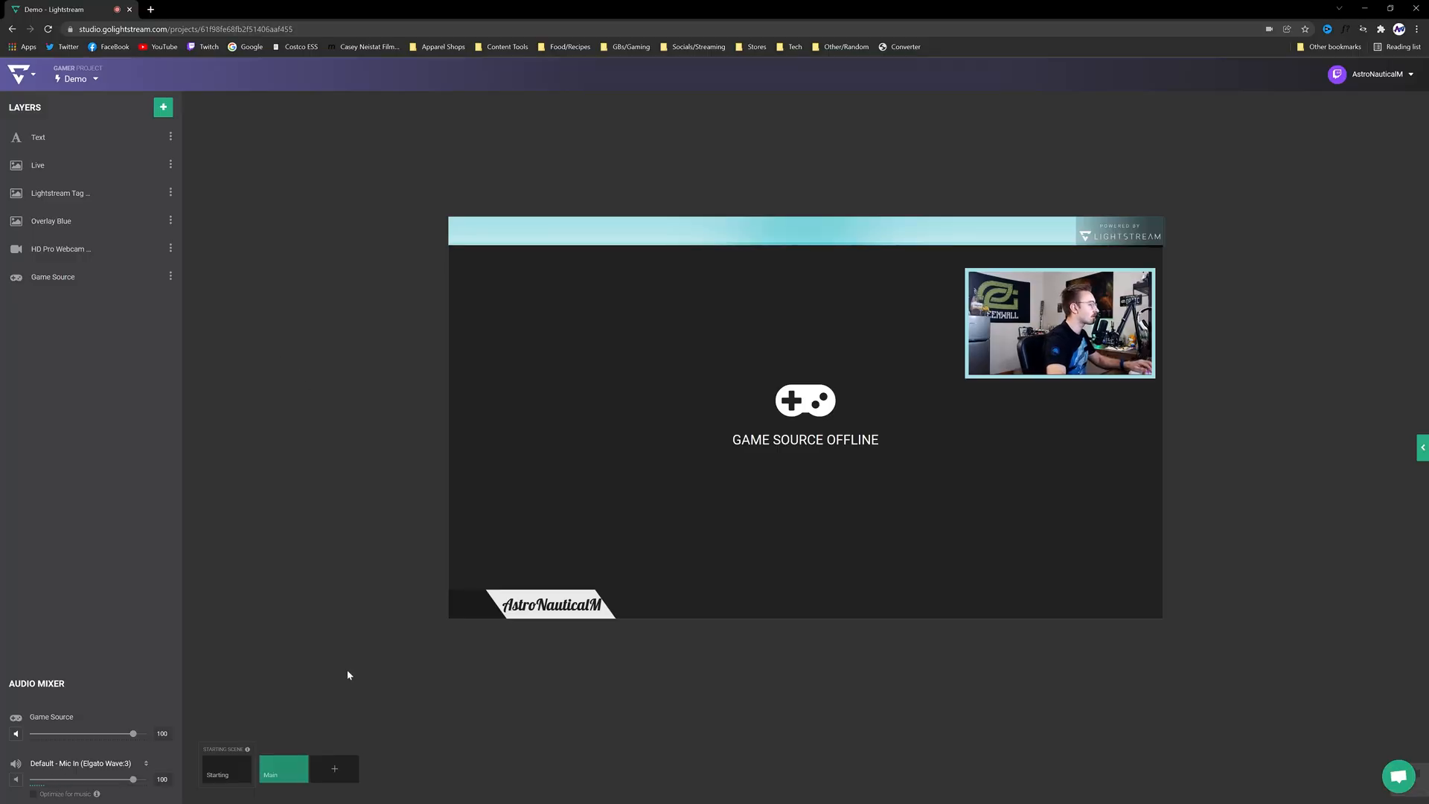
Move past the webcam Scene 3 and browse the image templates for the Thanks for Watching graphic.
left_click(386, 768)
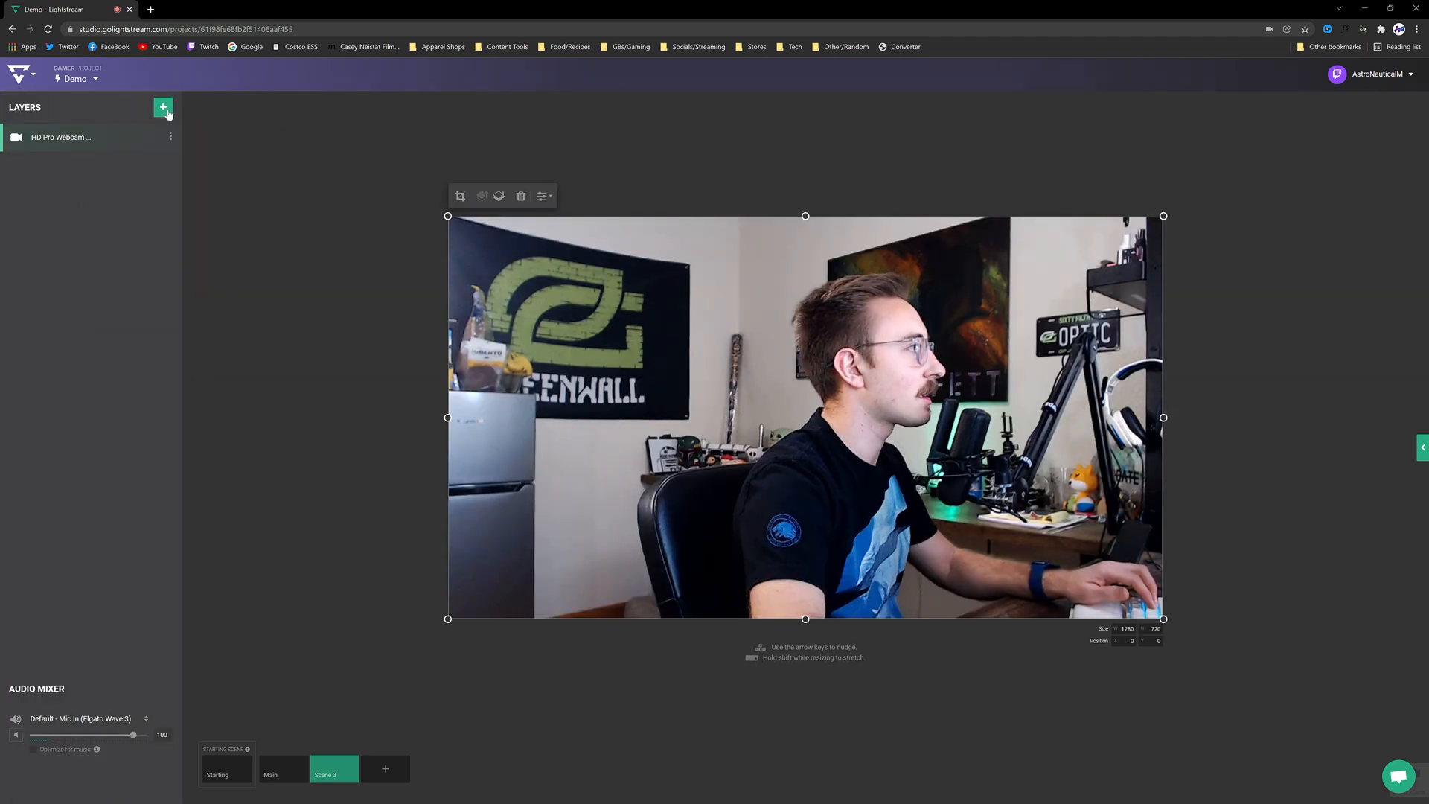
left_click(163, 107)
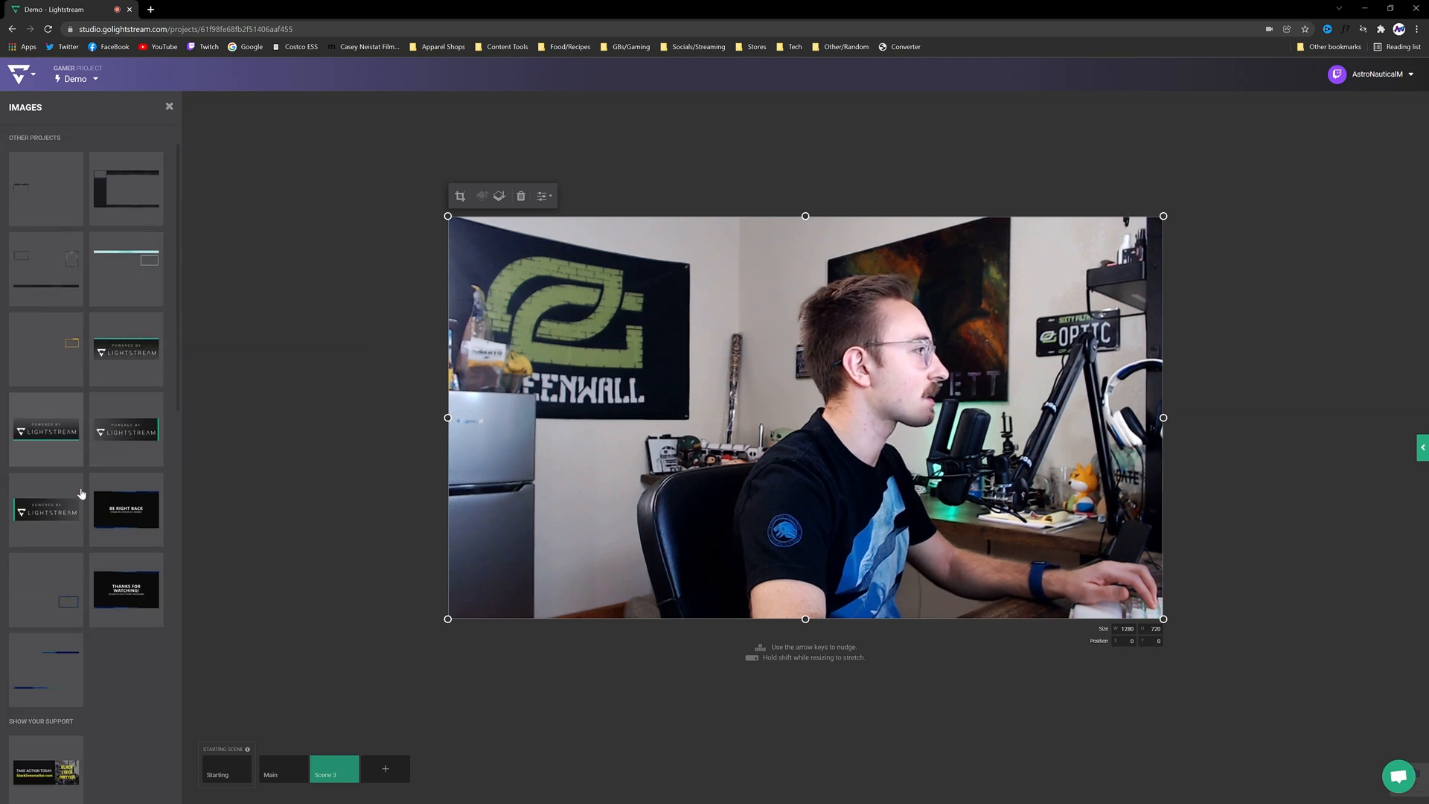
scroll("down", 3)
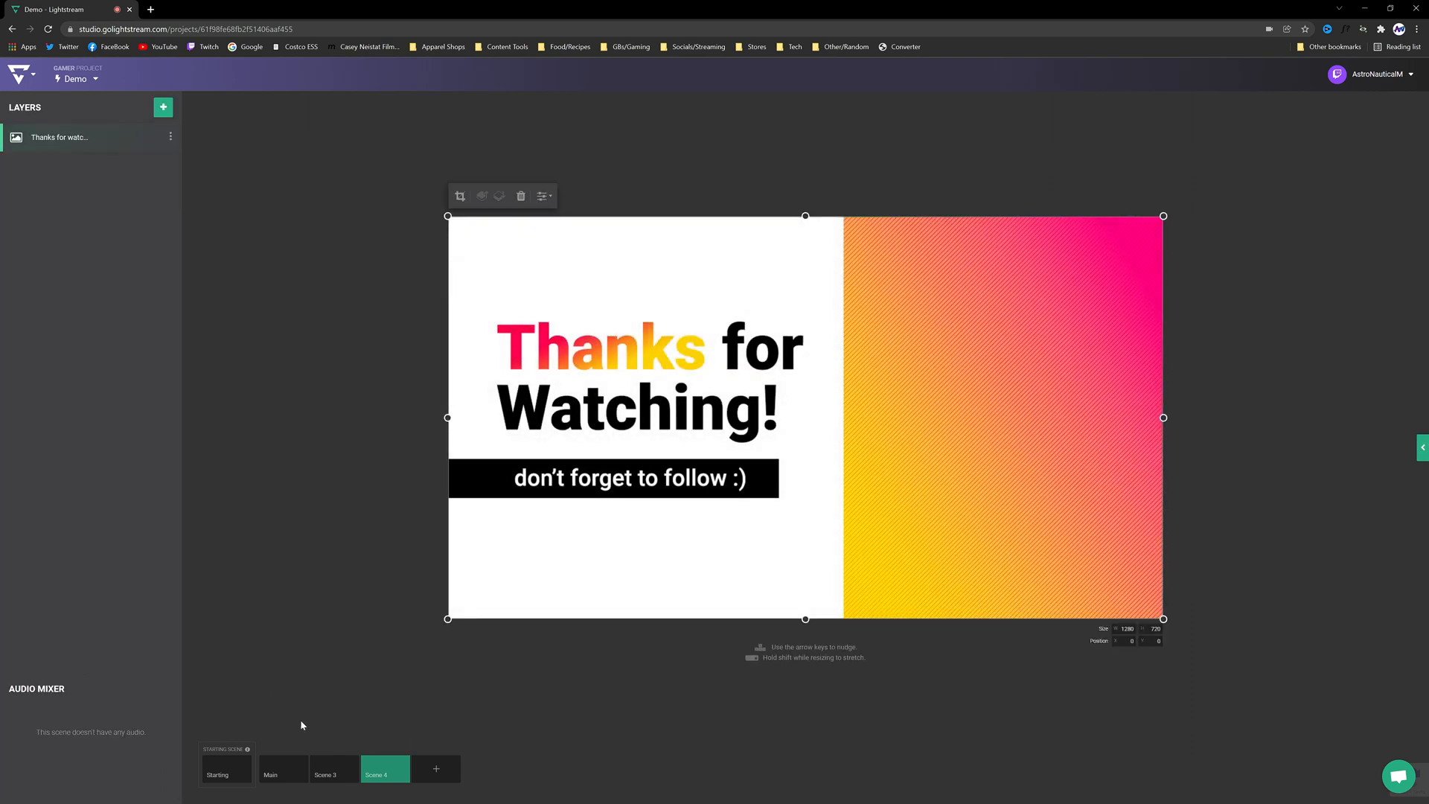
Finish the Thanks graphic, add the AstroNauticalM name and Live banner to Scene 3, then return to Starting.
left_click(307, 708)
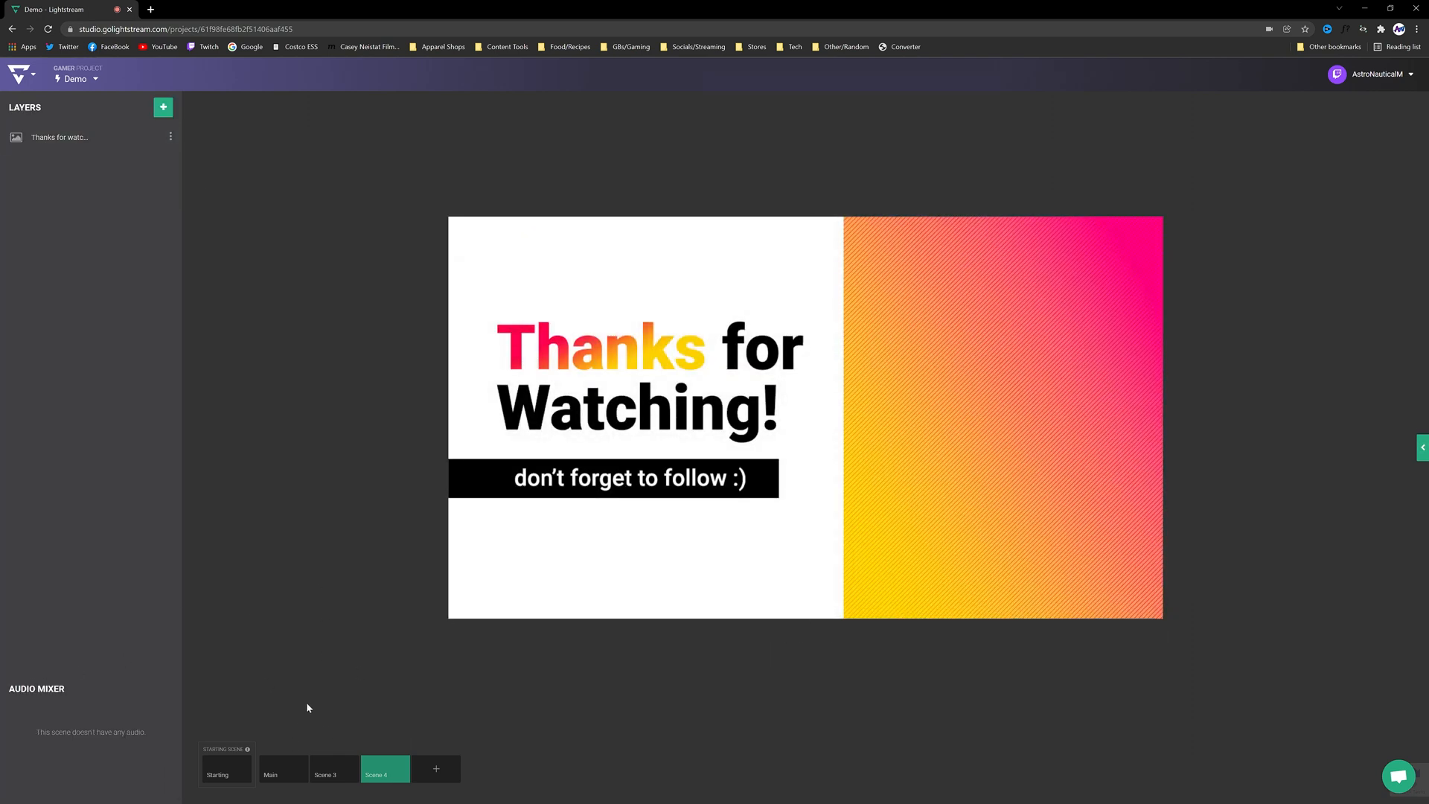
left_click(225, 768)
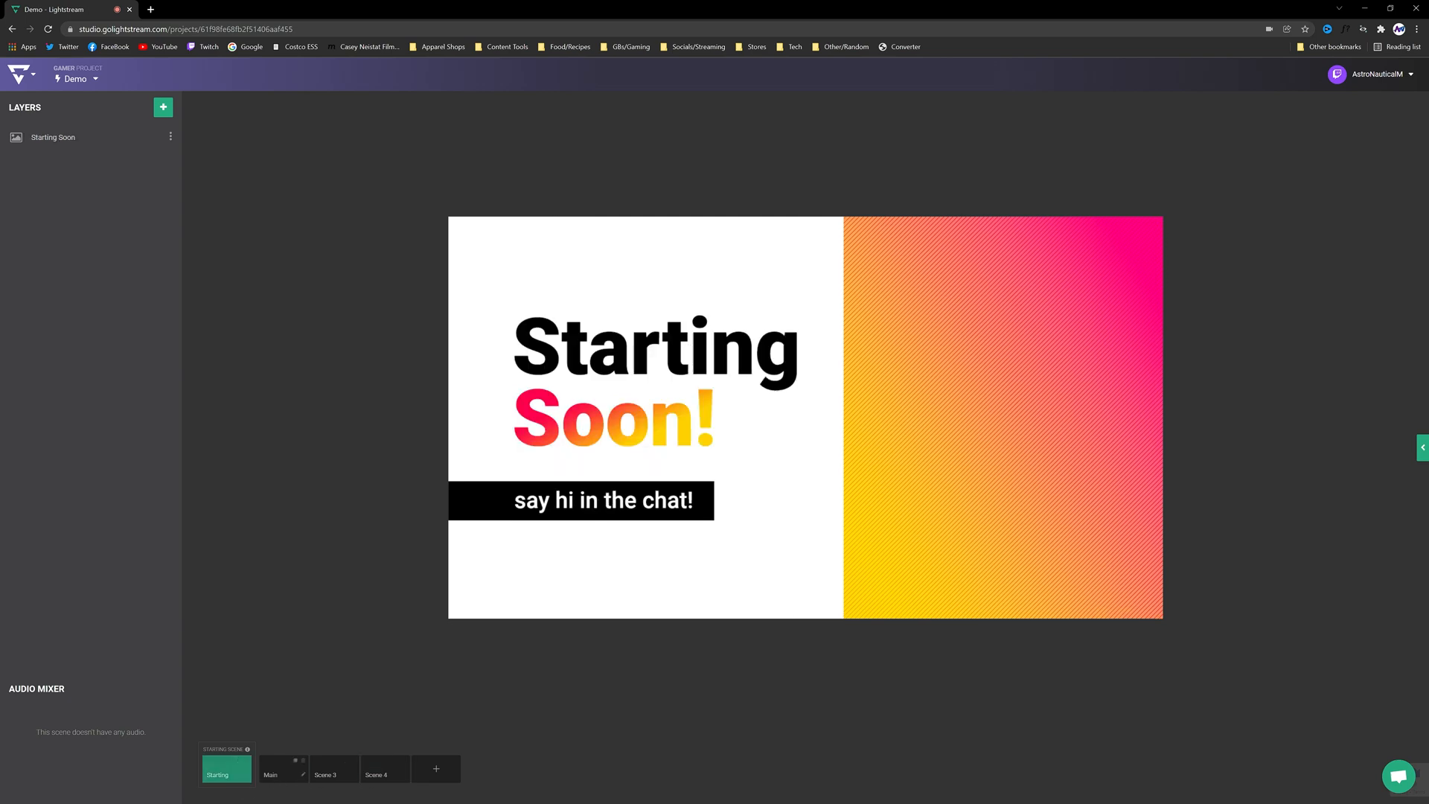
left_click(334, 768)
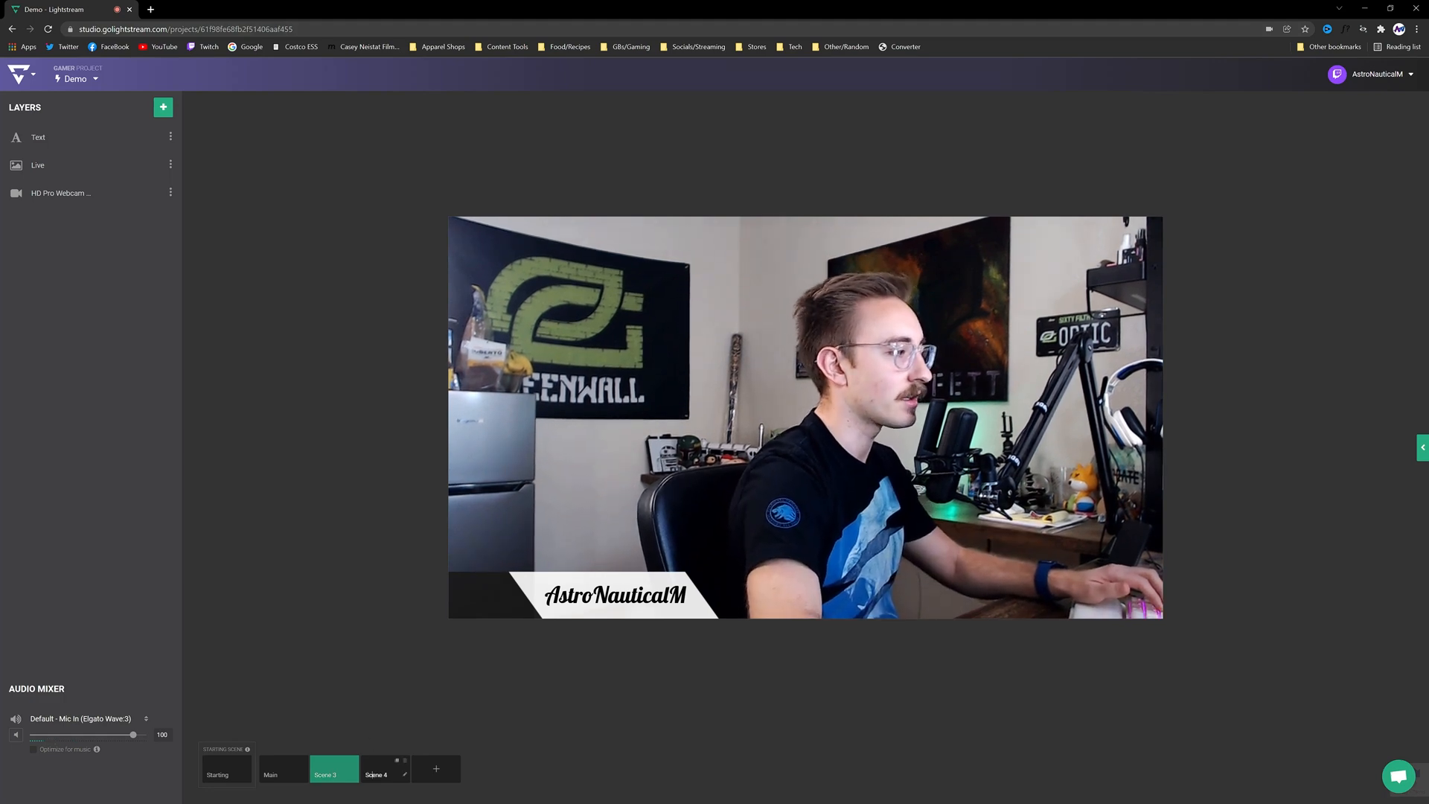
left_click(225, 774)
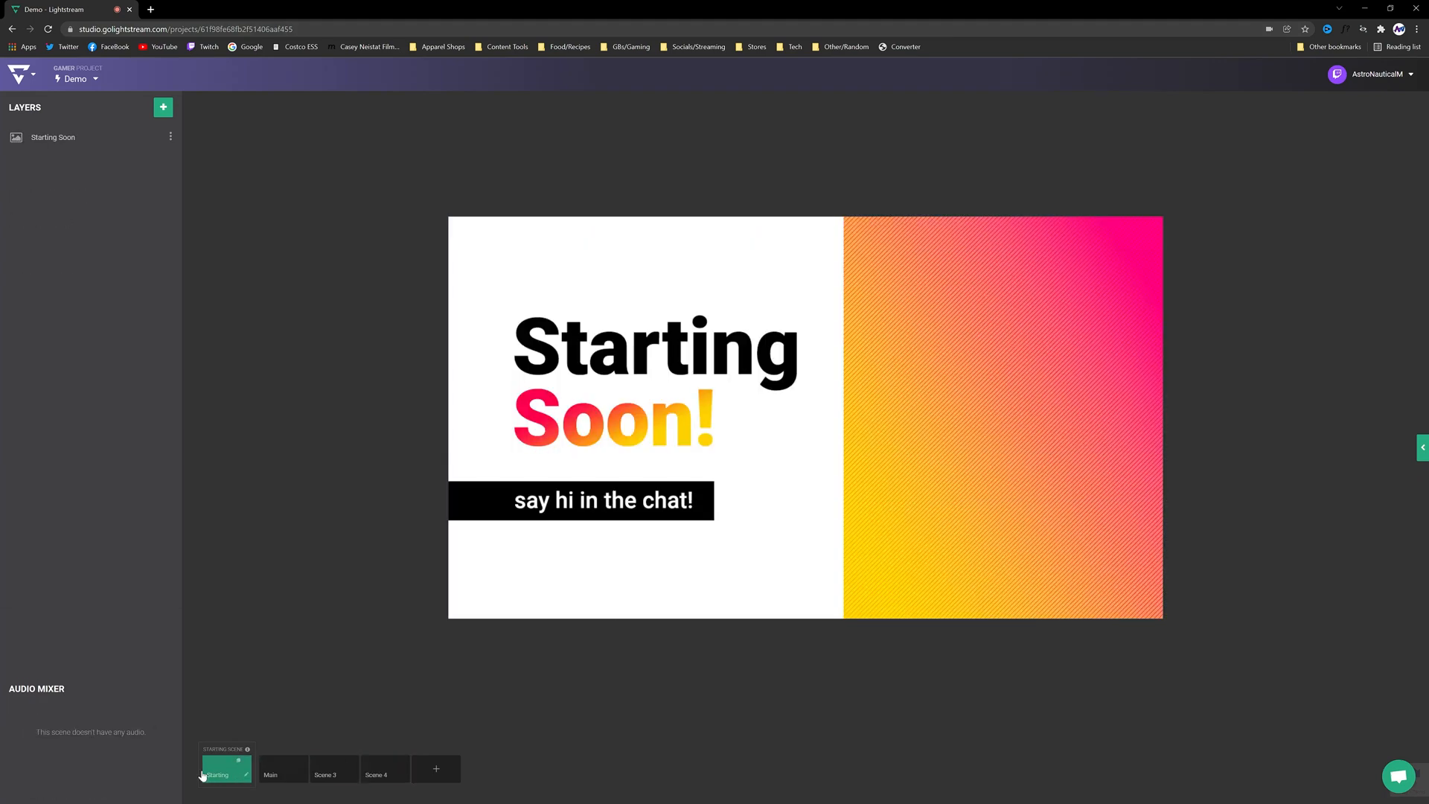
Launch the Twitch app from the Xbox home screen to its live followed channels page.
left_click(283, 768)
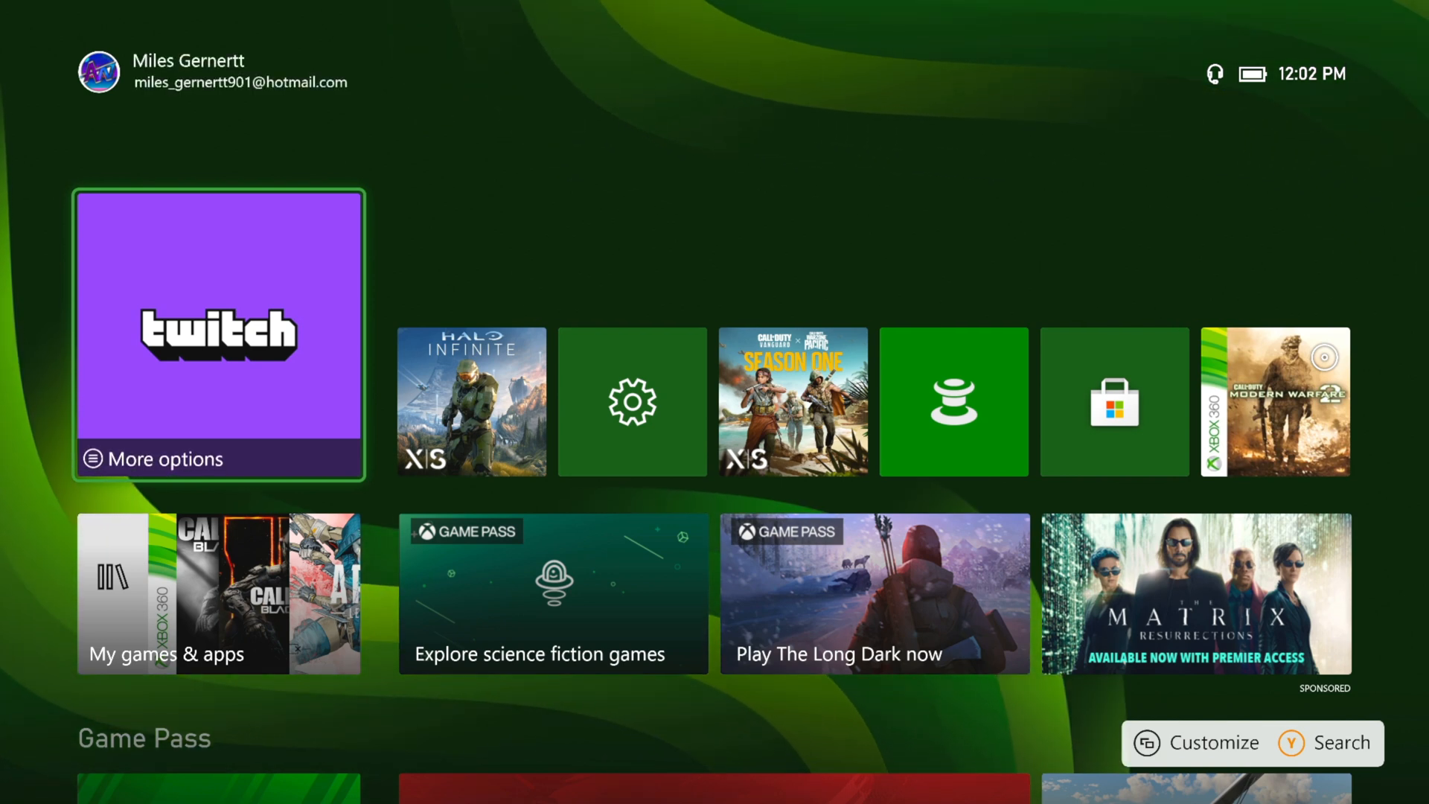
left_click(219, 330)
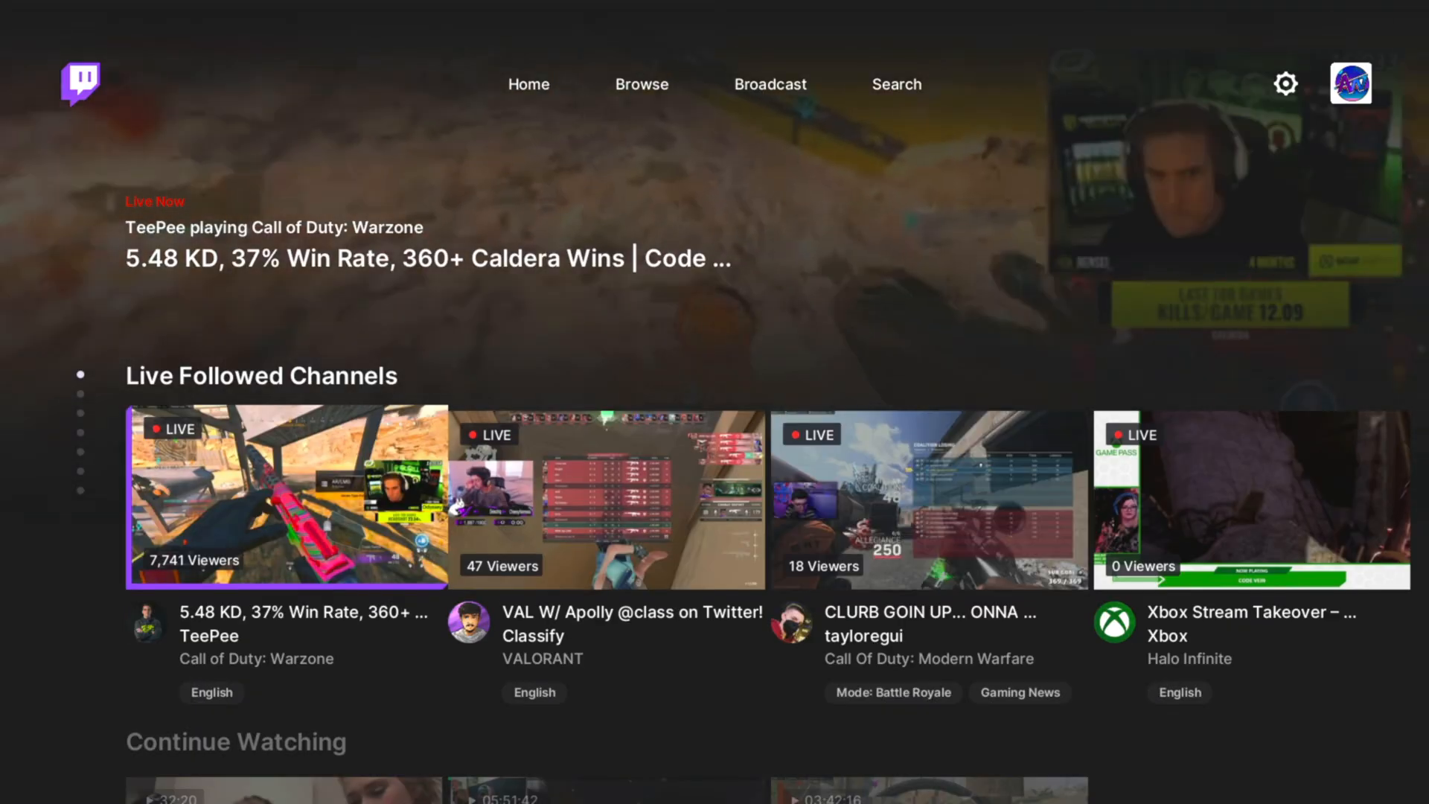
Set the Broadcast page's stream destination to Lightstream.
left_click(528, 83)
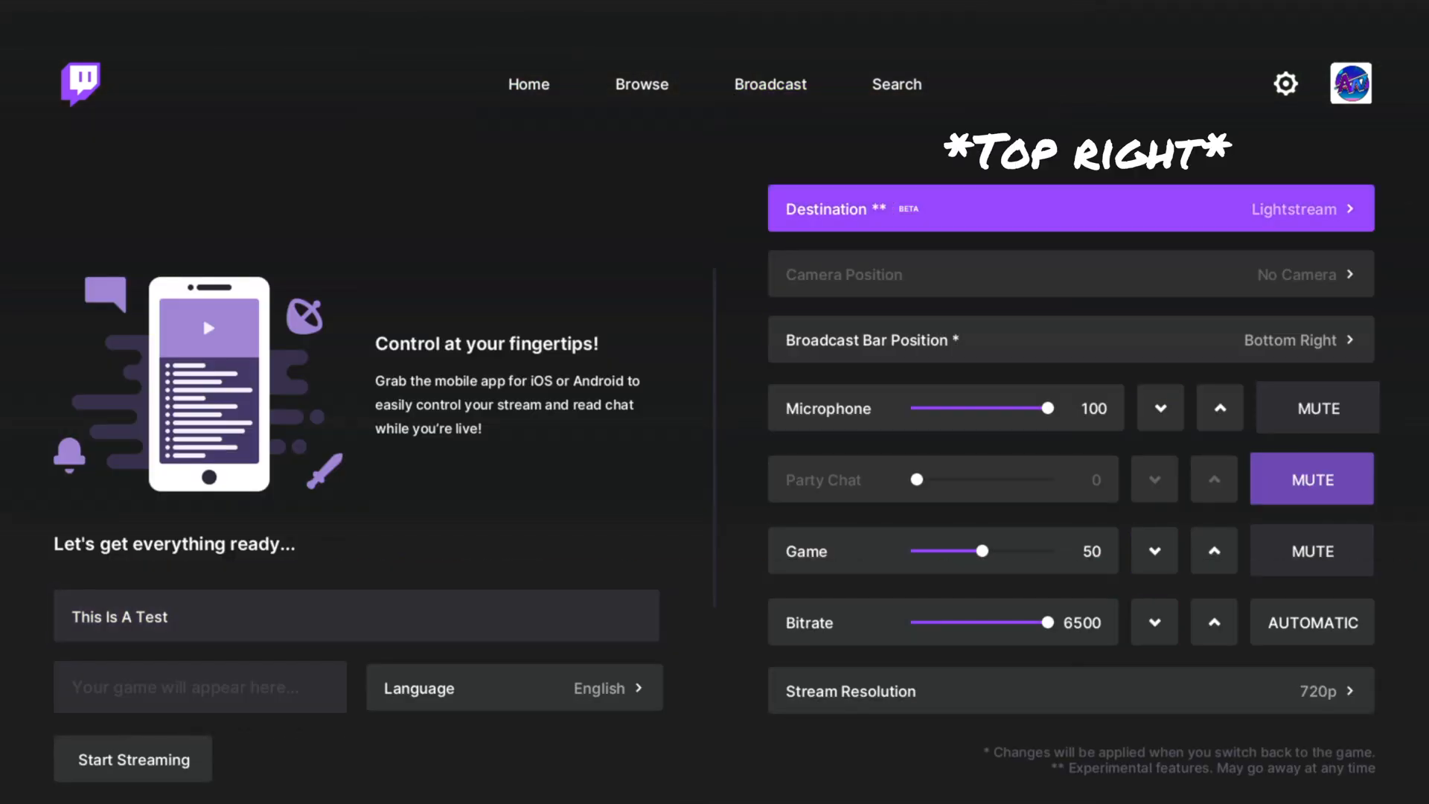
left_click(1071, 208)
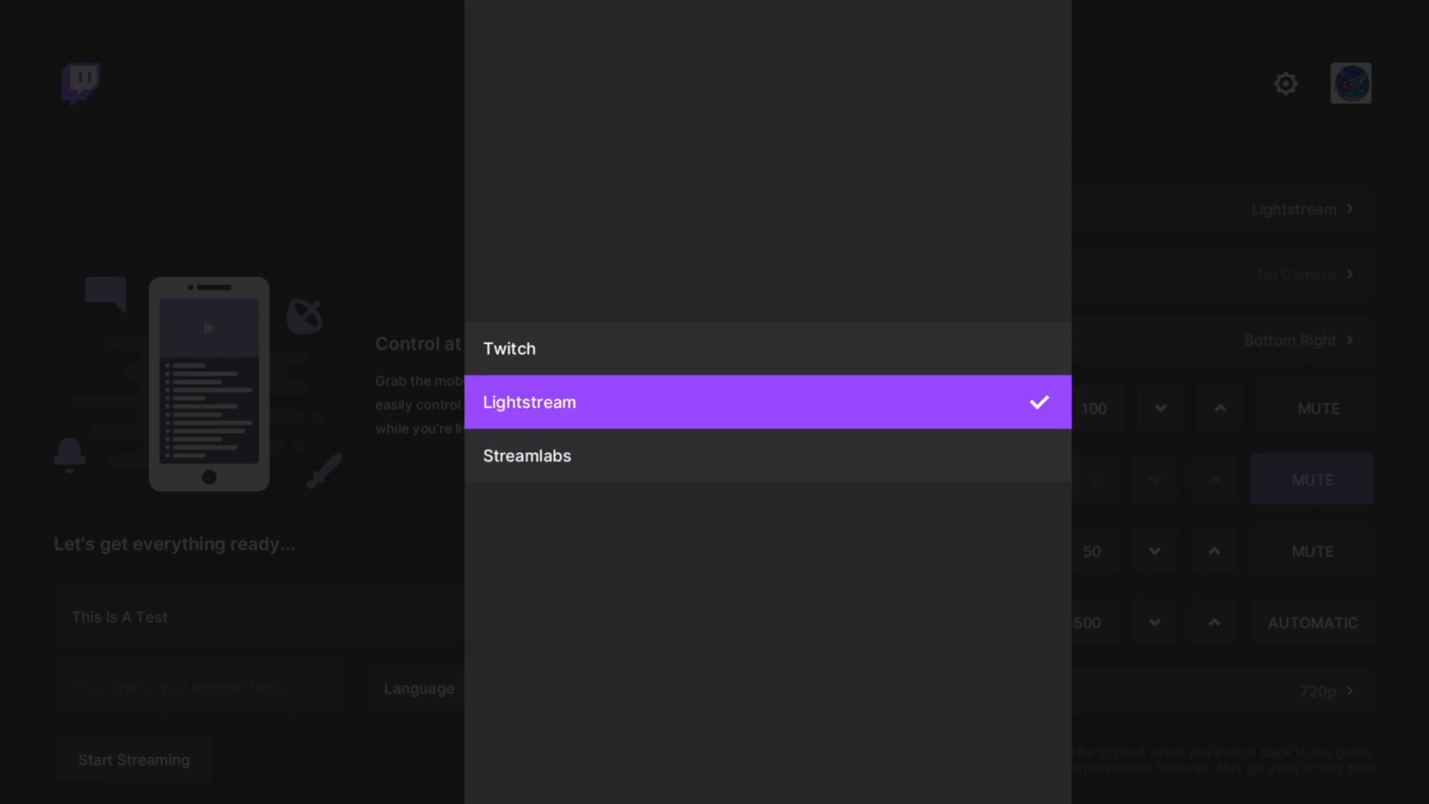
left_click(527, 402)
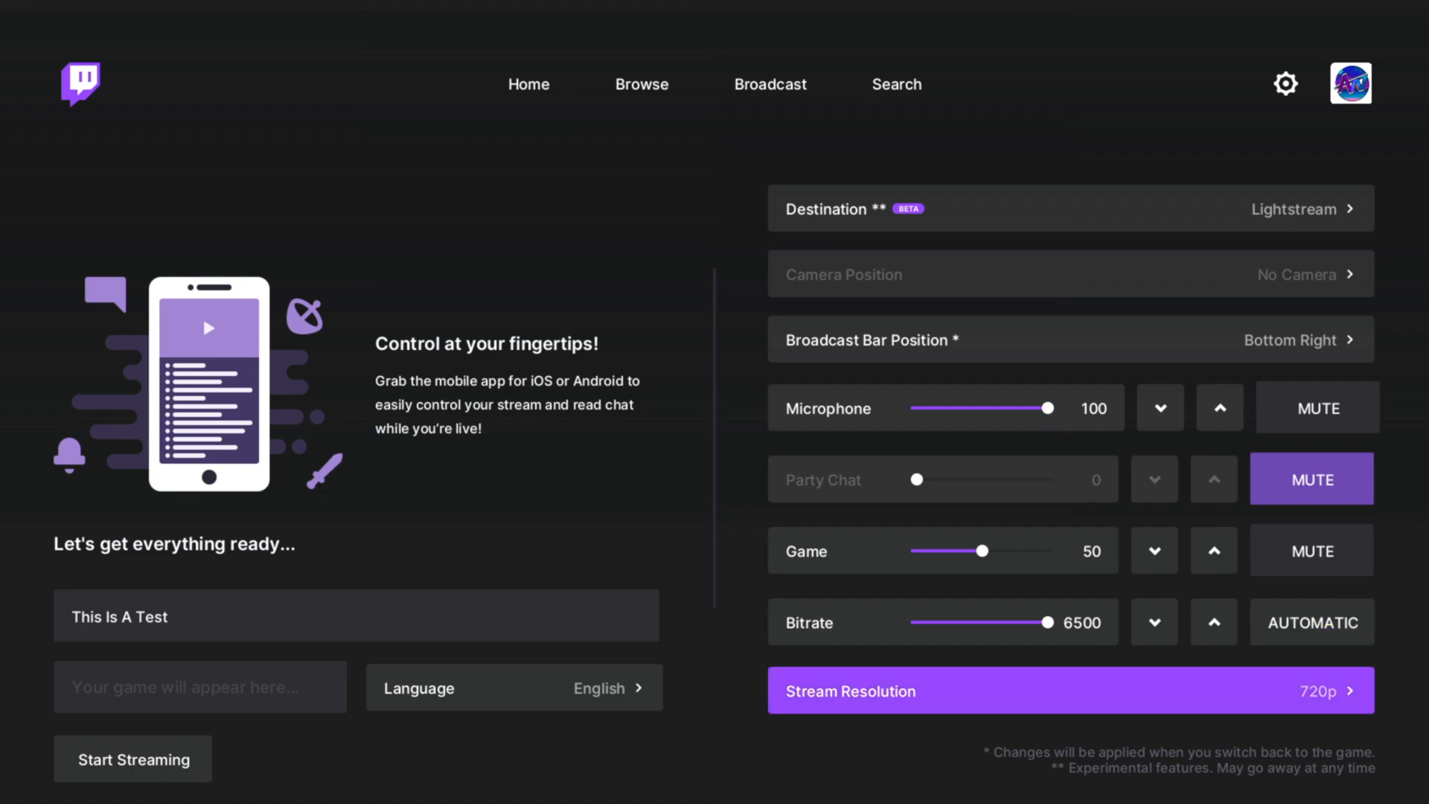
Start streaming 'This Is A Test' through Lightstream and confirm it shows live with chat in Studio.
left_click(1071, 690)
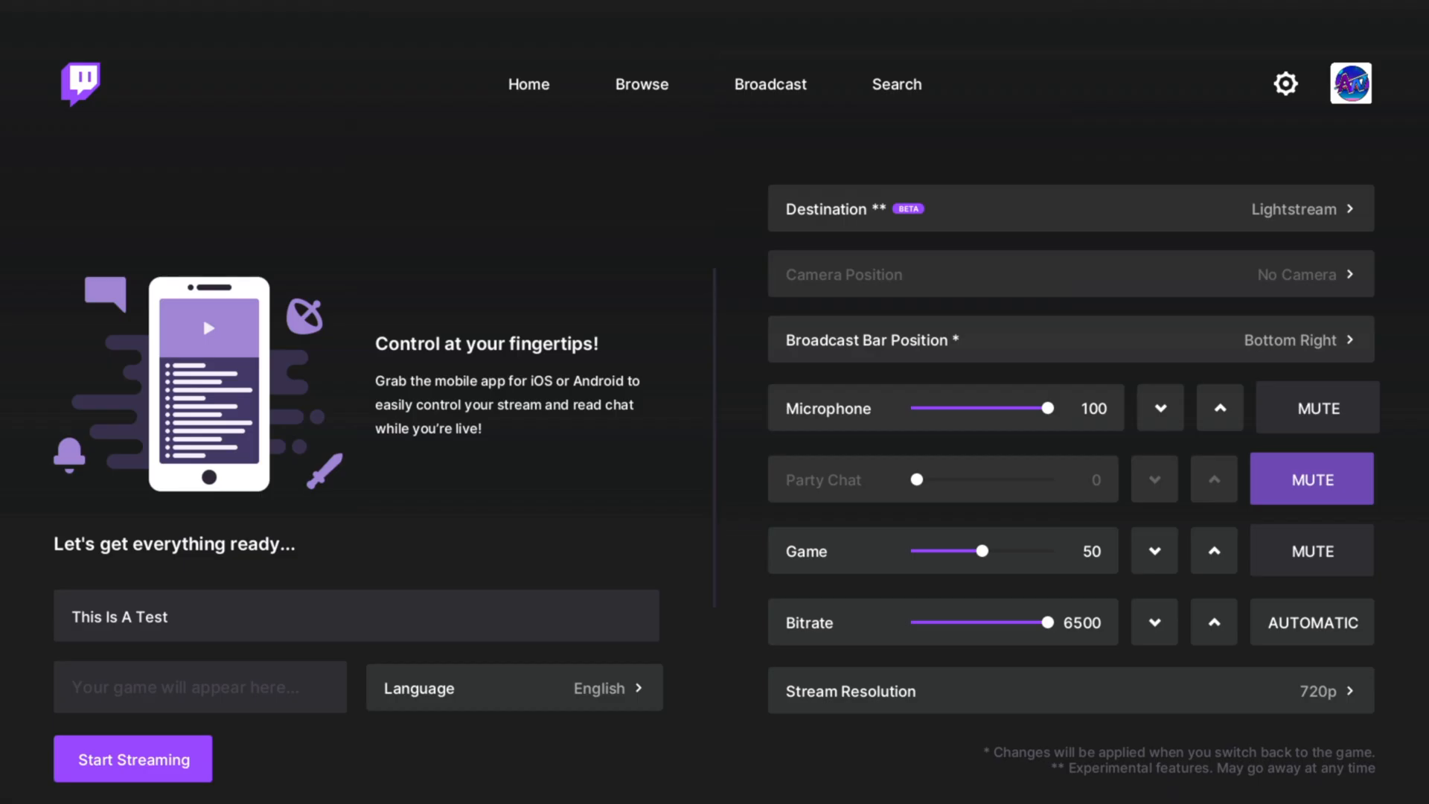
left_click(133, 759)
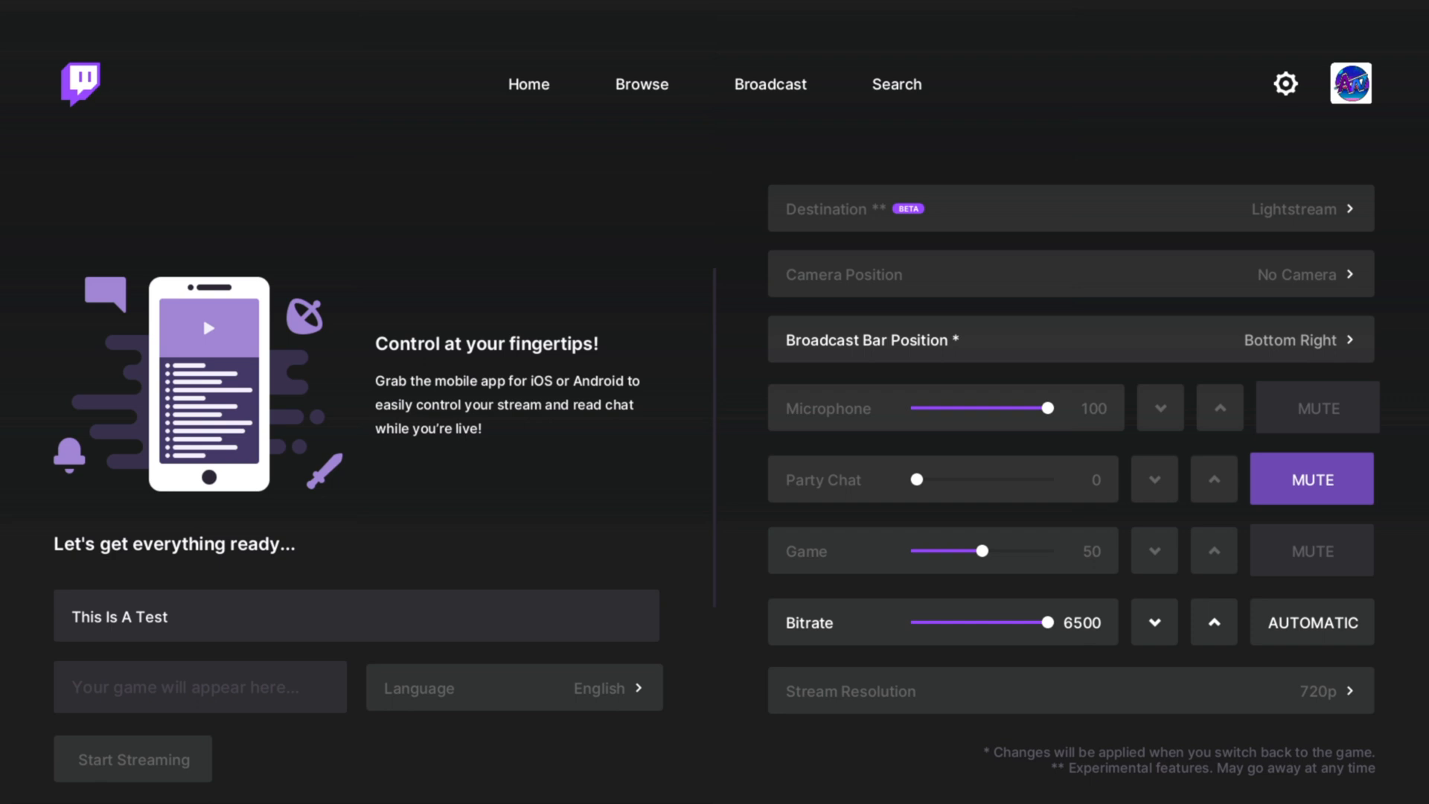
left_click(132, 759)
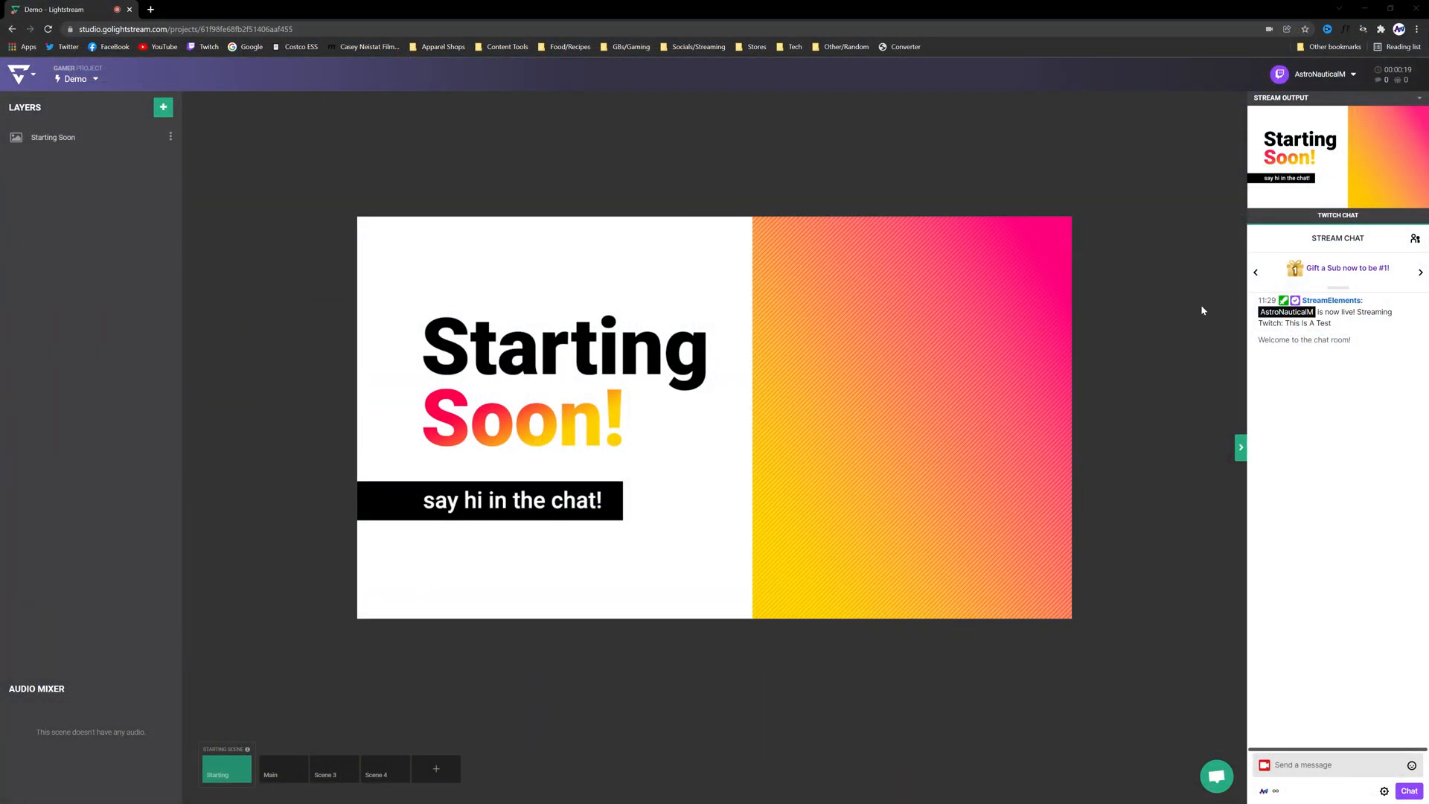
mouse_move(1353, 394)
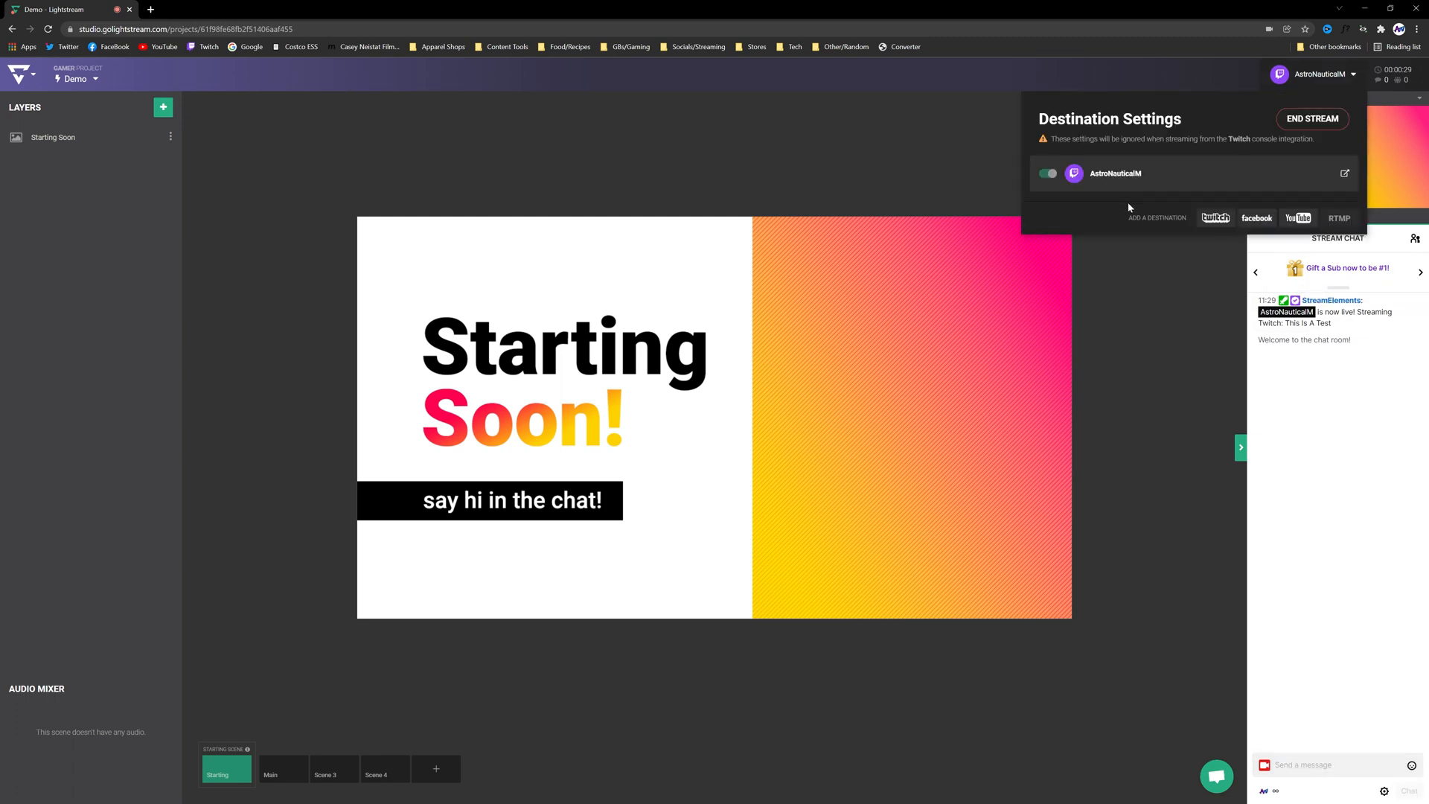
mouse_move(1345, 174)
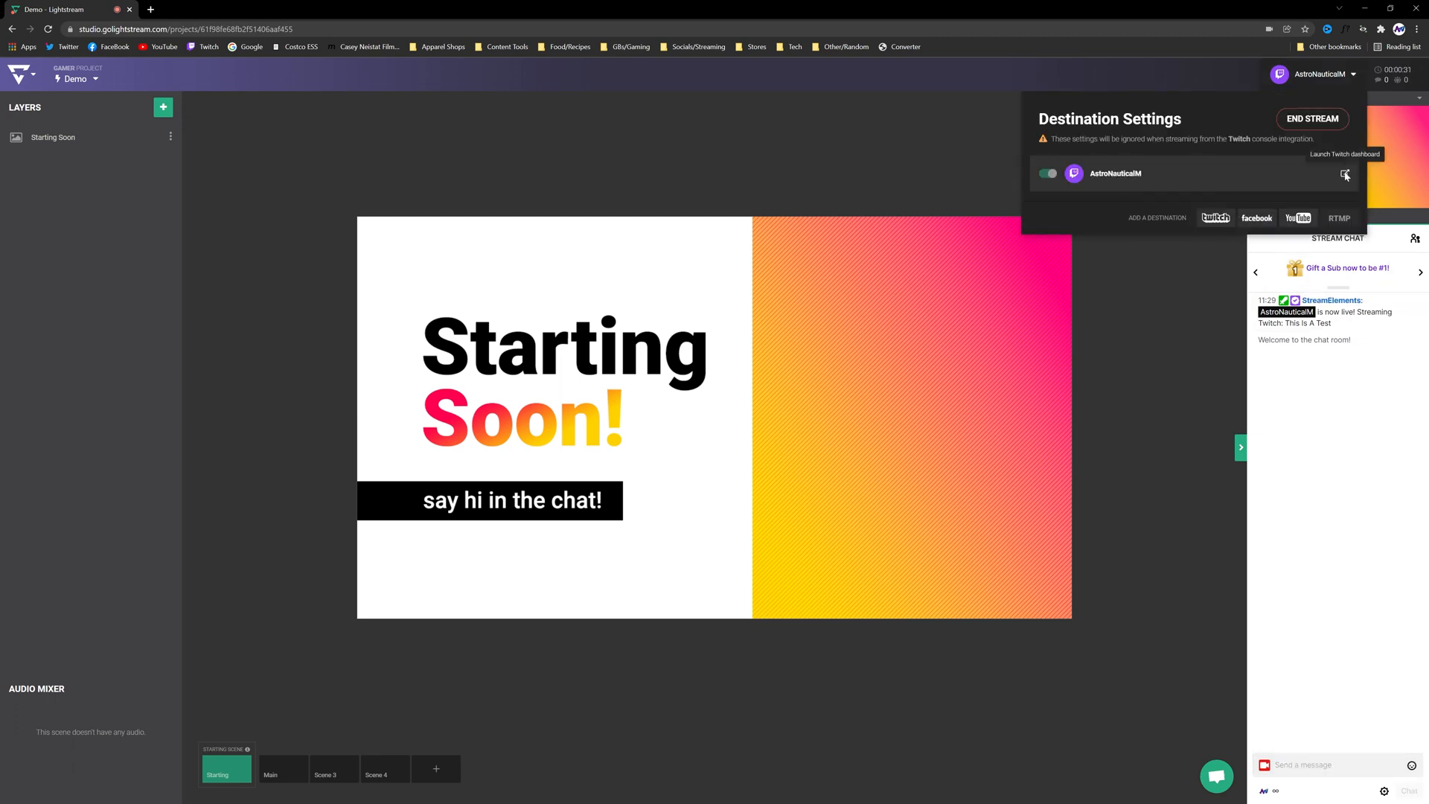
Check the Twitch Stream Manager shows the Starting Soon scene live, then return to the Lightstream tab.
left_click(1346, 174)
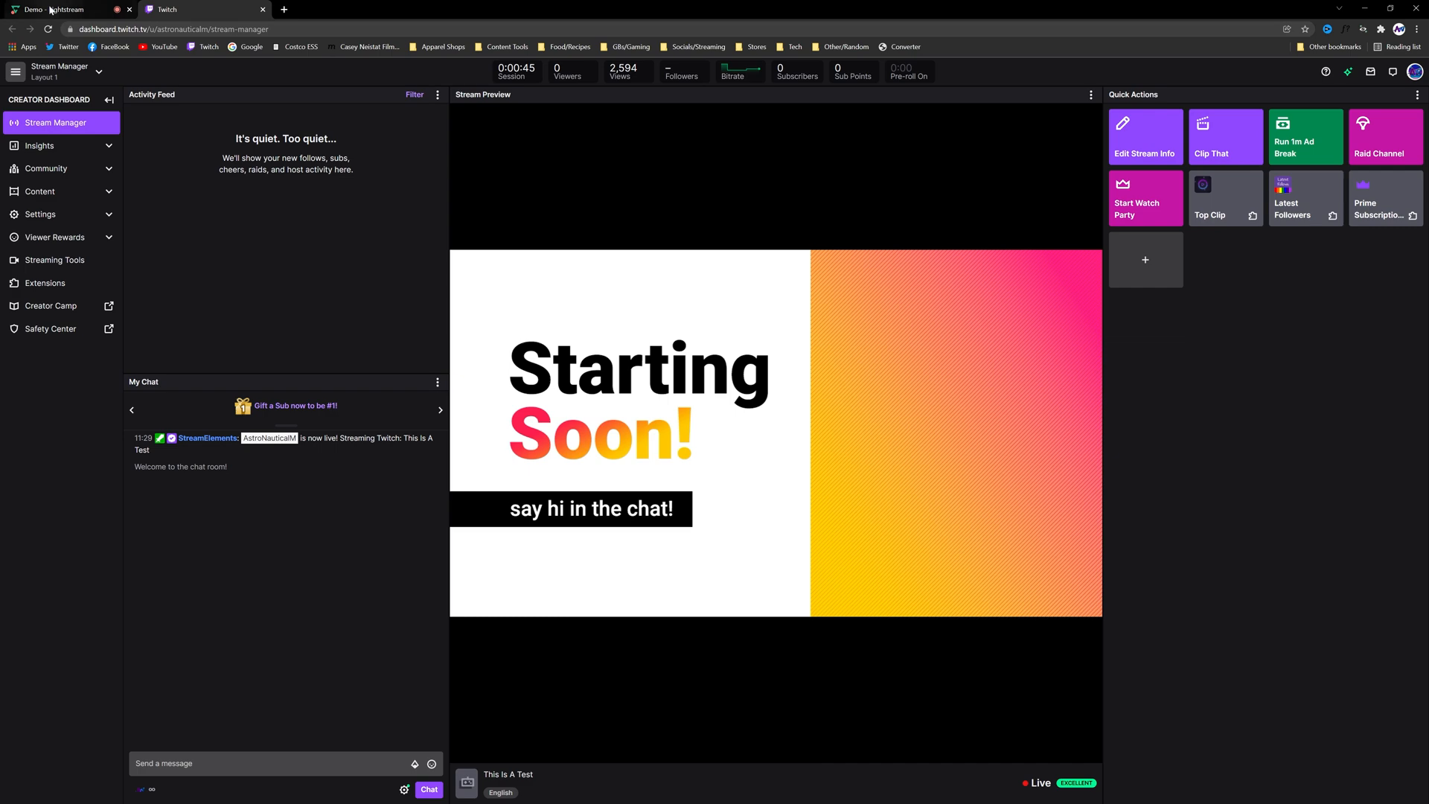
left_click(55, 8)
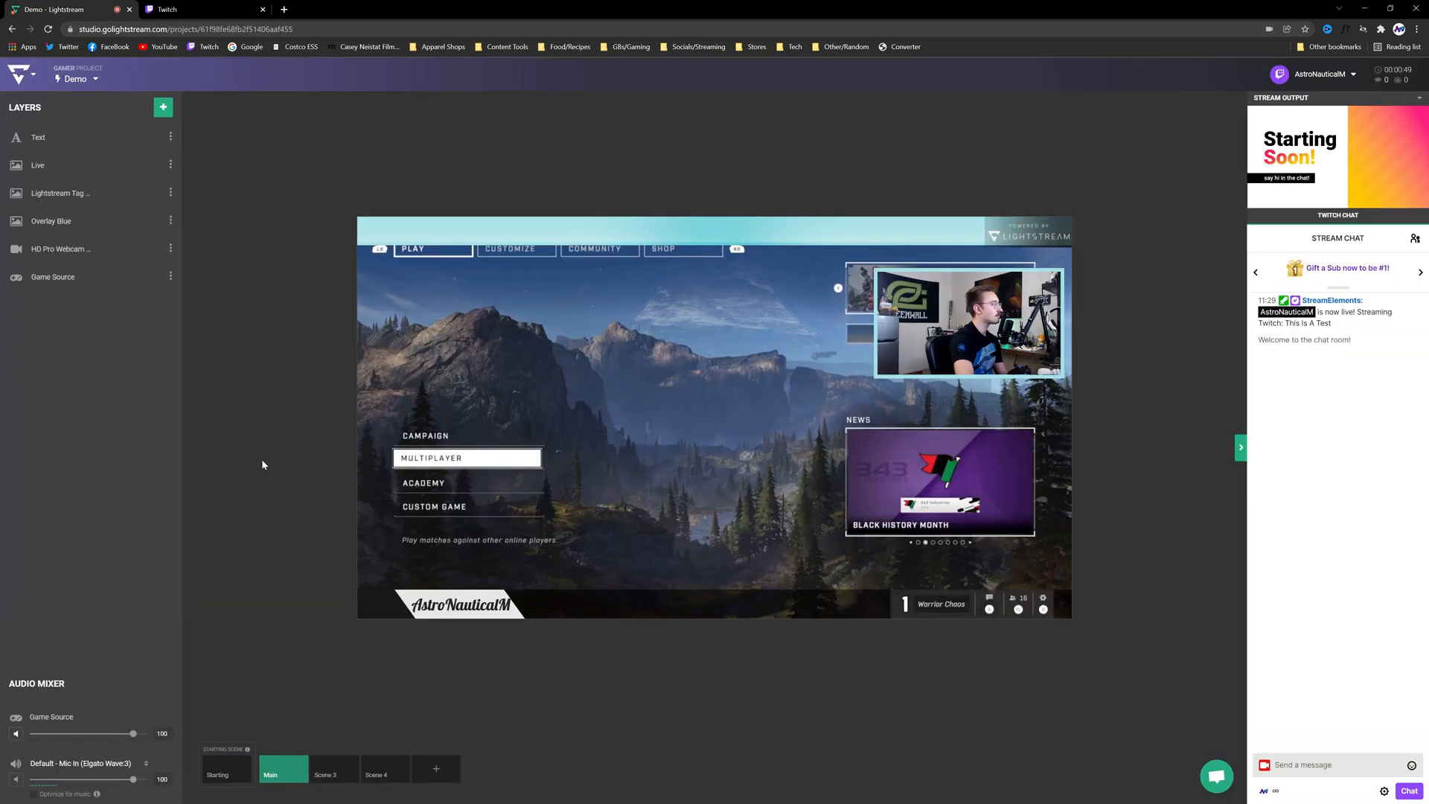
Send the Main scene with Halo Infinite, webcam and name banner to the live output.
left_click(178, 9)
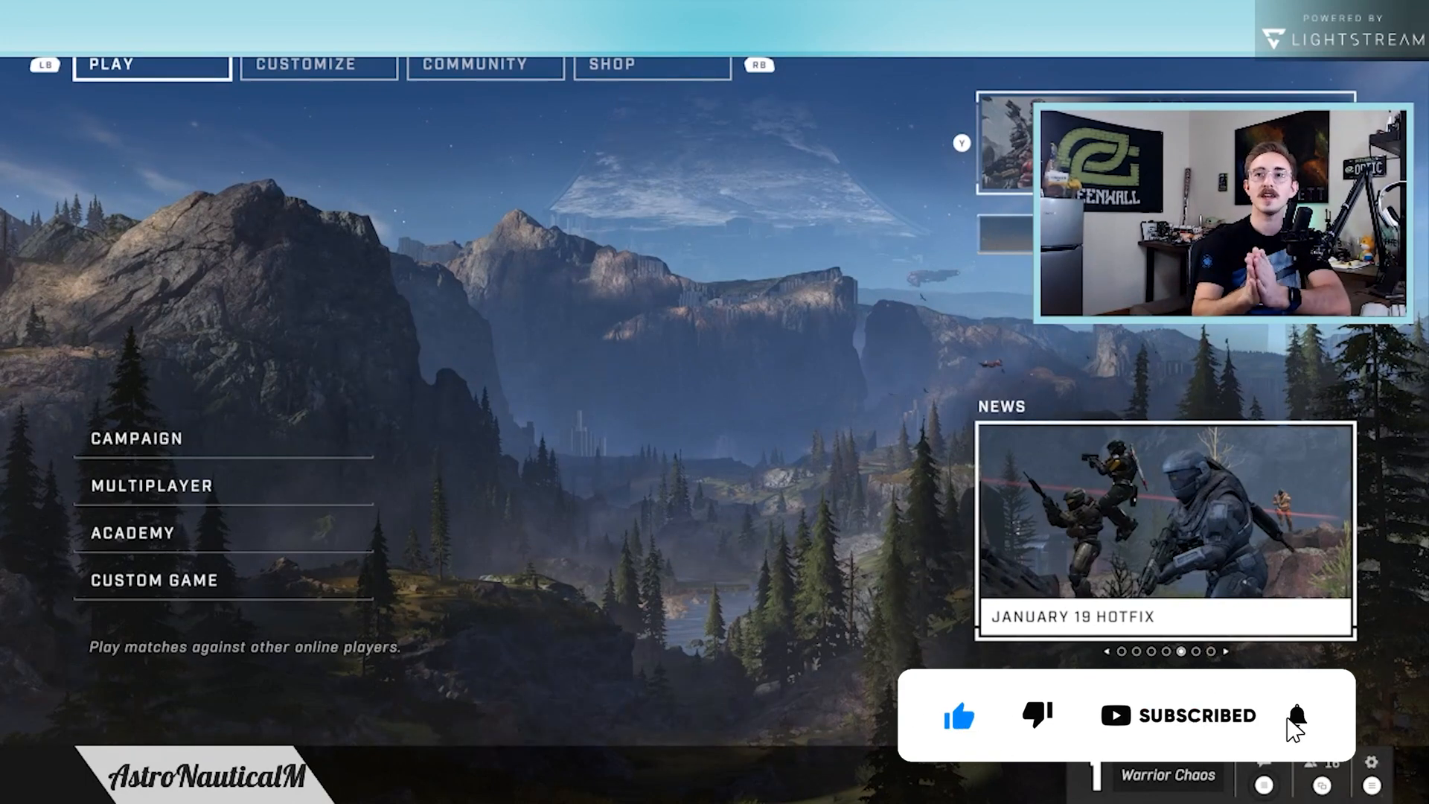
left_click(1295, 715)
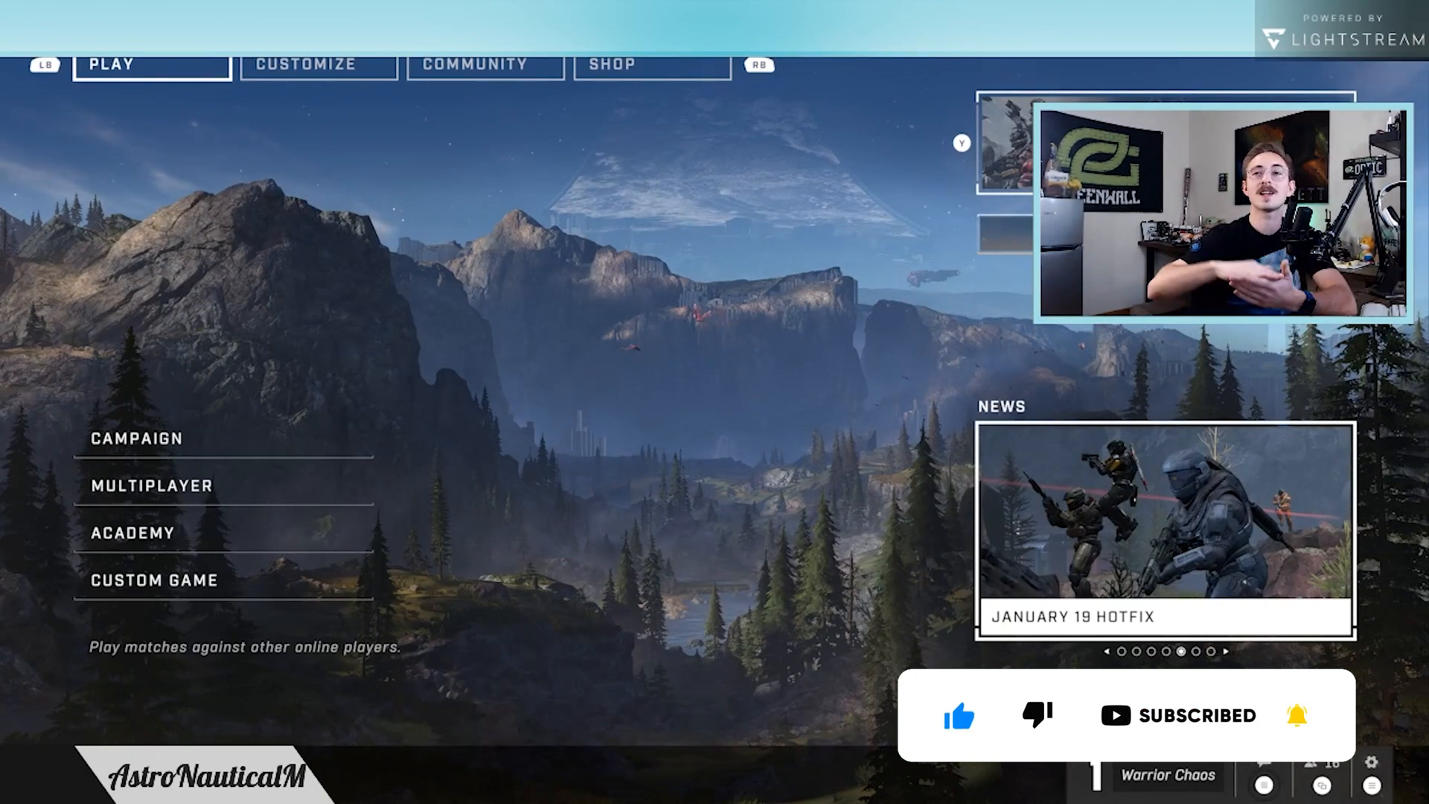